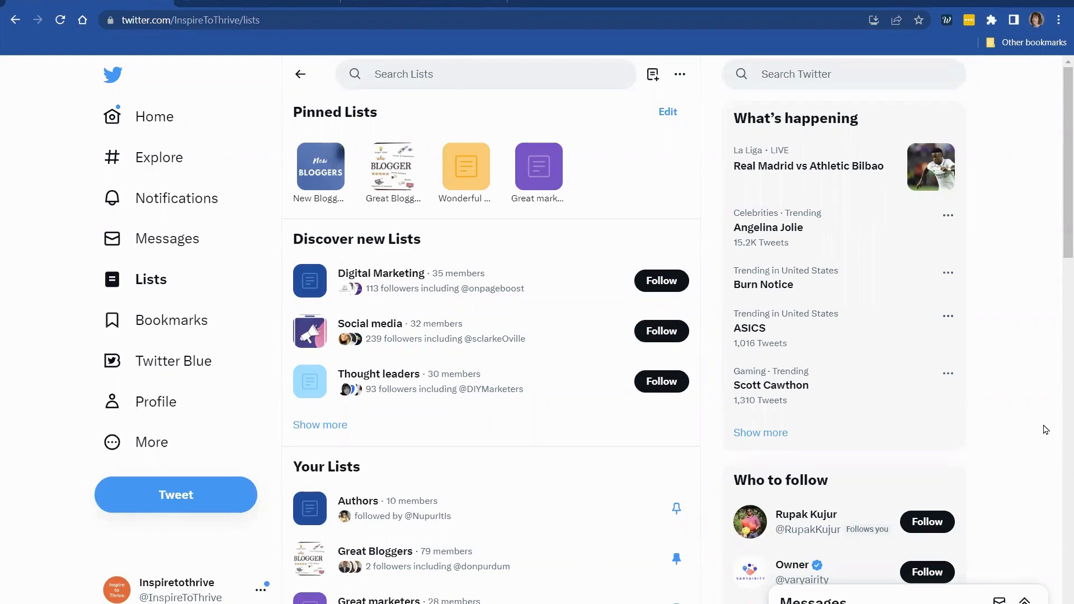
mouse_move(157, 219)
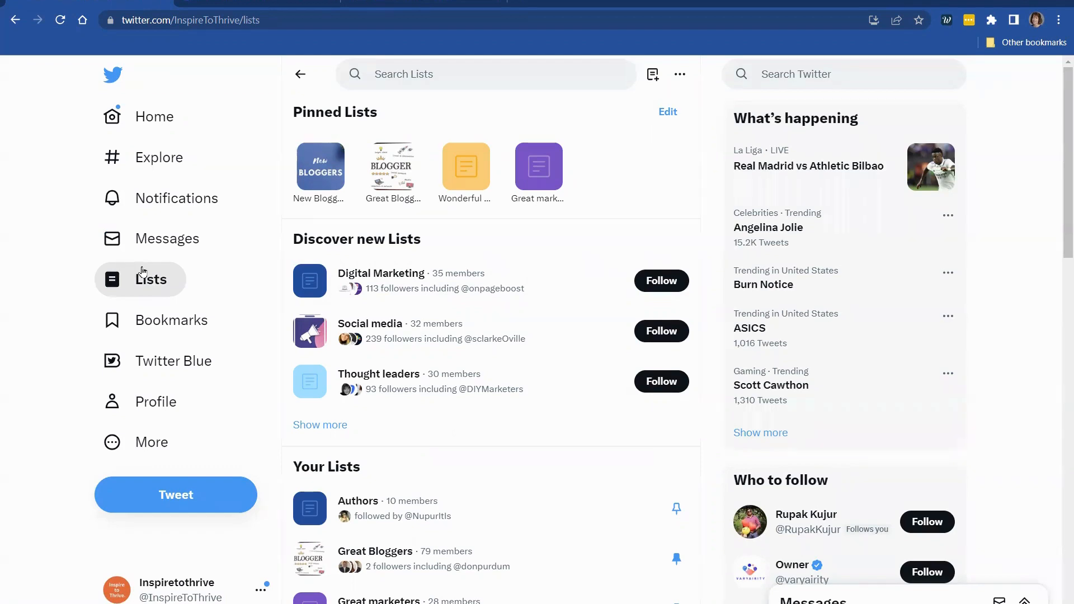
mouse_move(142, 274)
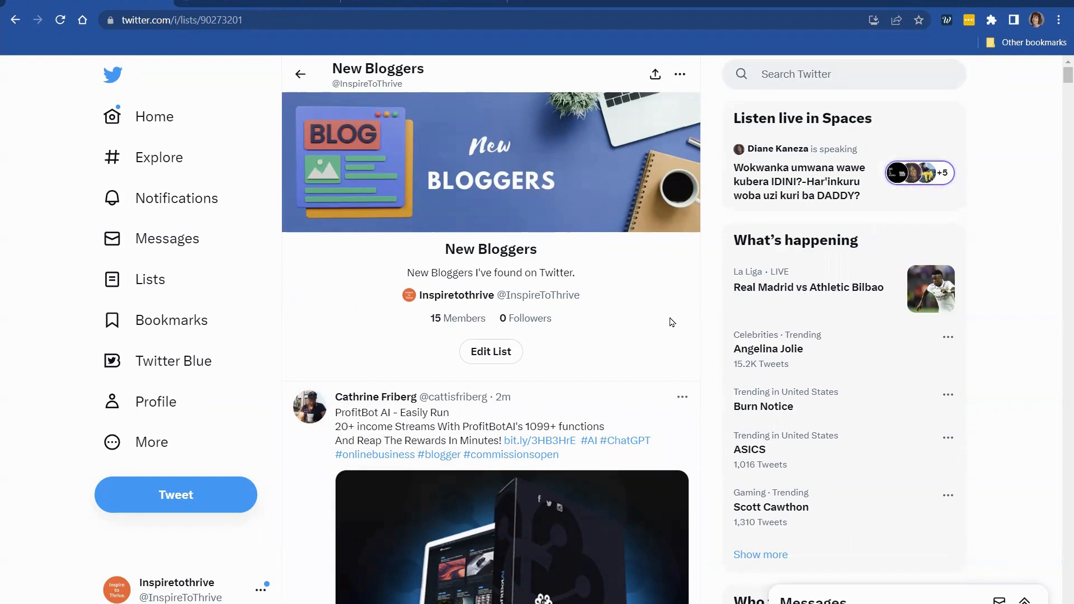
mouse_move(658, 304)
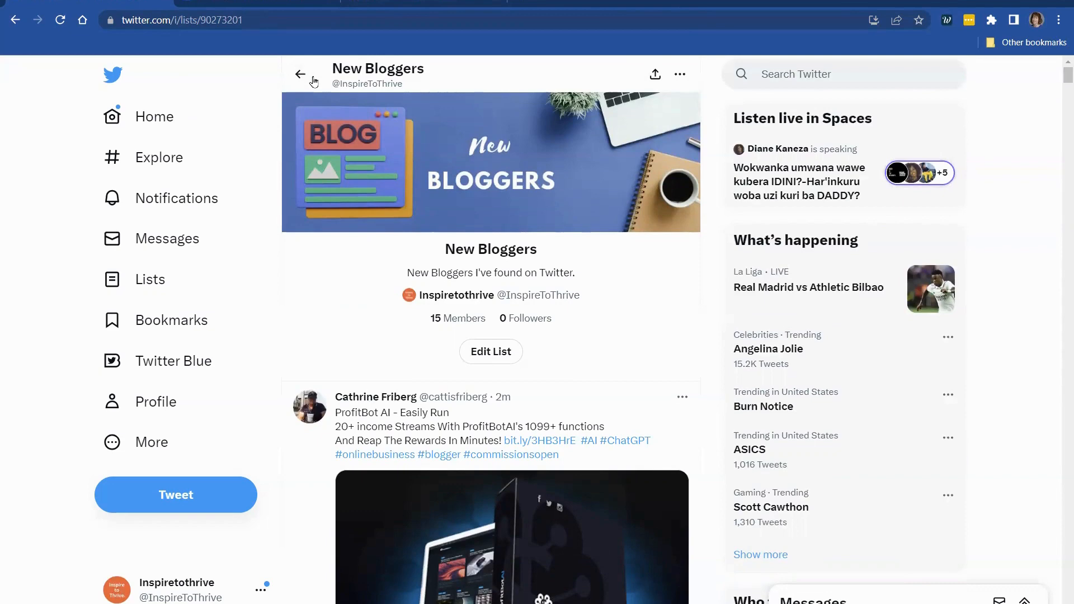
Scroll through the New Bloggers list's tweets and go back to the Lists overview.
scroll(down, 3)
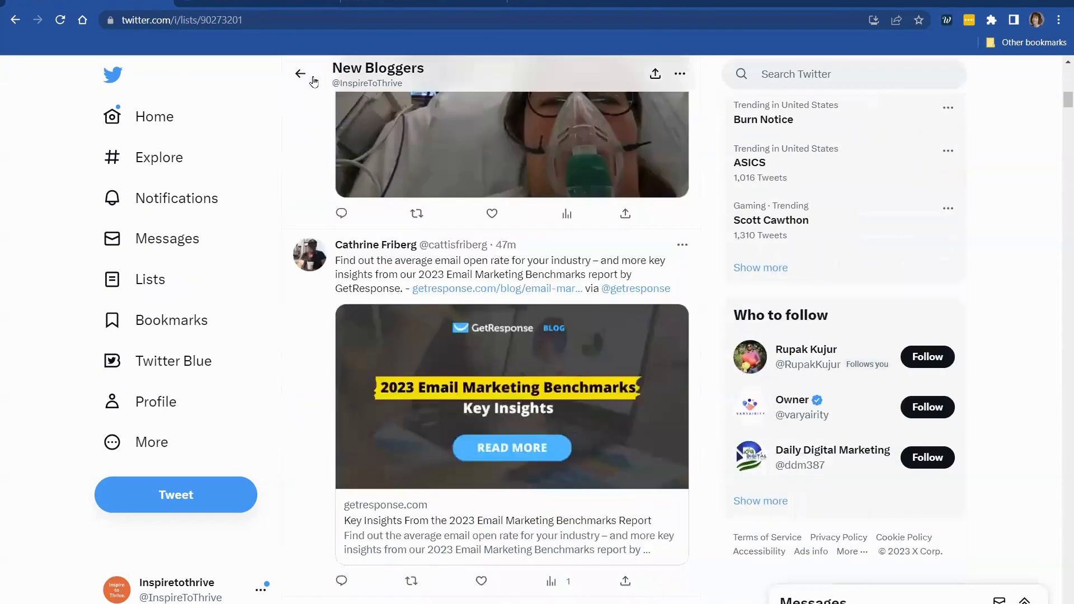
scroll(down, 3)
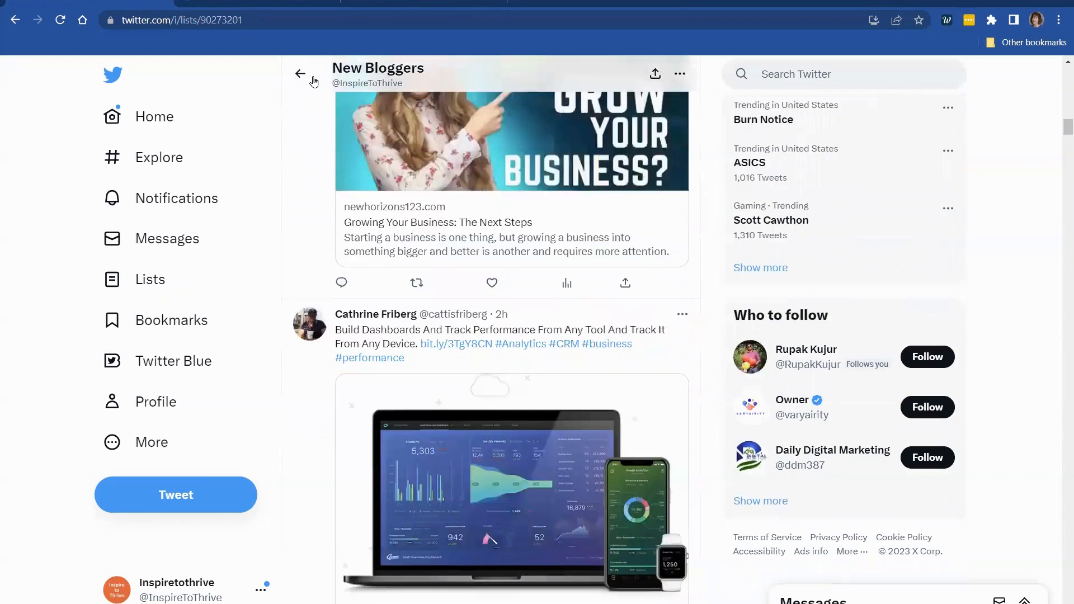
scroll(down, 3)
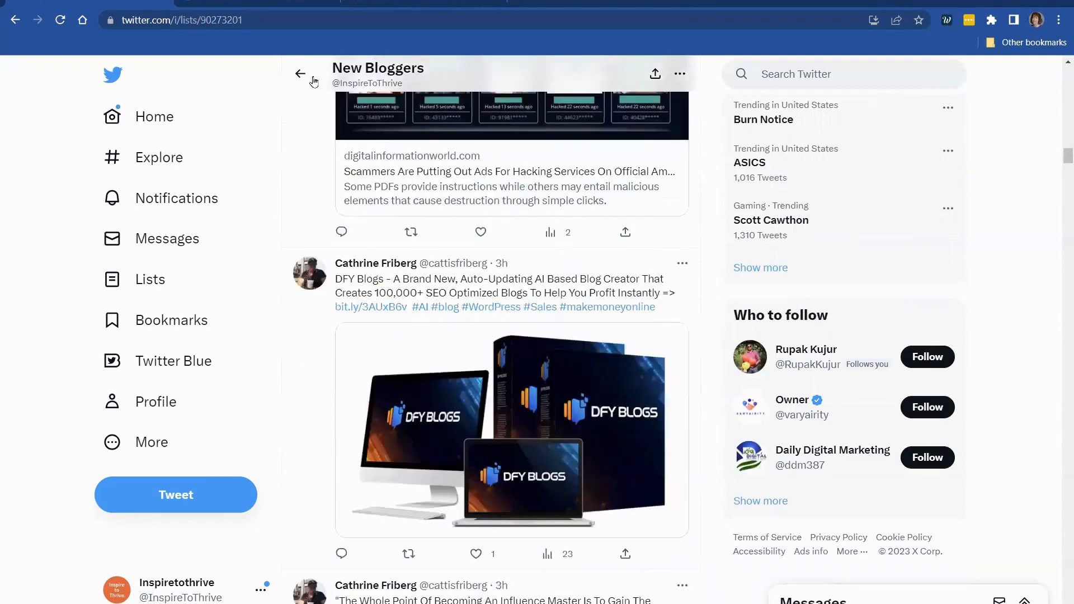
click(301, 74)
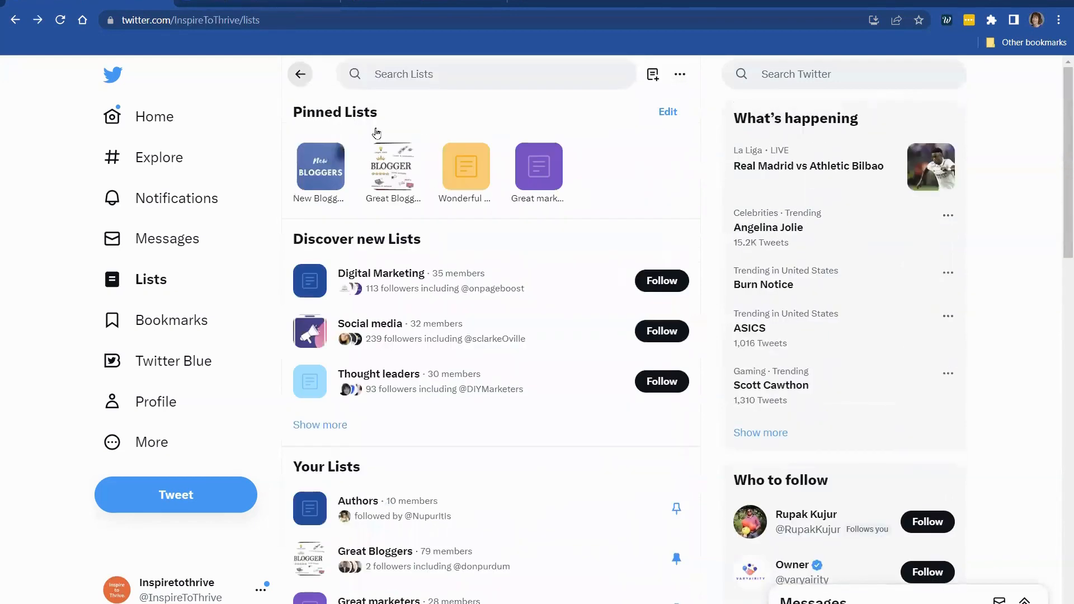
Open the pinned Great Bloggers list and scroll to the puffspeak tweet's retweet options.
click(393, 165)
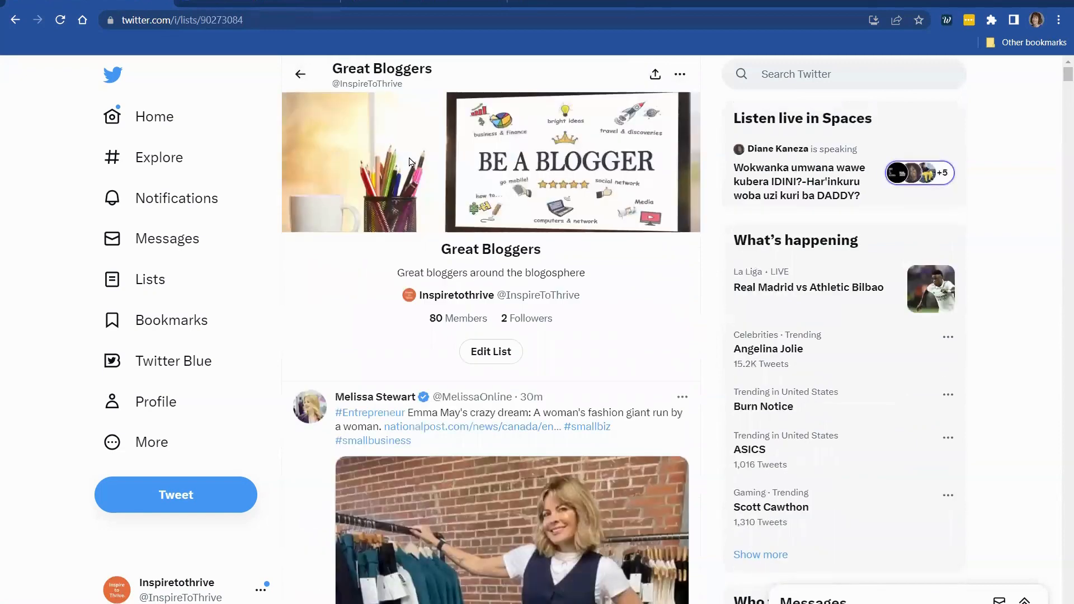
scroll(down, 3)
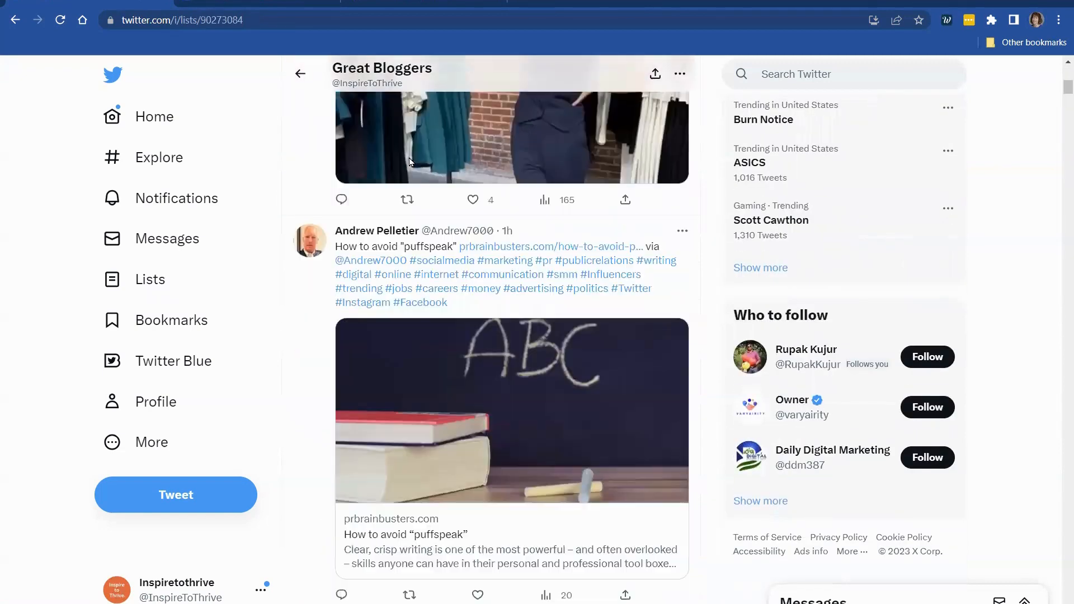
scroll(down, 3)
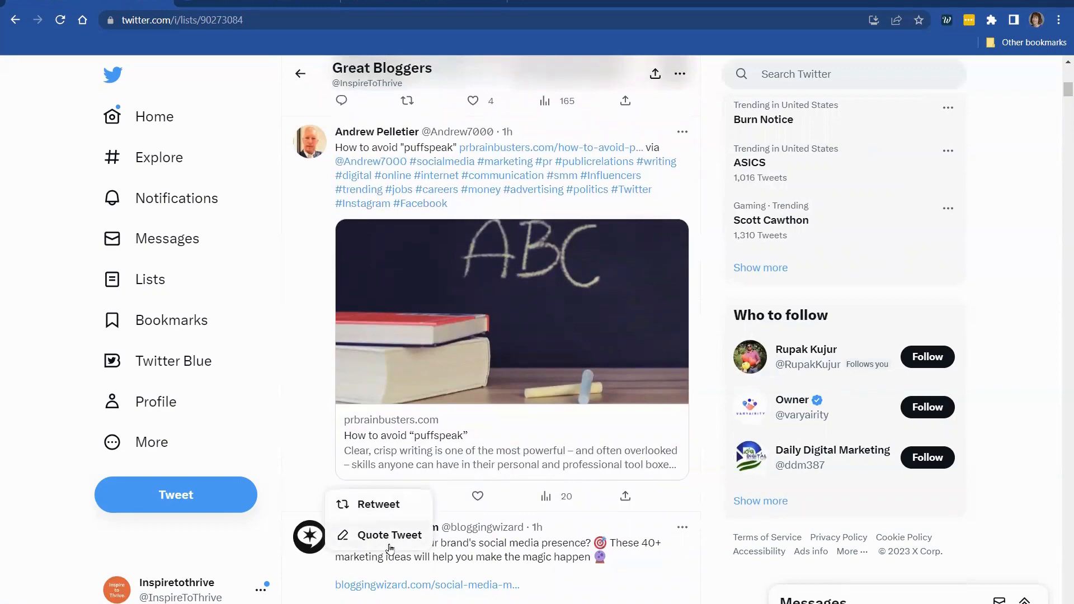
click(389, 535)
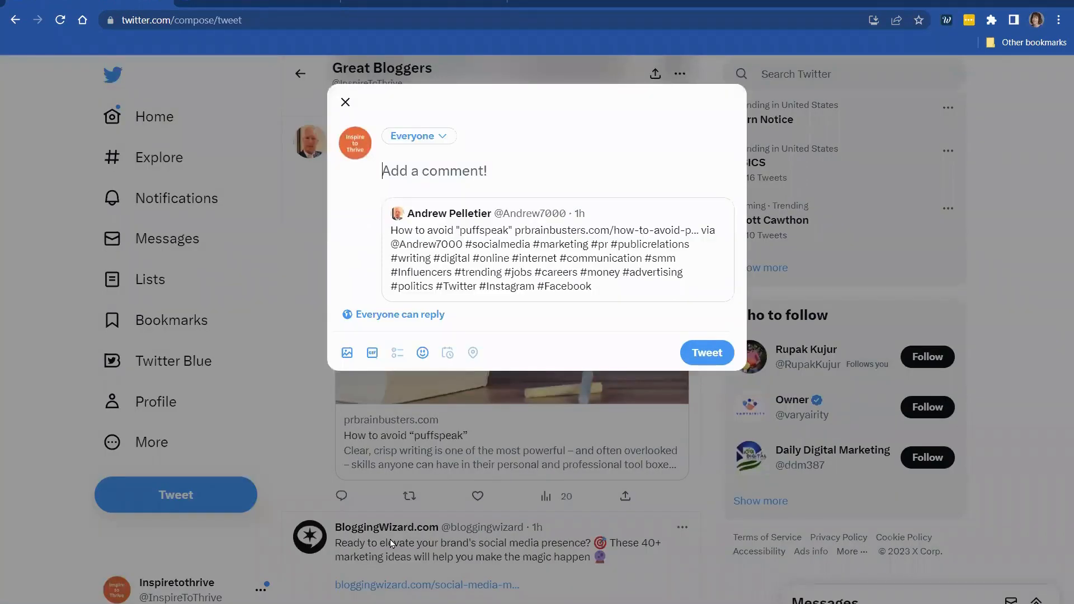
text(Great term @puffs)
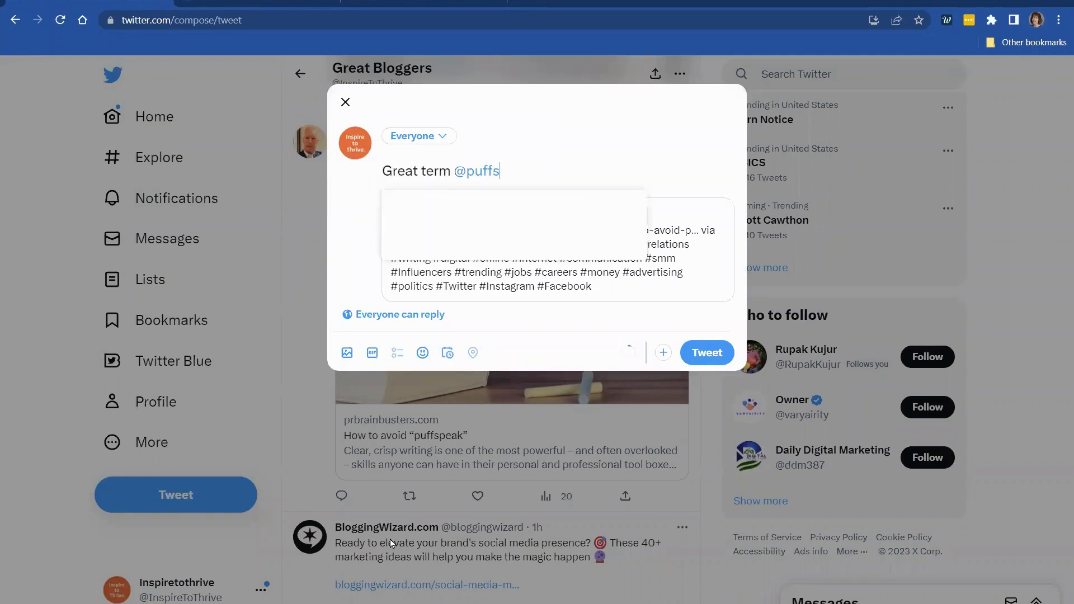
text(peak")
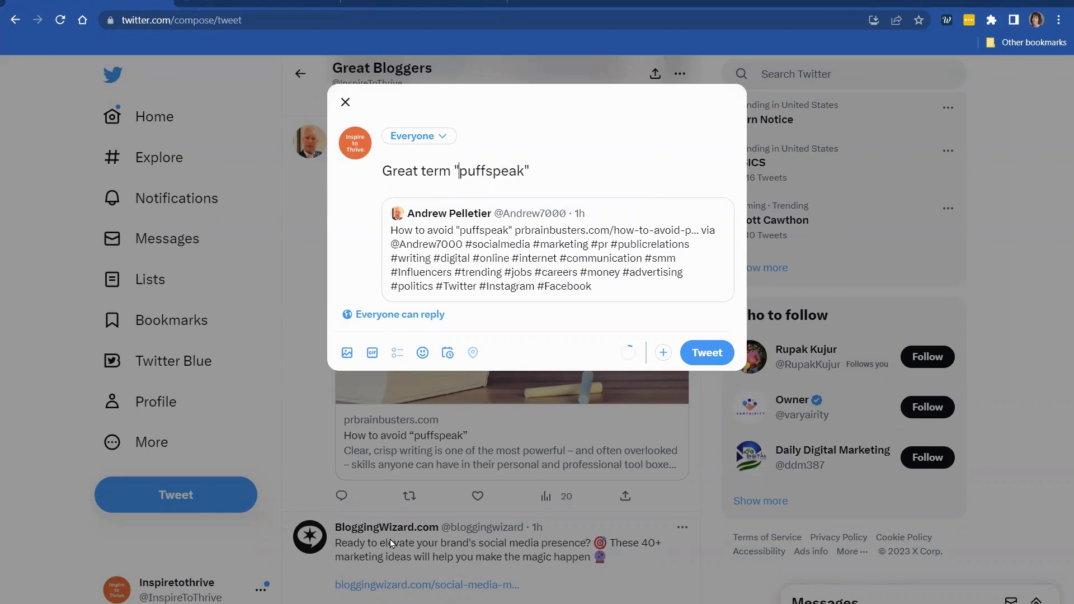
text(via @and)
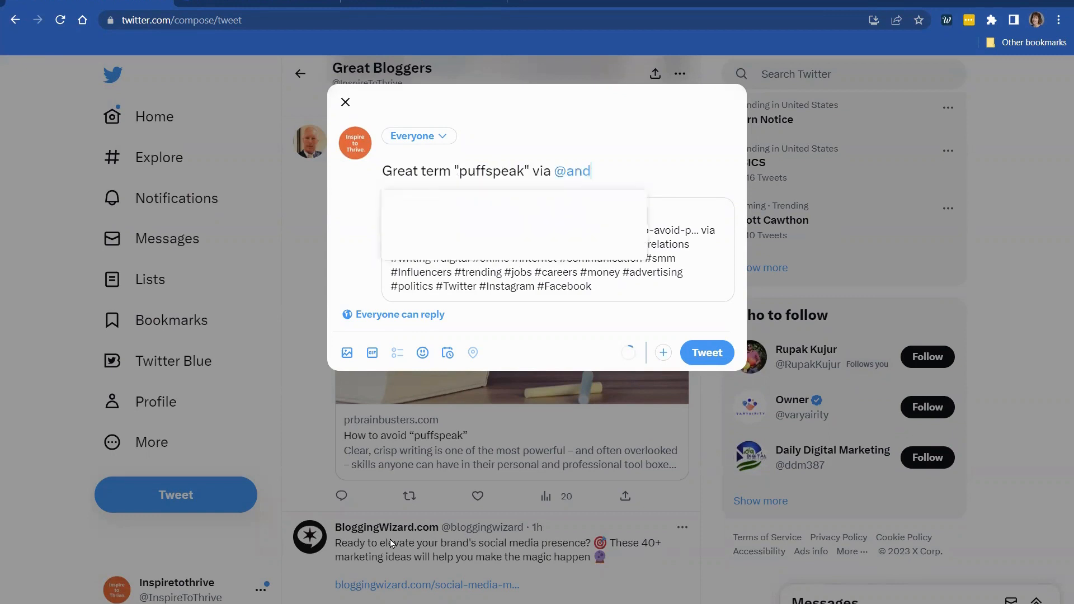
text(rew7000)
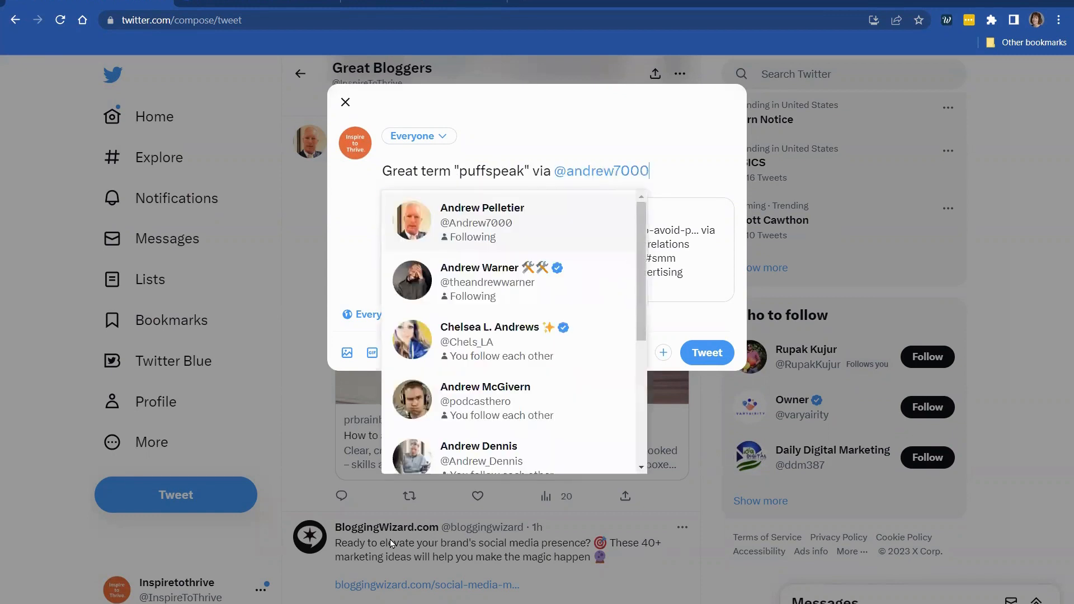
click(483, 222)
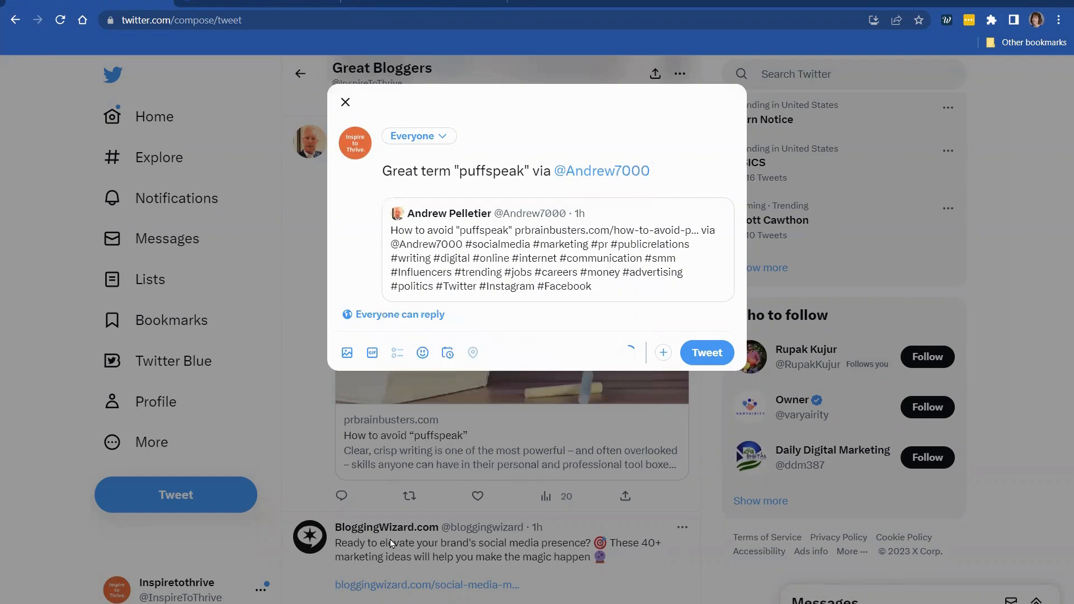
click(706, 353)
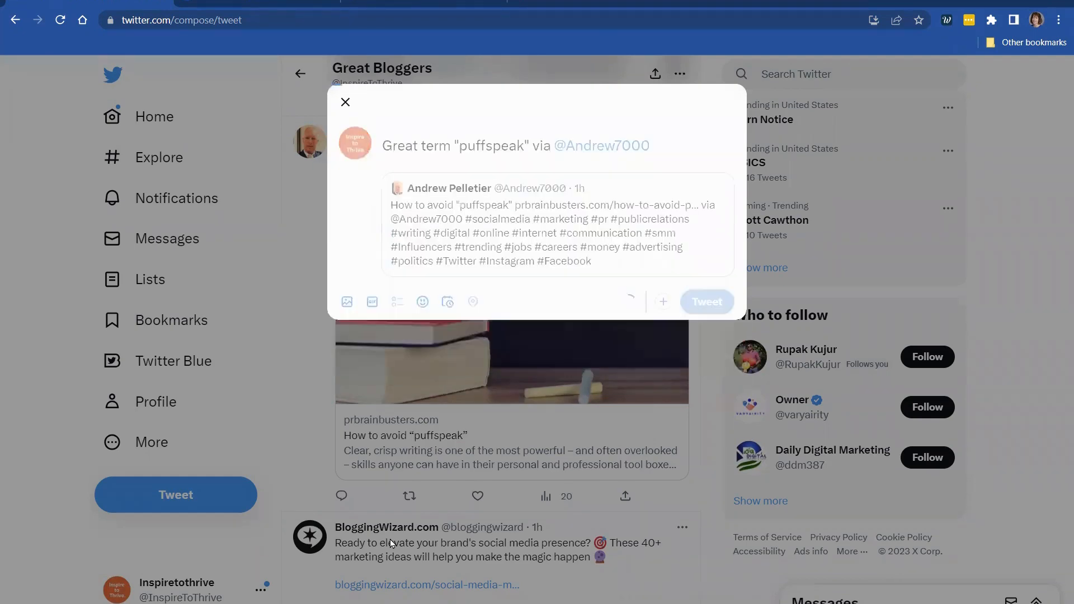
click(706, 301)
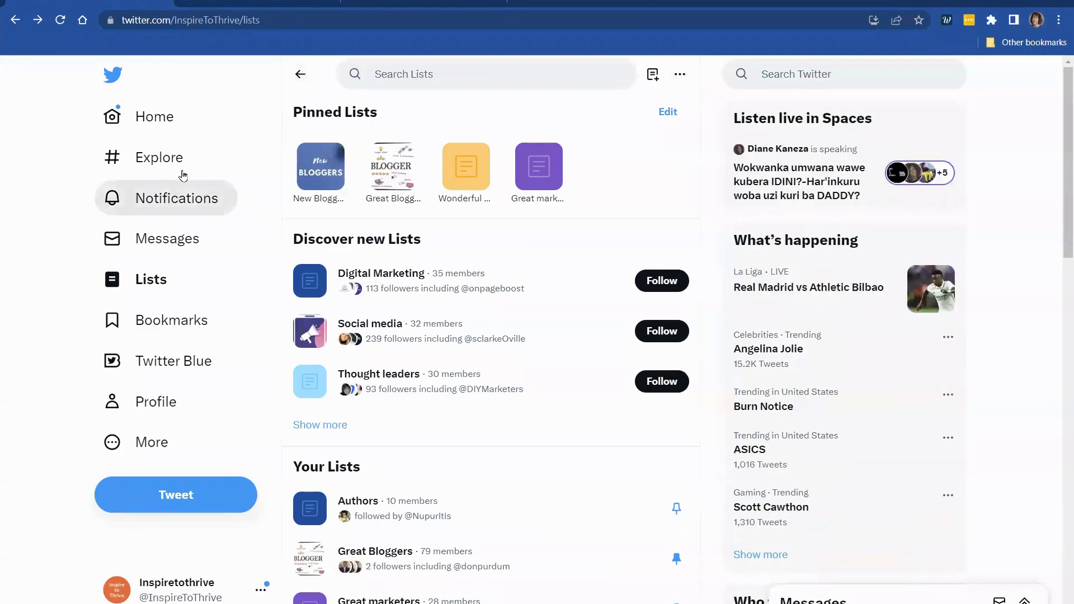
From the DailyWaffle profile's more menu, add the account to the Great Bloggers list and save.
click(154, 115)
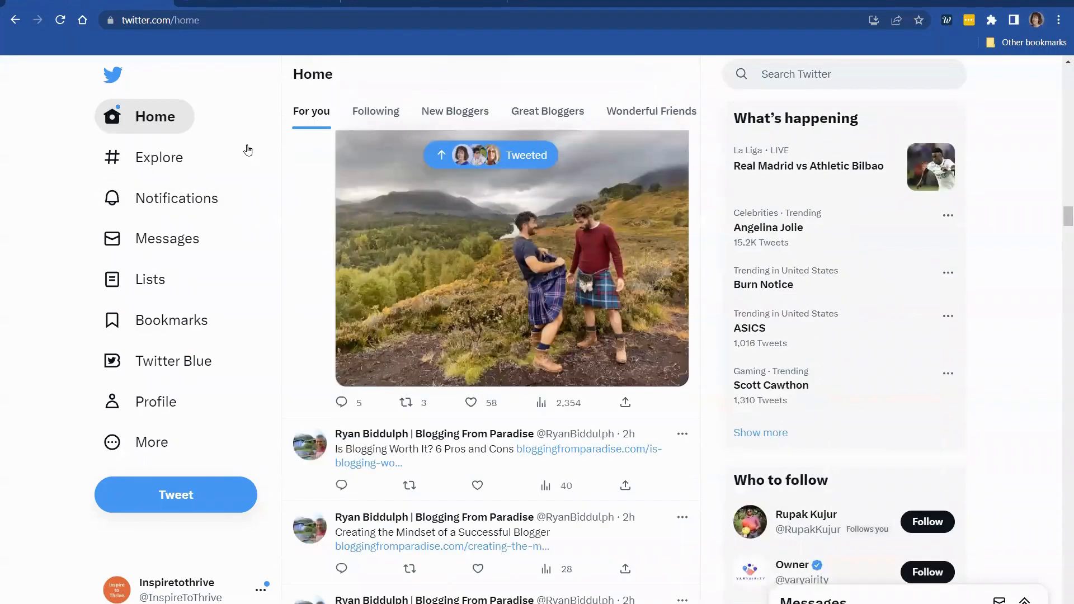
mouse_move(360, 184)
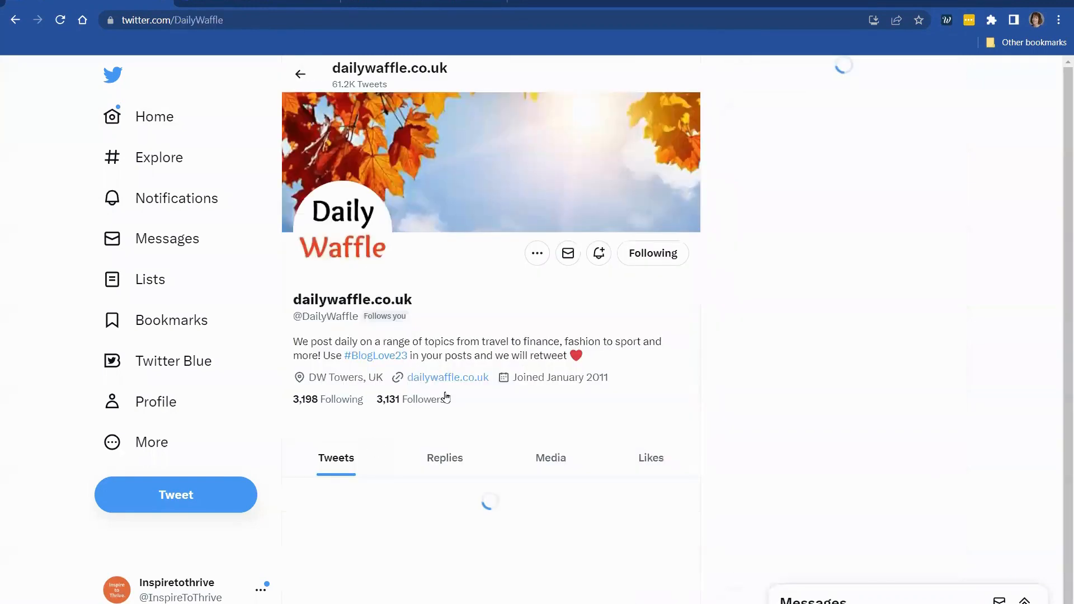
click(537, 252)
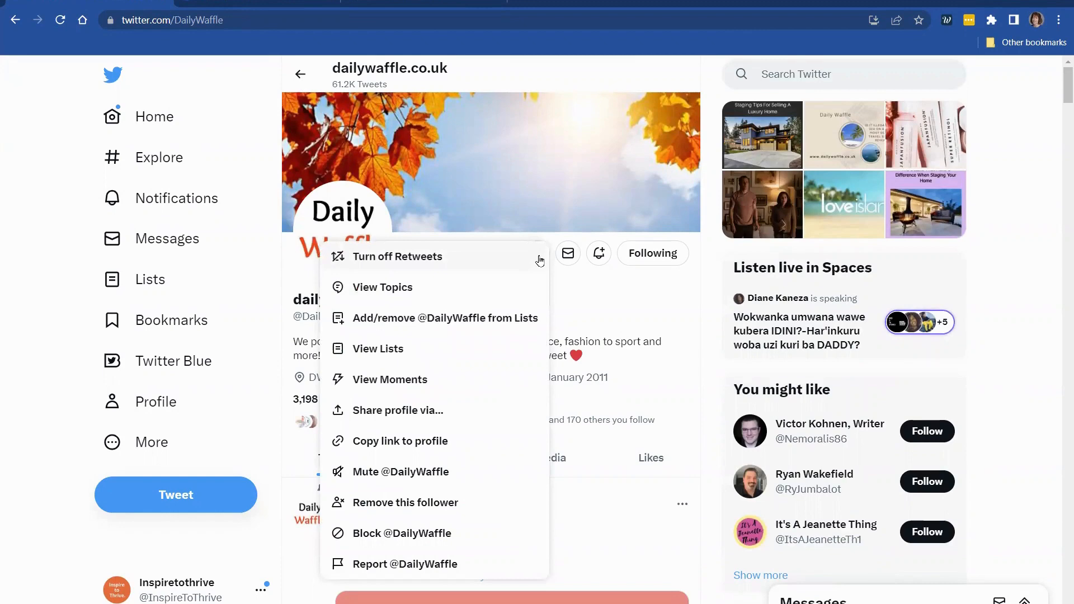
mouse_move(455, 373)
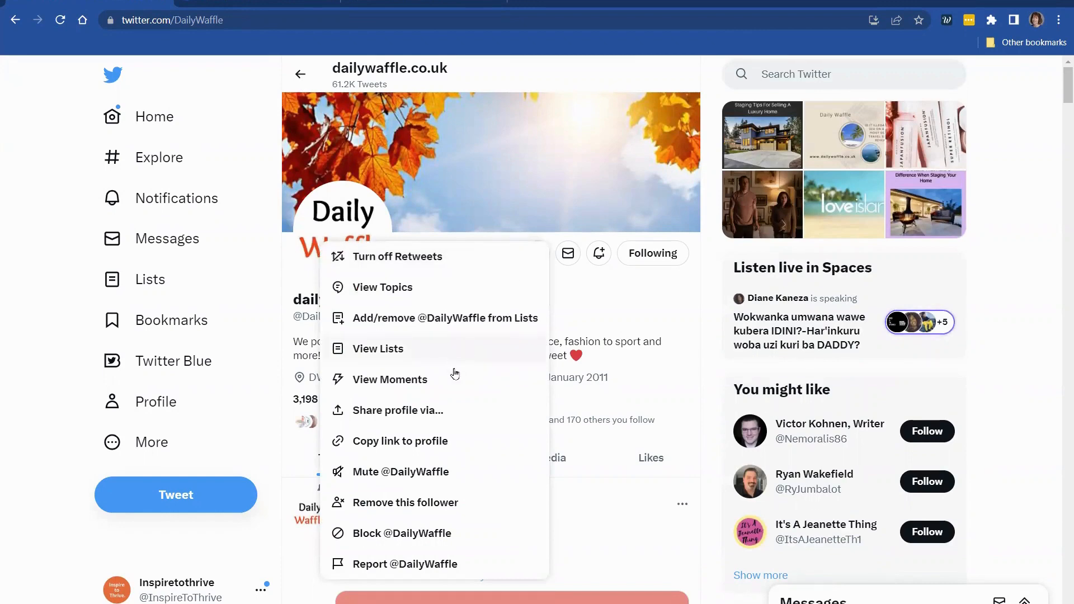
mouse_move(445, 318)
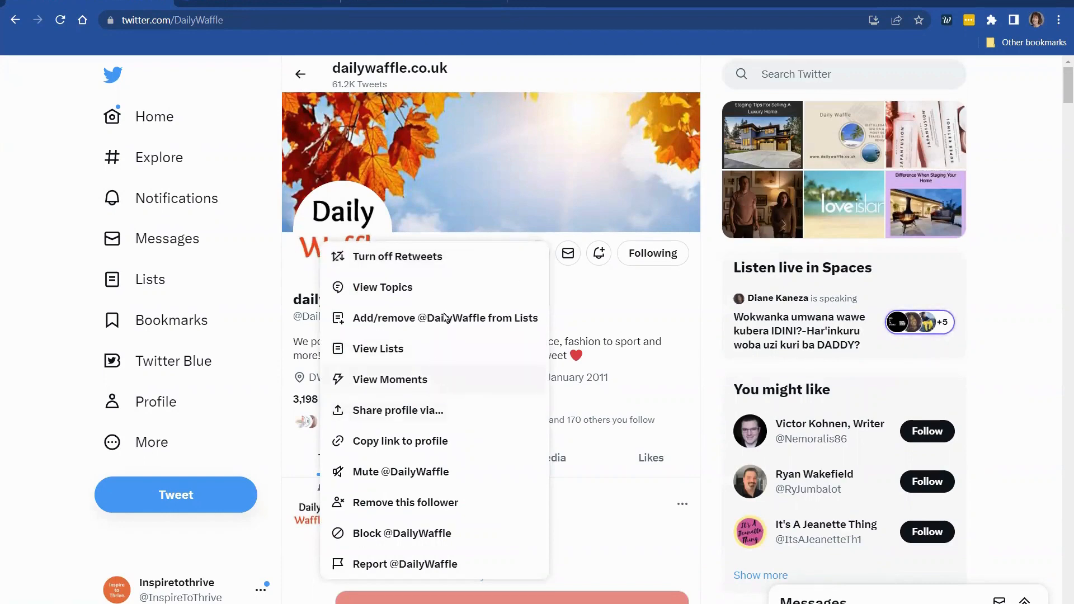
click(439, 318)
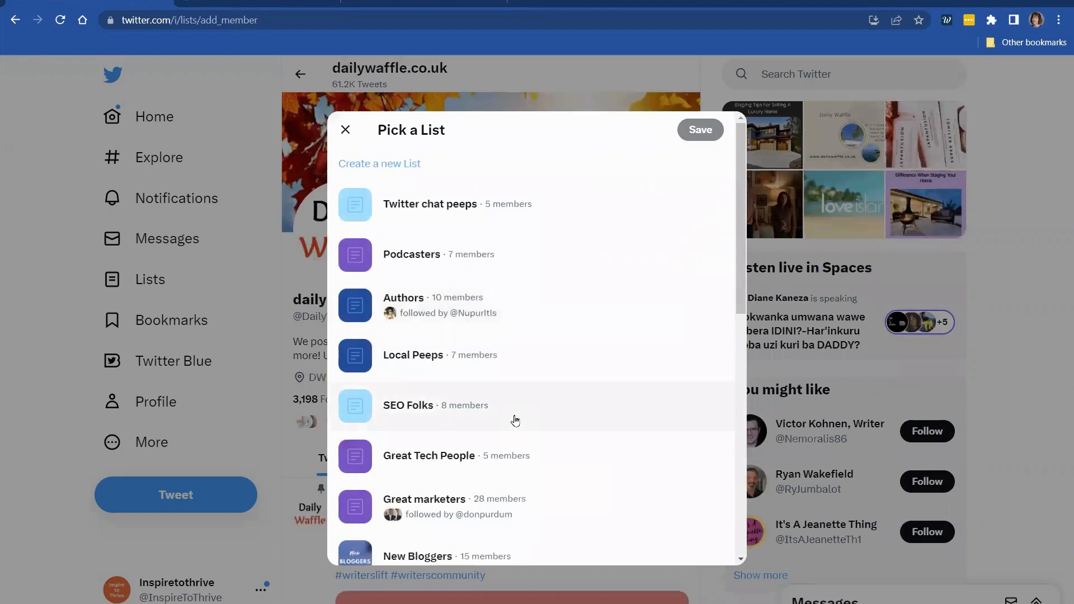
scroll(down, 3)
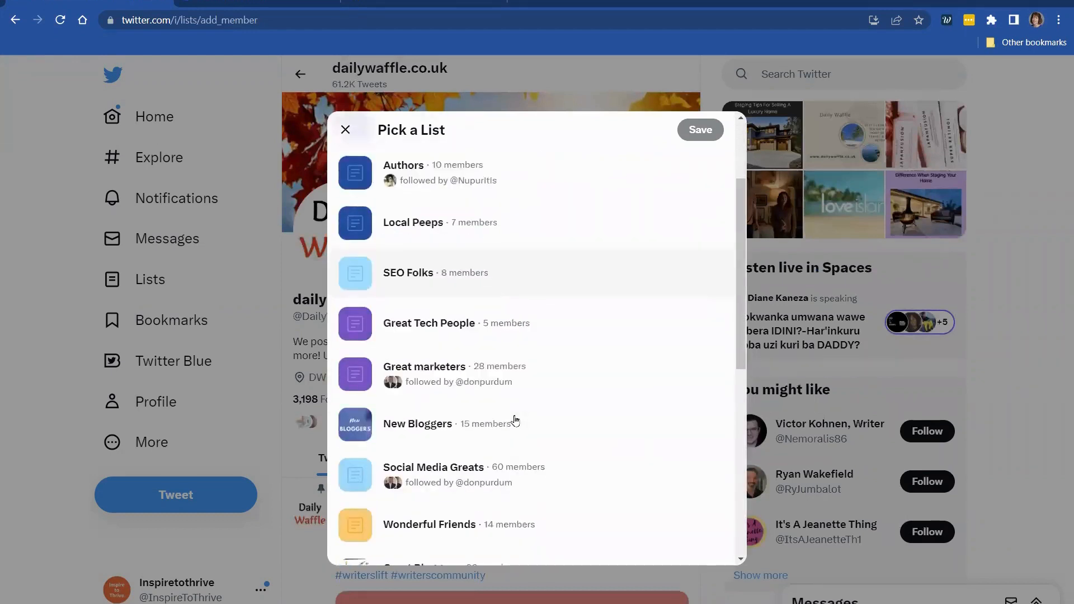
scroll(down, 3)
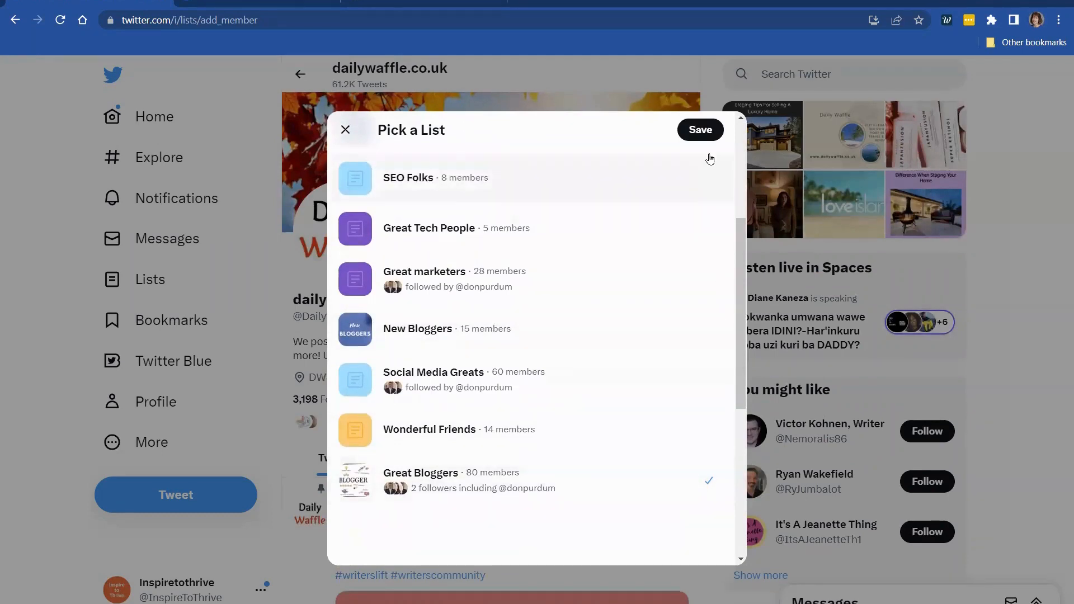
click(699, 130)
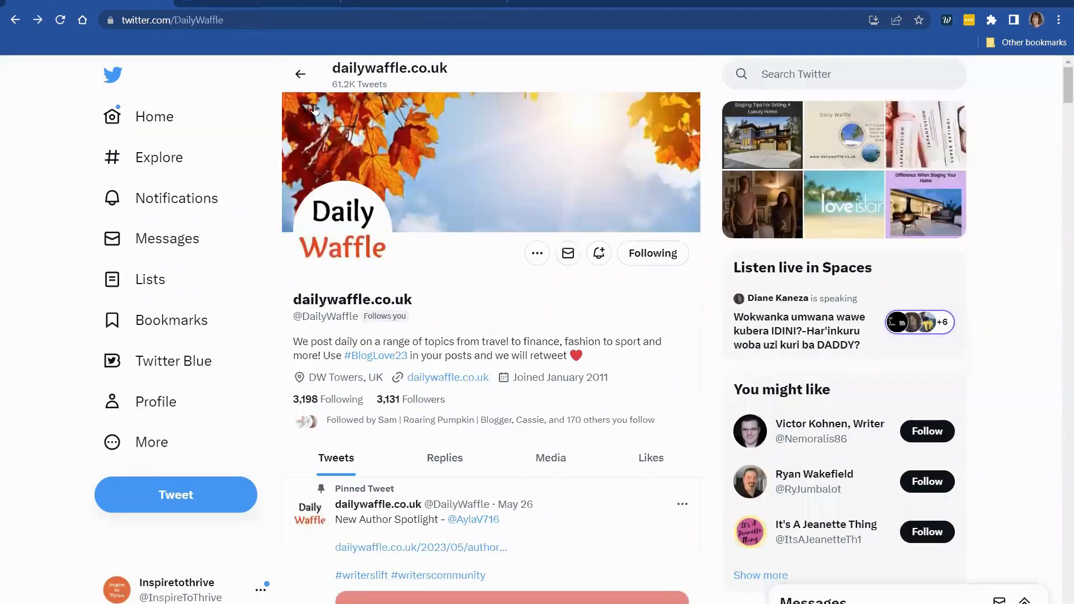
Navigate from Home to the Lists overview and the Great Bloggers list page.
click(154, 116)
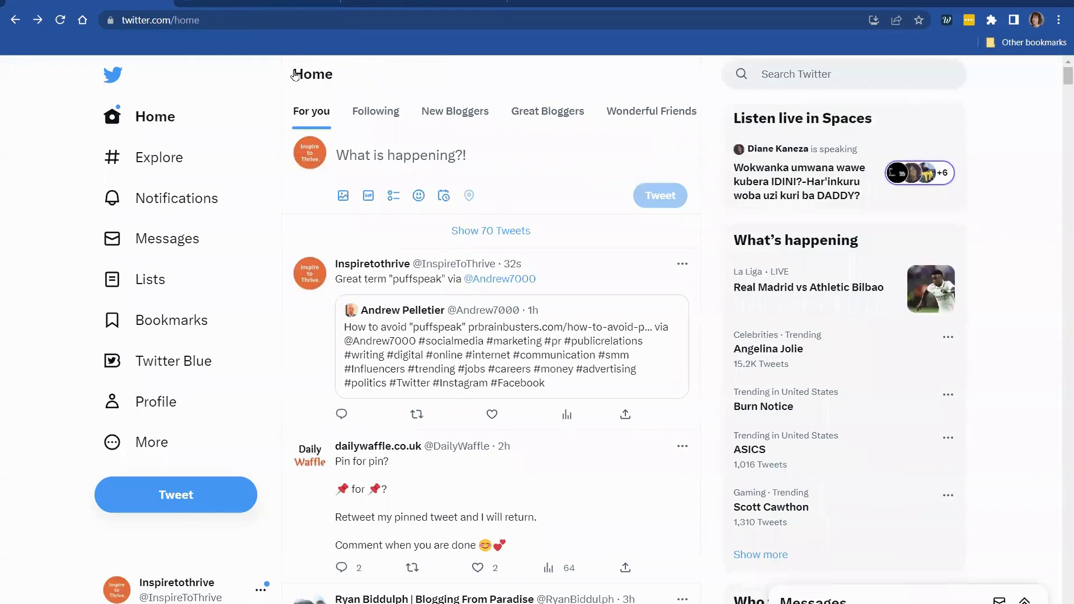
mouse_move(164, 288)
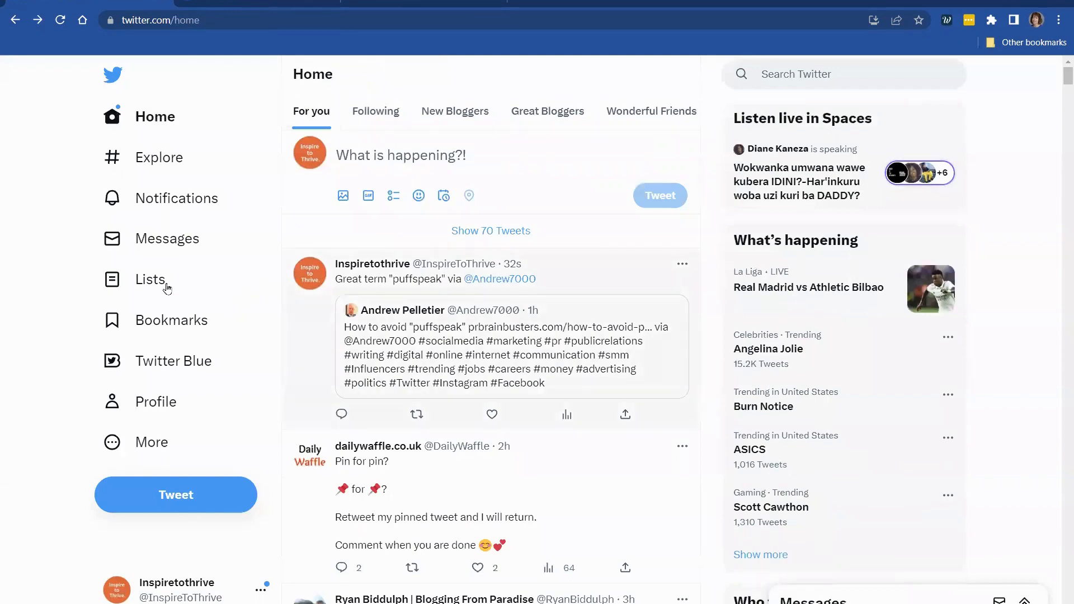
click(547, 111)
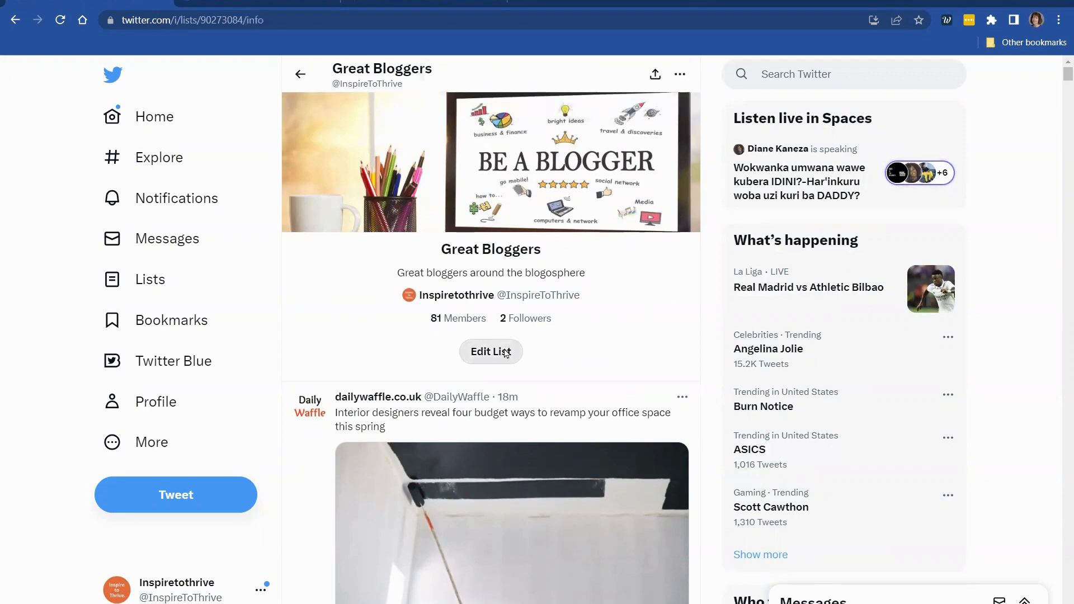
Review the Great Bloggers list's members in Edit List without changes and close with Done.
click(491, 352)
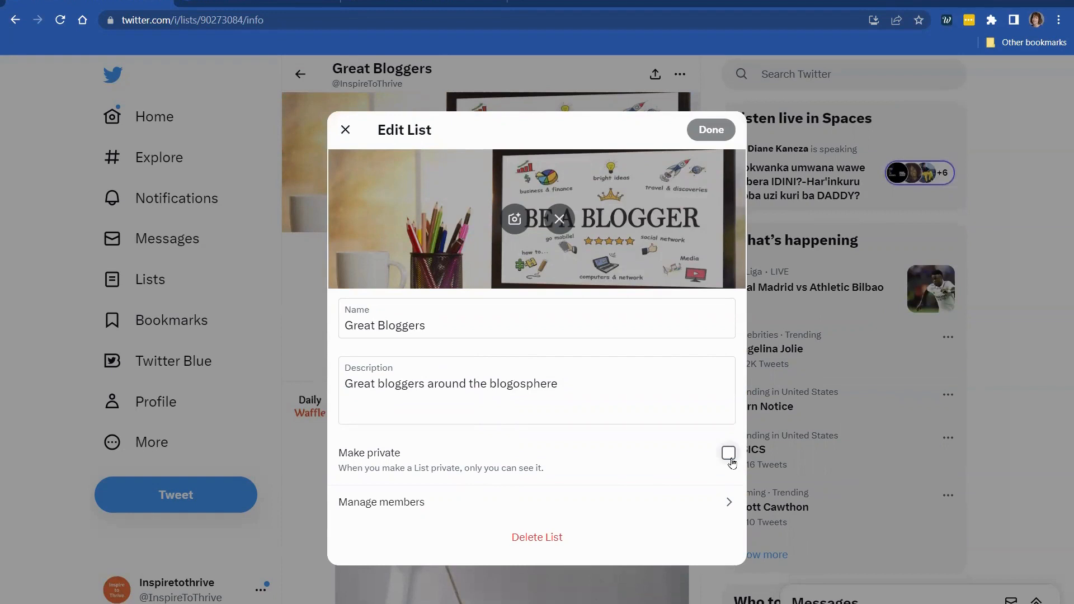
mouse_move(731, 511)
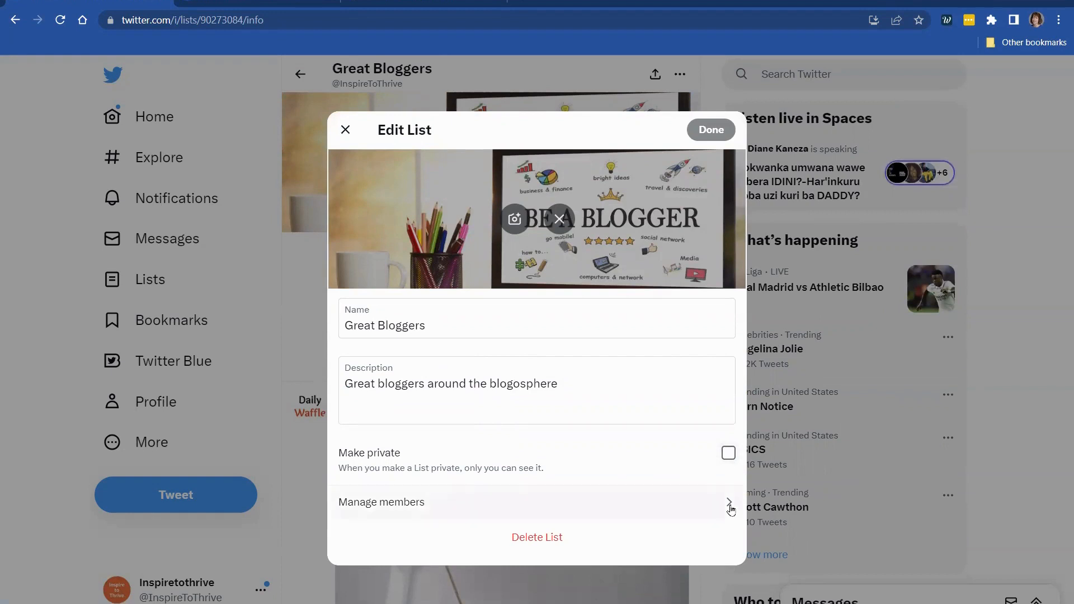
click(729, 503)
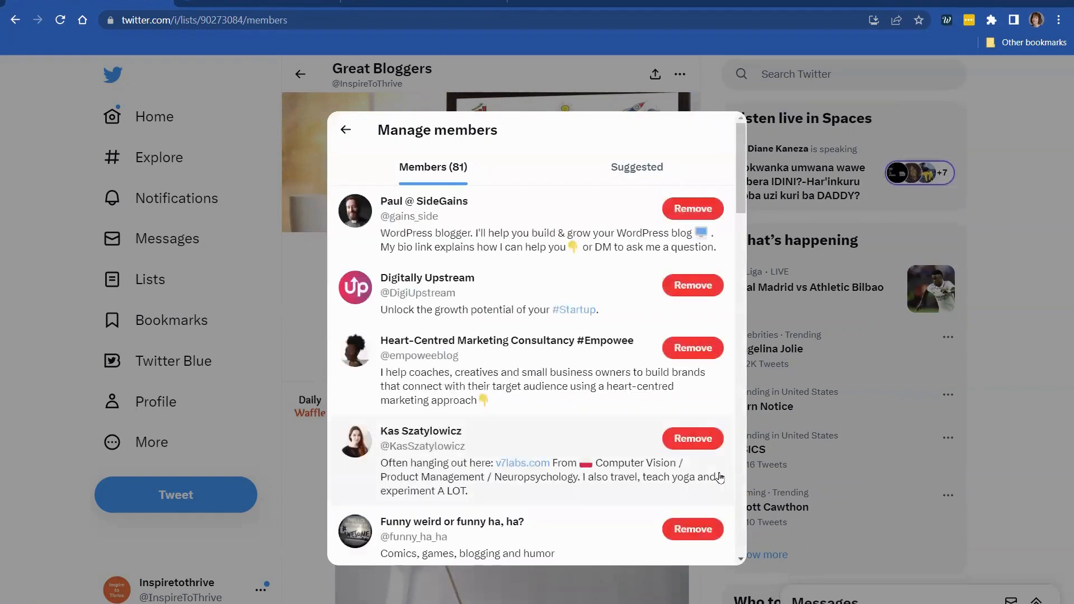
mouse_move(571, 413)
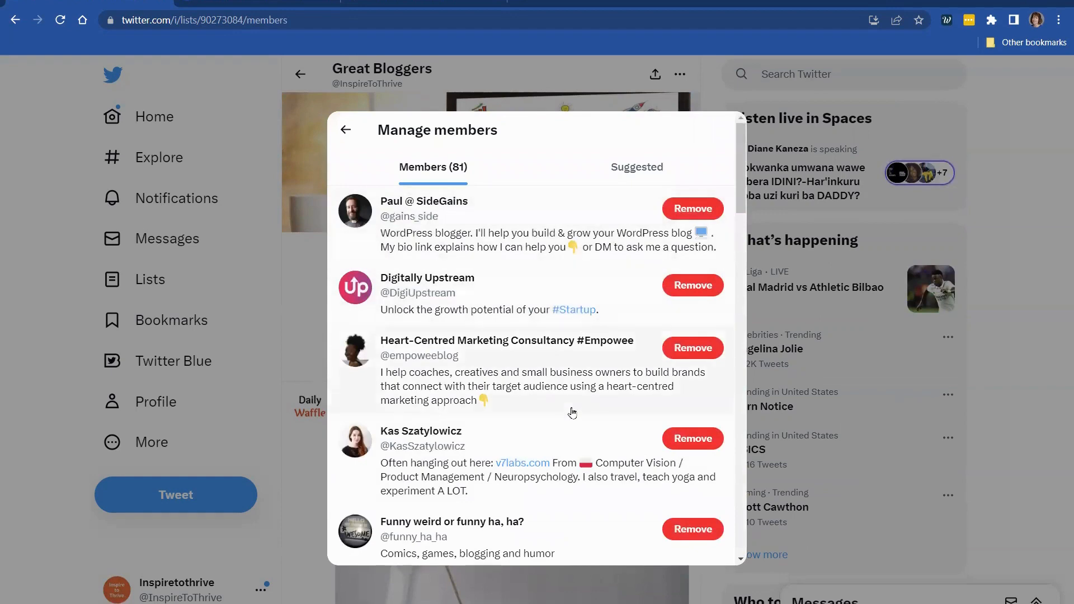
scroll(down, 3)
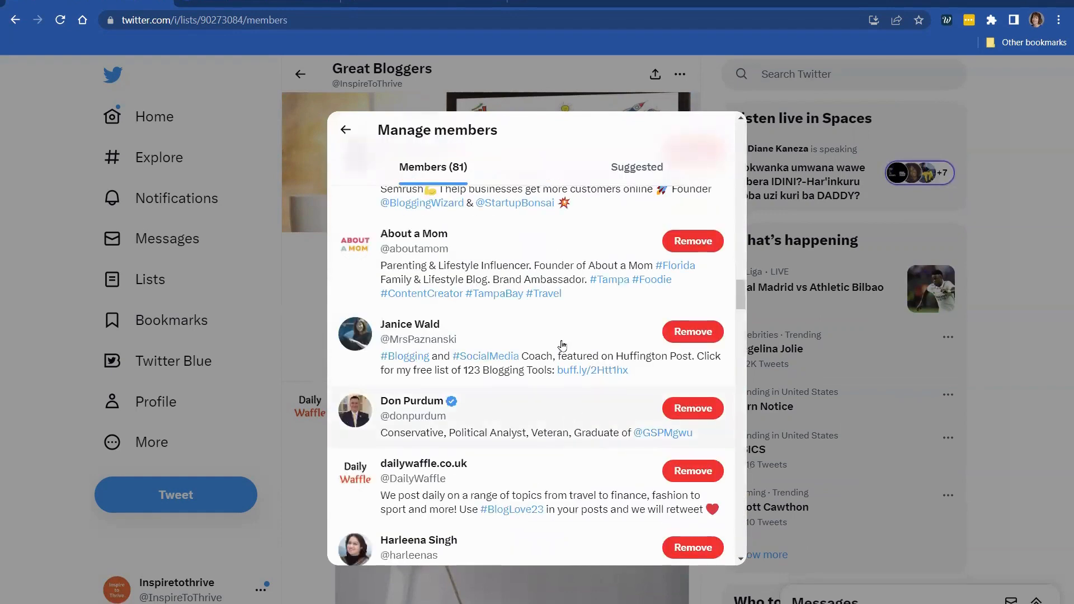
click(346, 130)
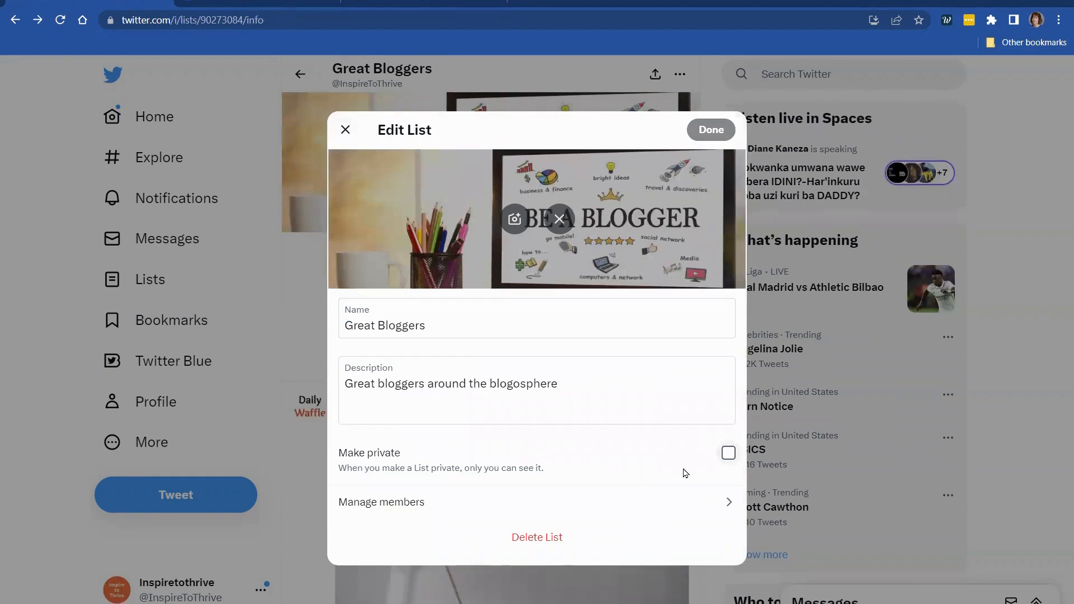
mouse_move(713, 152)
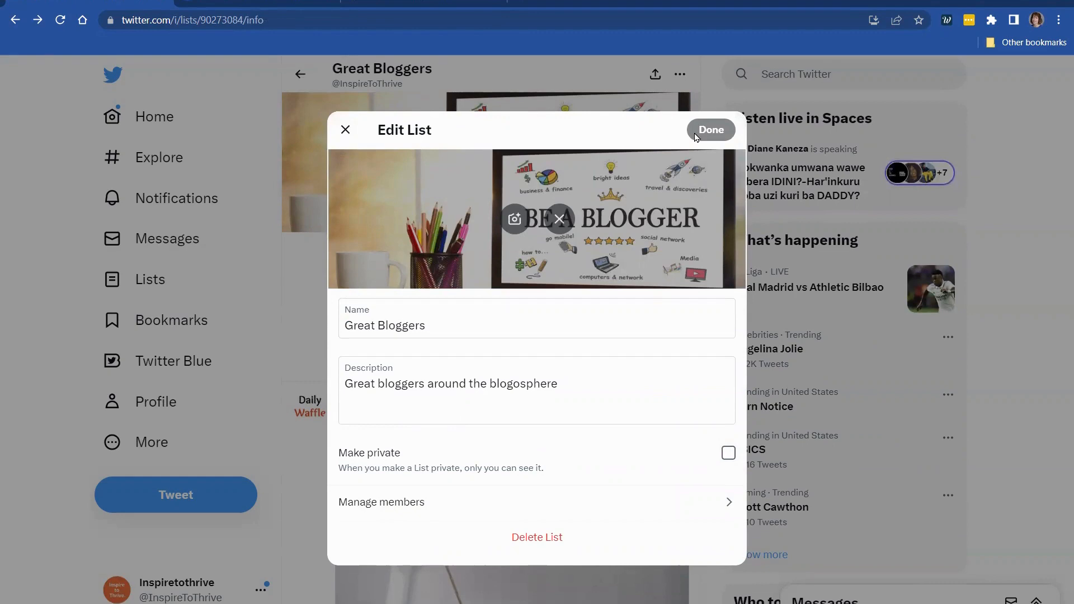
click(709, 129)
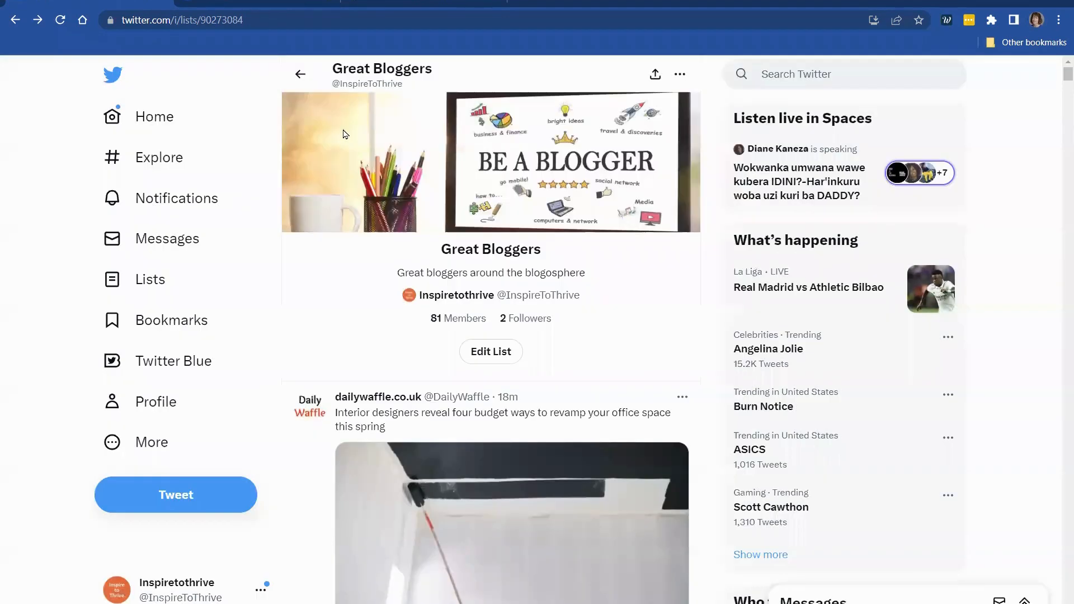
Return to the Lists overview and open the pinned Wonderful Friends list.
click(300, 74)
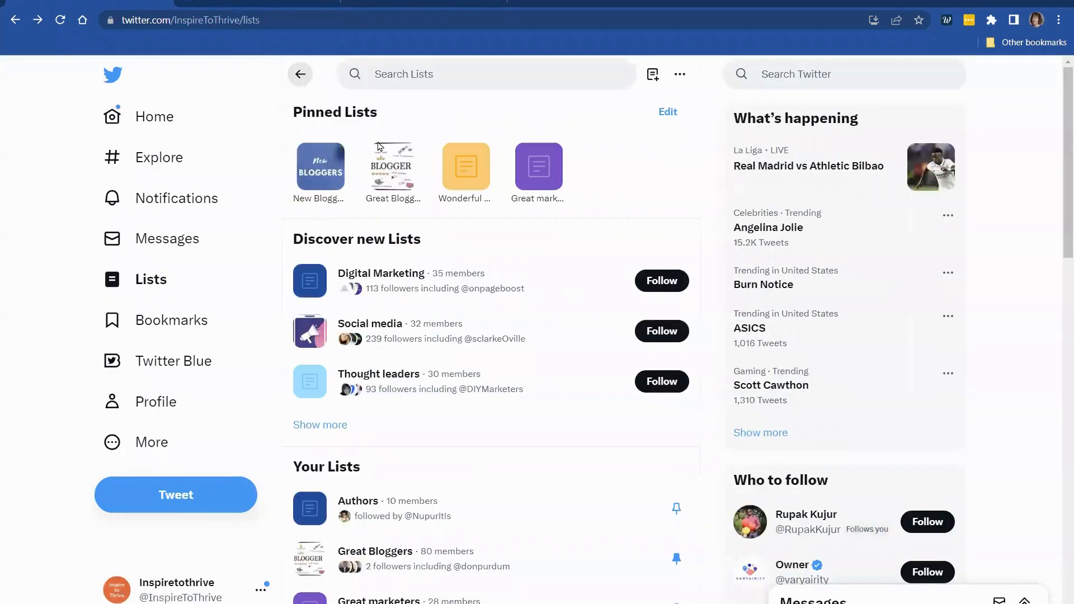
click(465, 169)
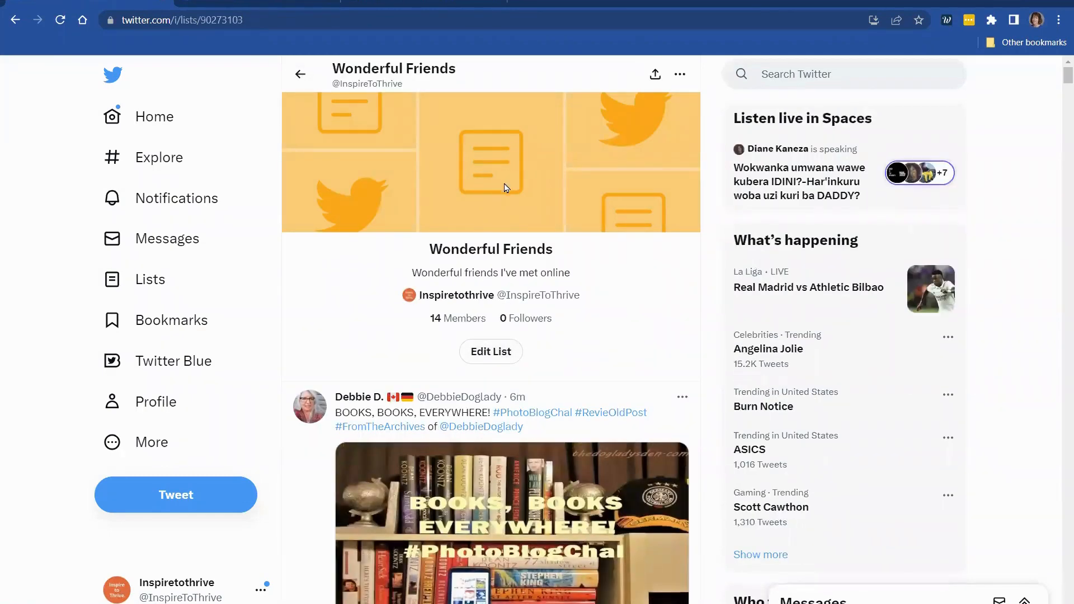
Set the friends sunset image as the Wonderful Friends list photo, apply the crop and save.
click(491, 351)
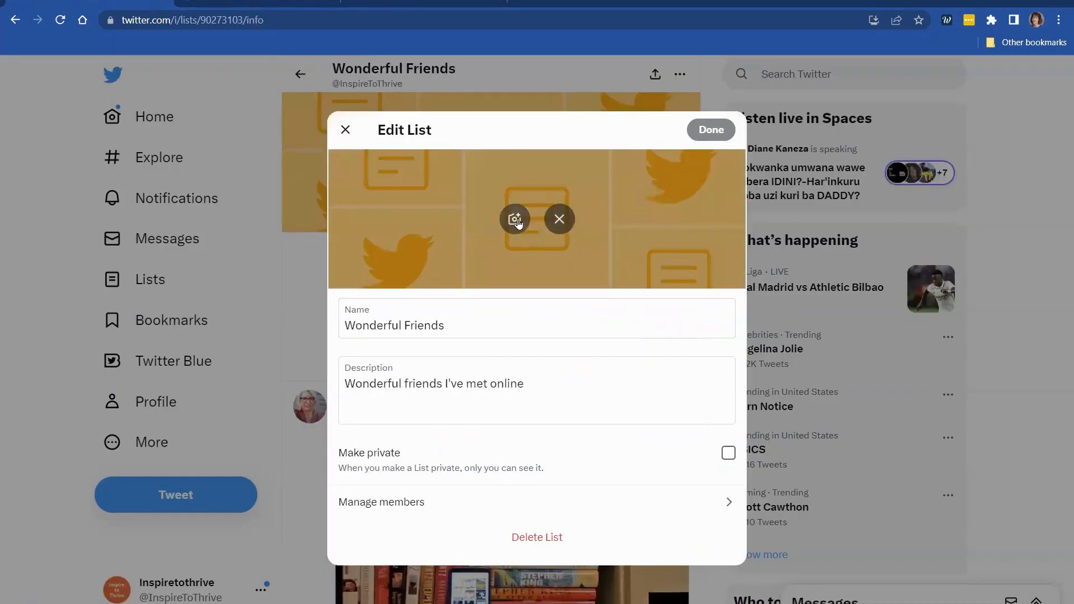
click(515, 219)
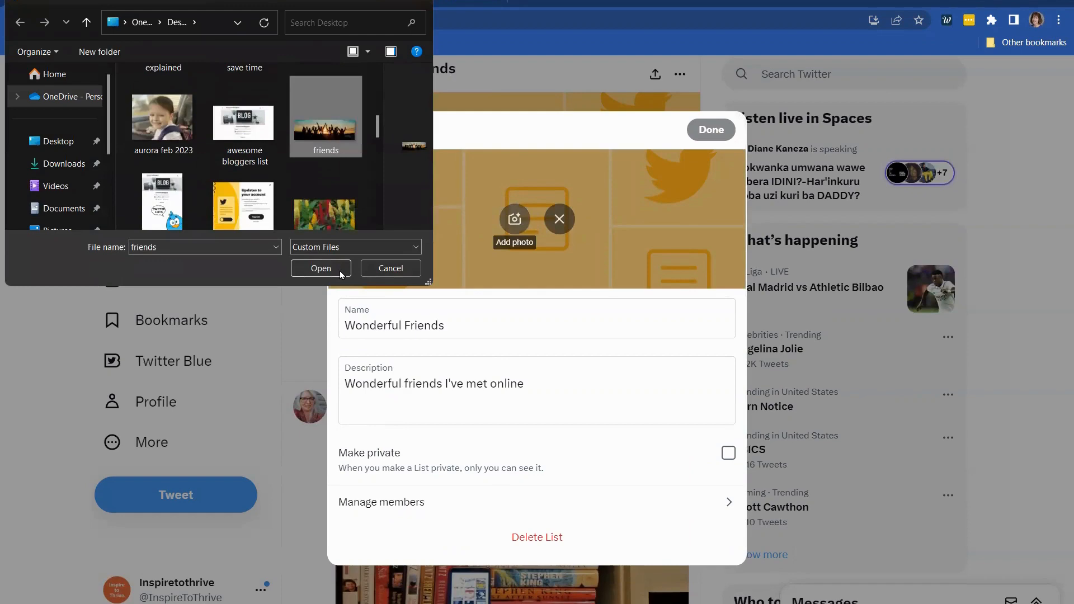
click(320, 267)
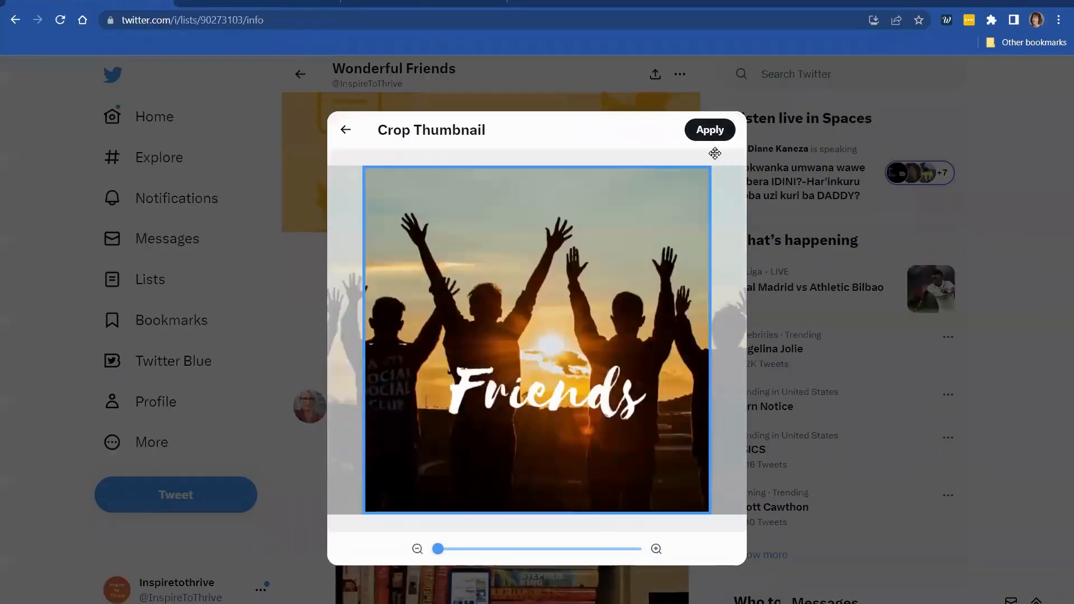
click(709, 130)
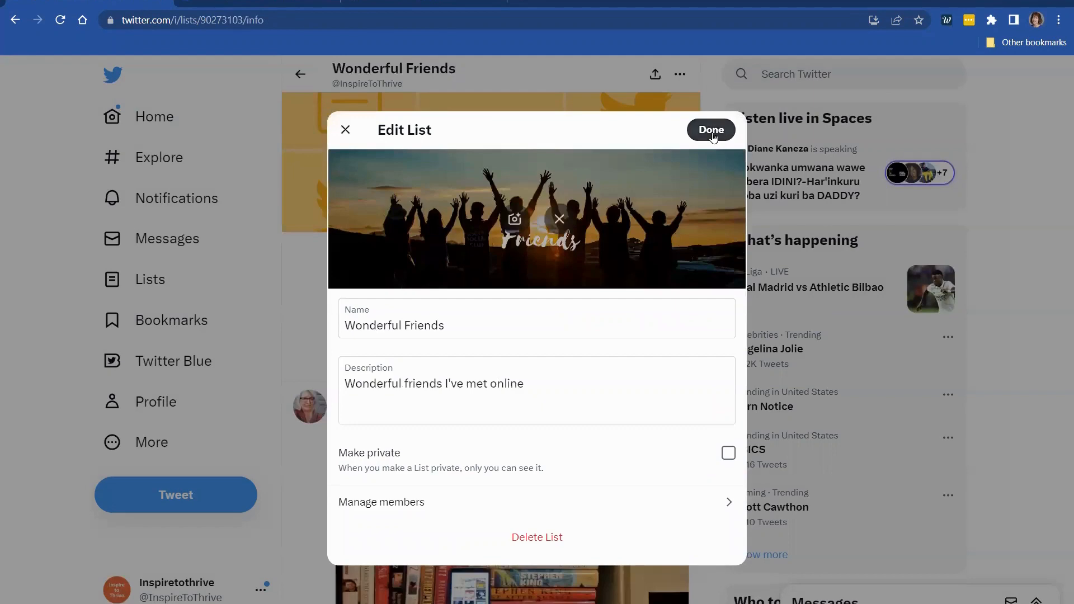
click(711, 129)
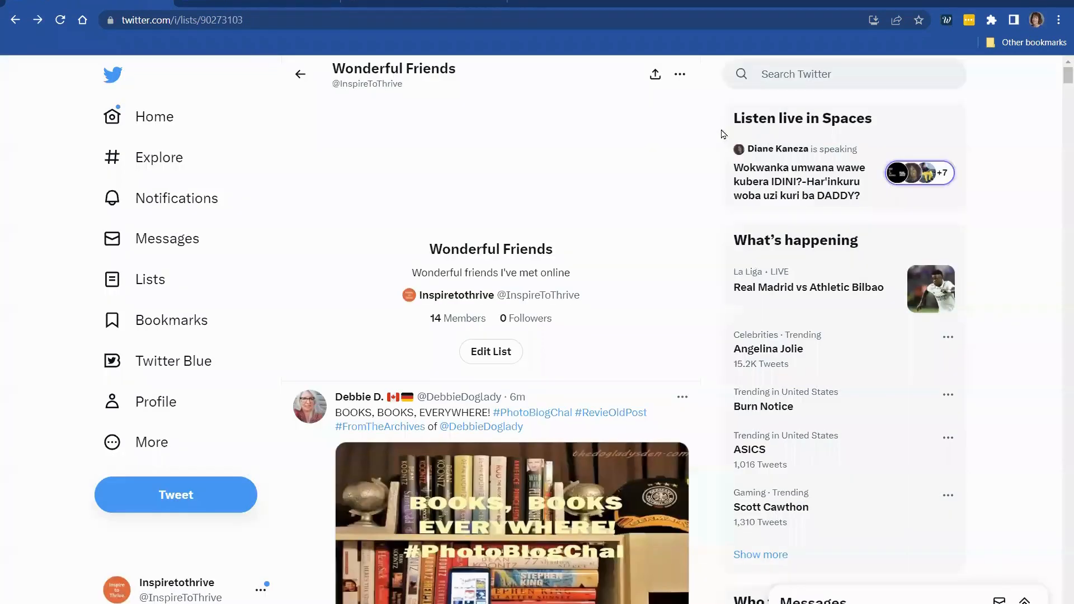
click(300, 73)
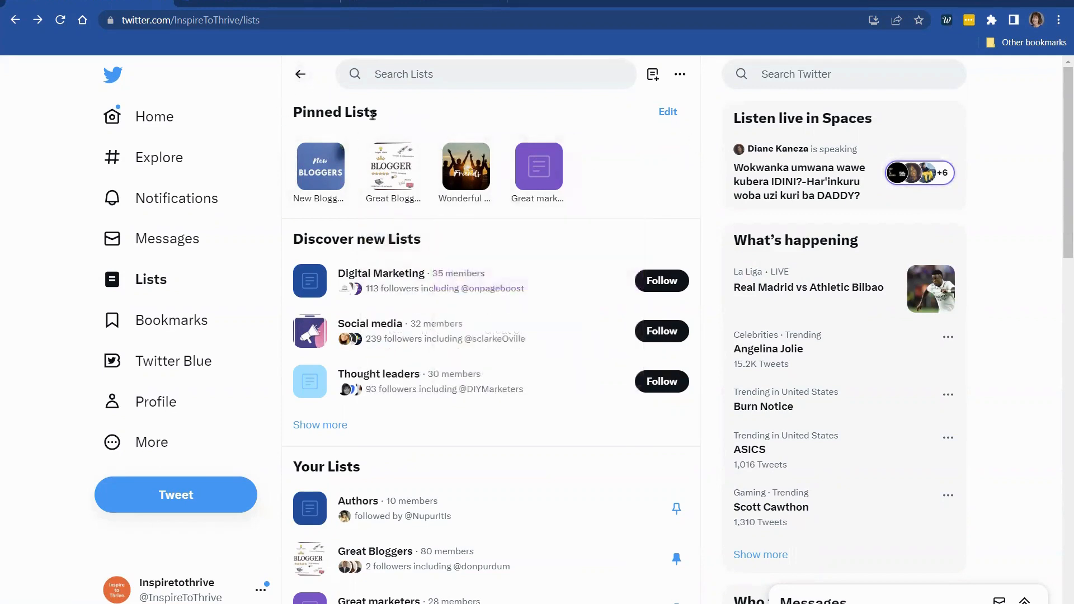
mouse_move(356, 413)
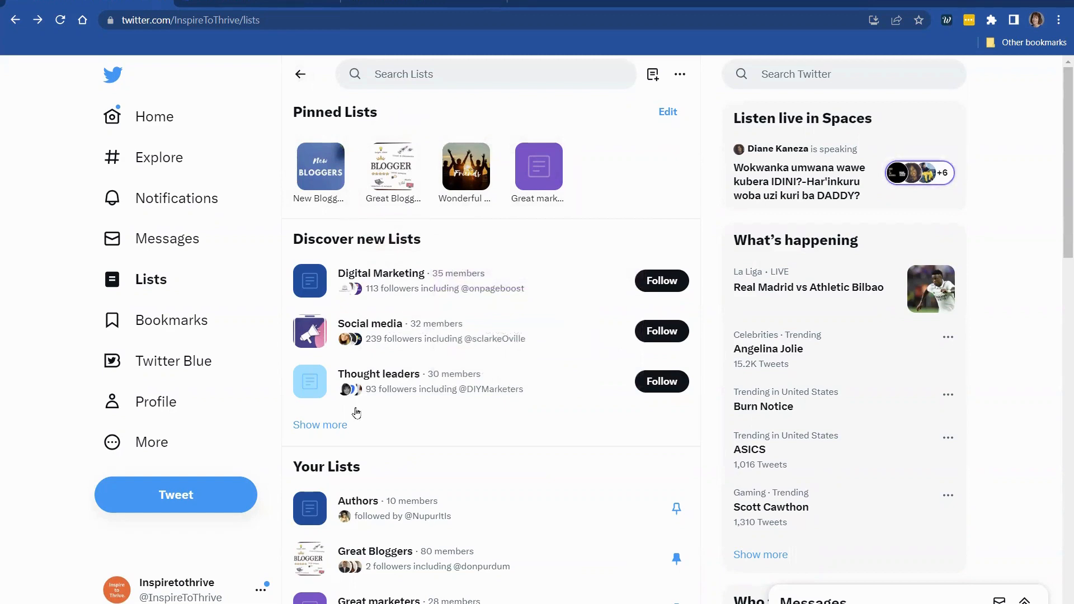
Scroll down Your Lists and pin the Podcasters list.
scroll(down, 3)
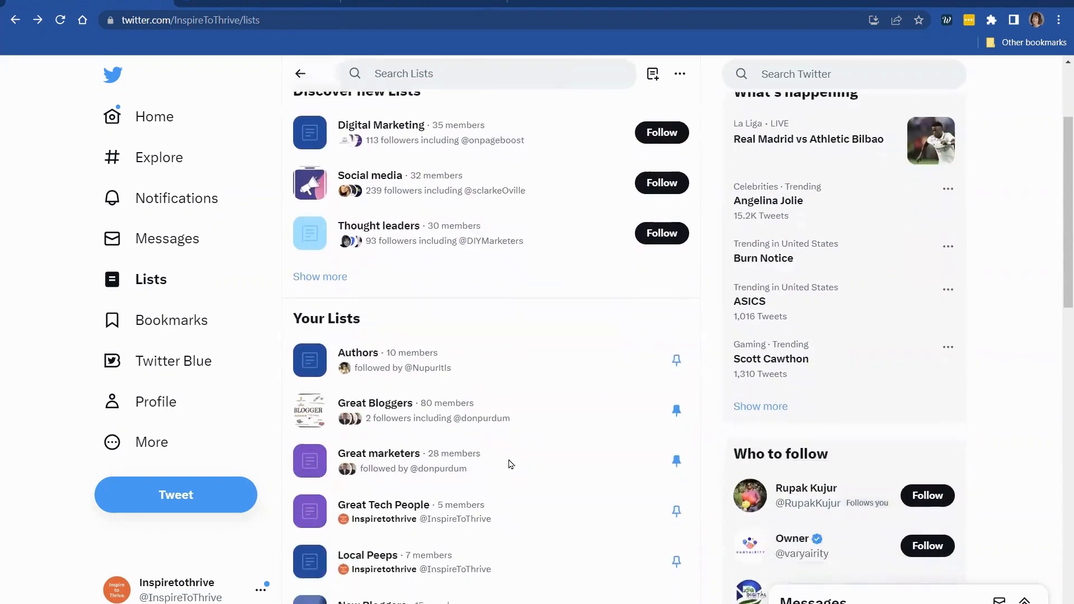
scroll(down, 3)
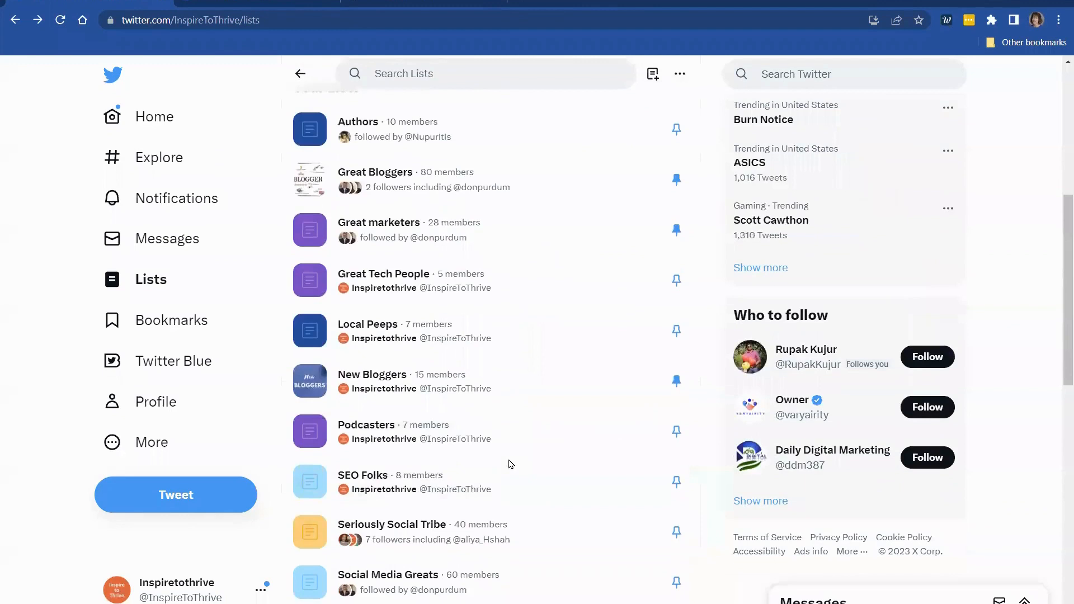
scroll(down, 3)
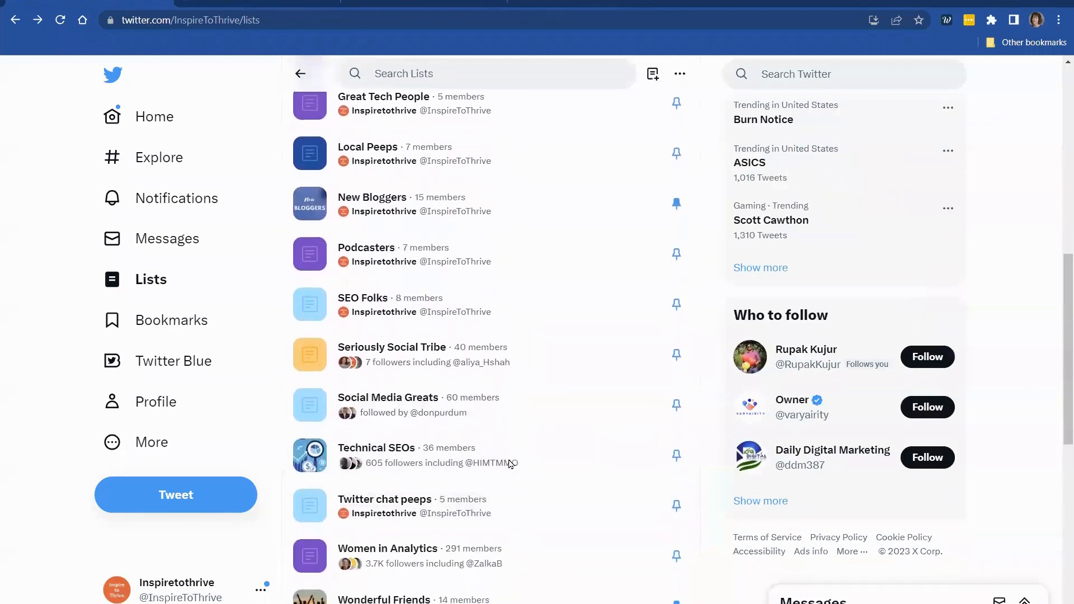
scroll(down, 3)
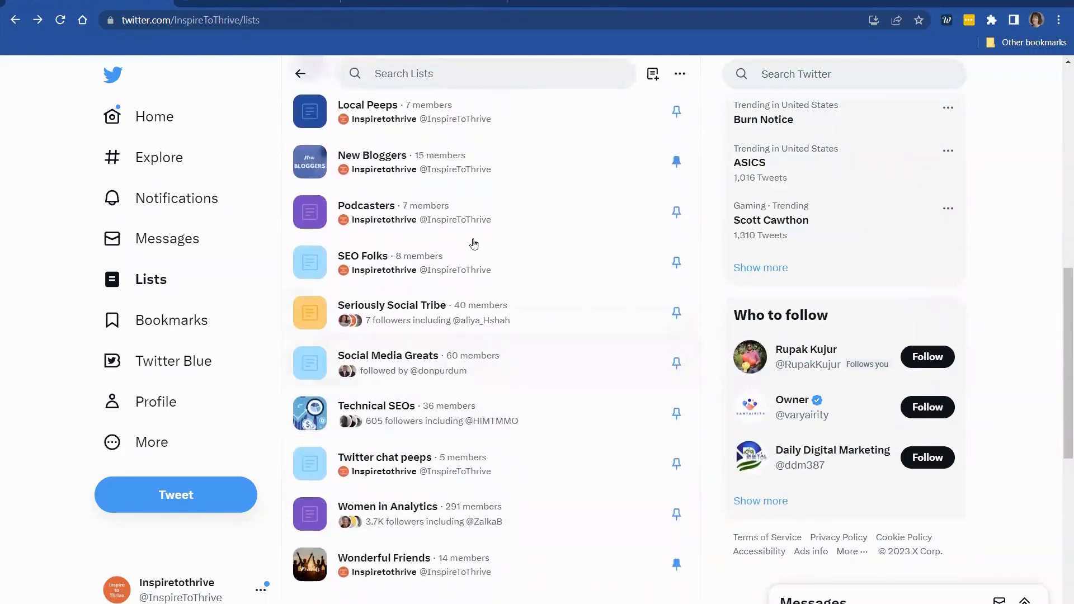
mouse_move(443, 230)
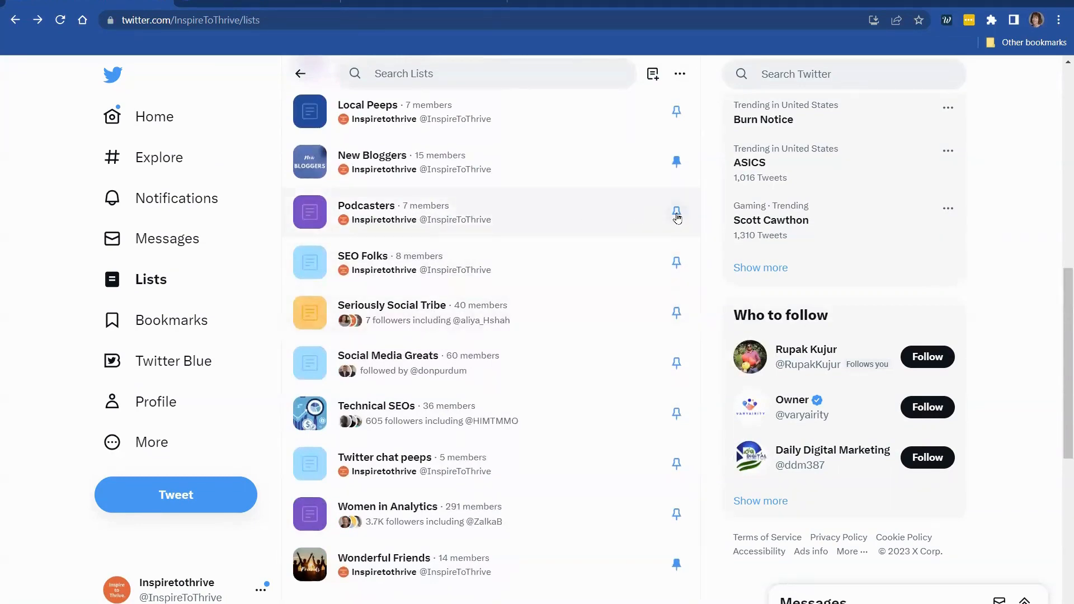
click(676, 215)
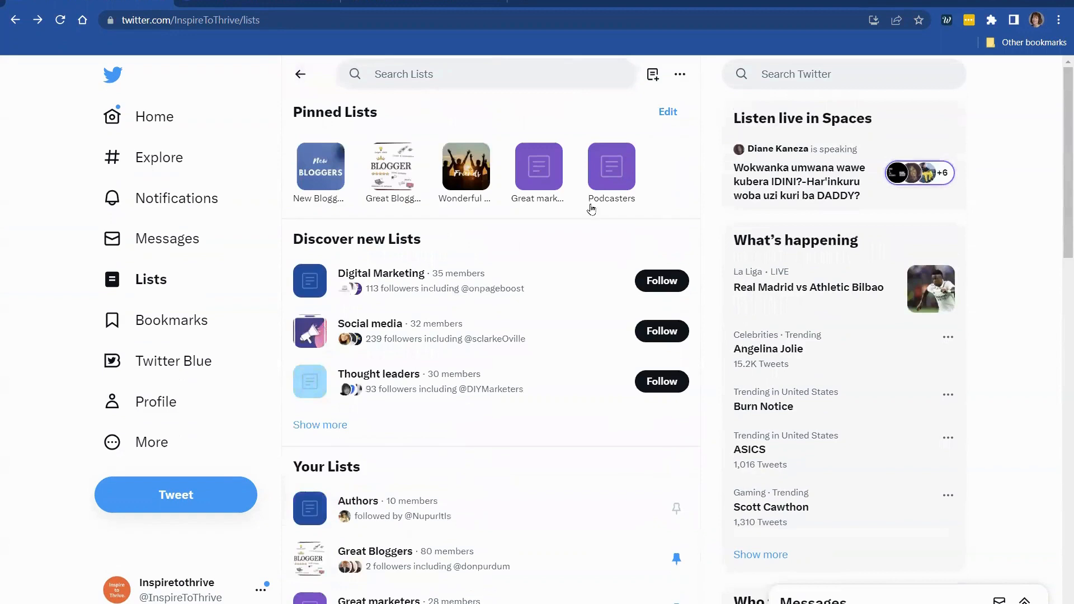
click(612, 165)
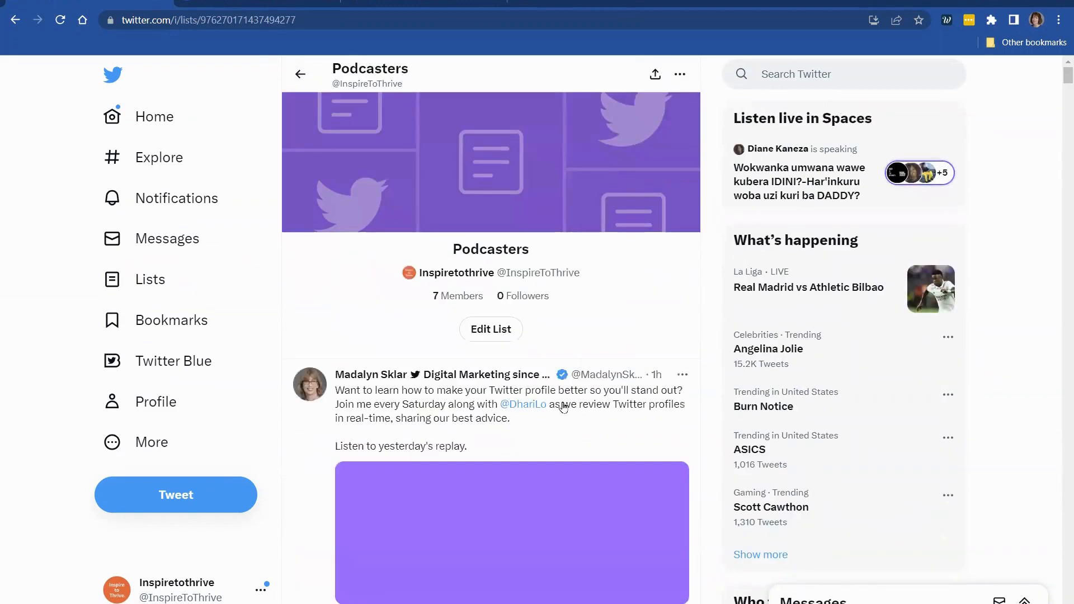
scroll(down, 3)
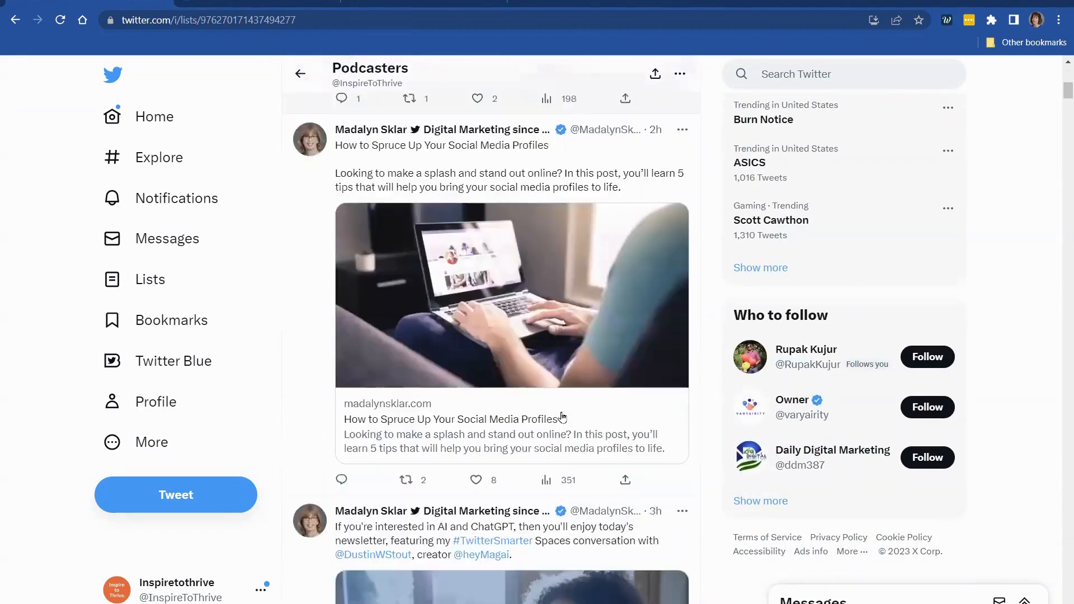
scroll(down, 3)
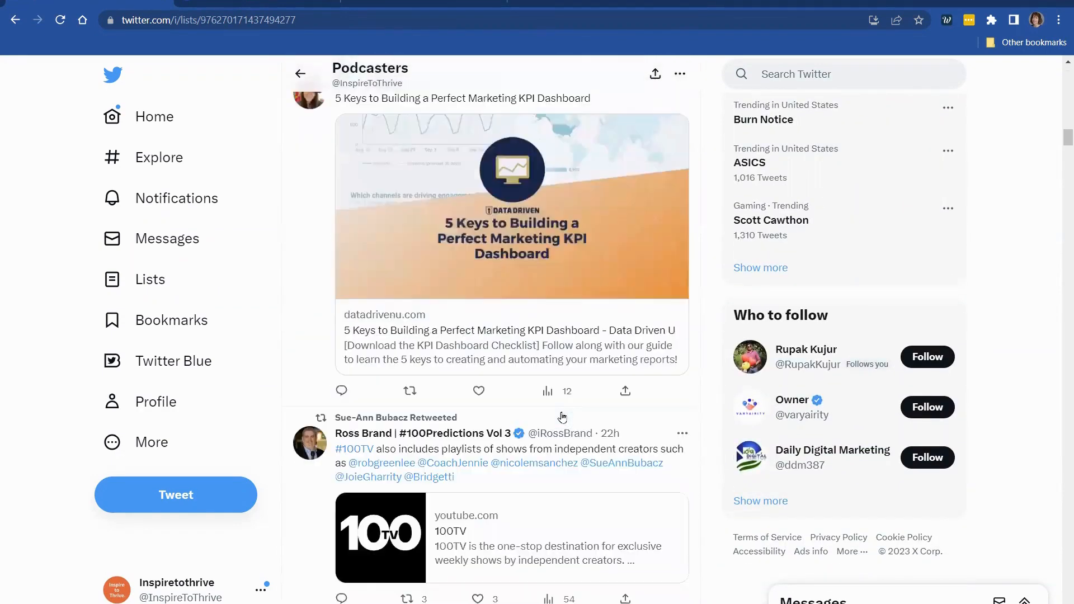
scroll(down, 3)
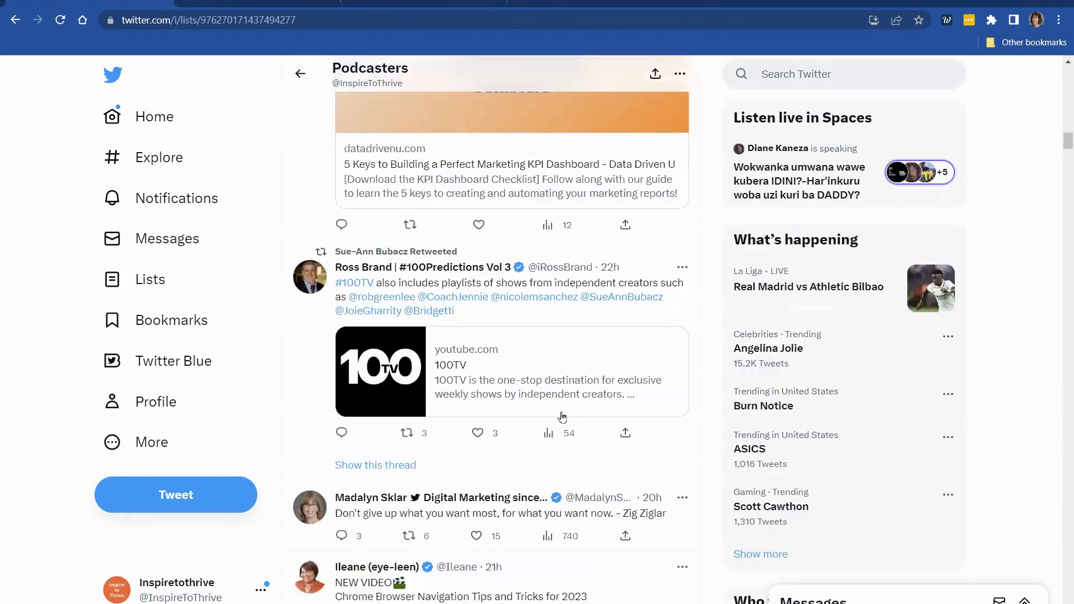
scroll(down, 3)
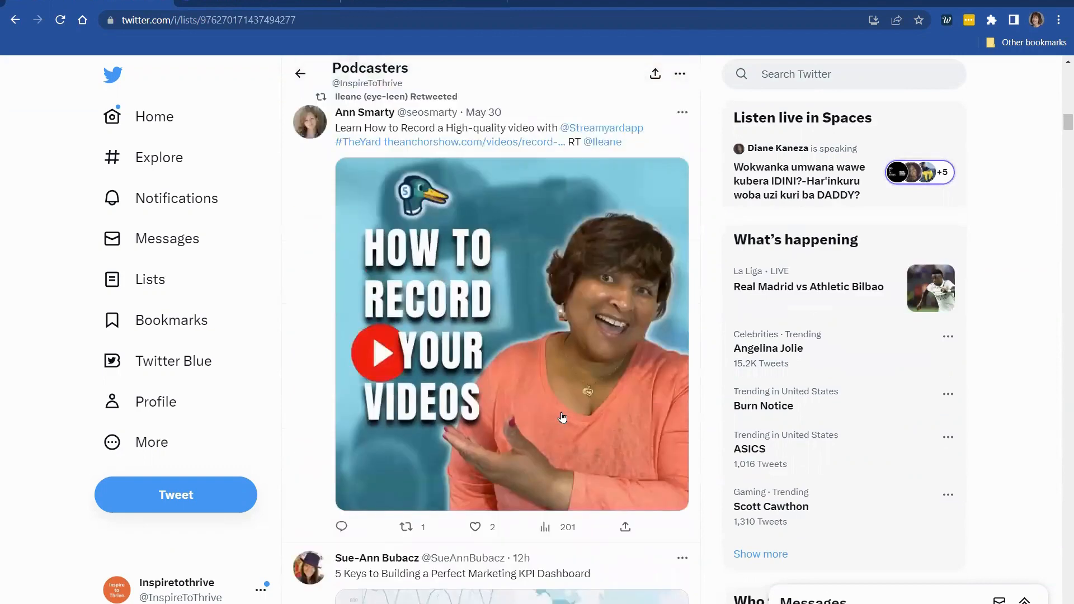
scroll(down, 3)
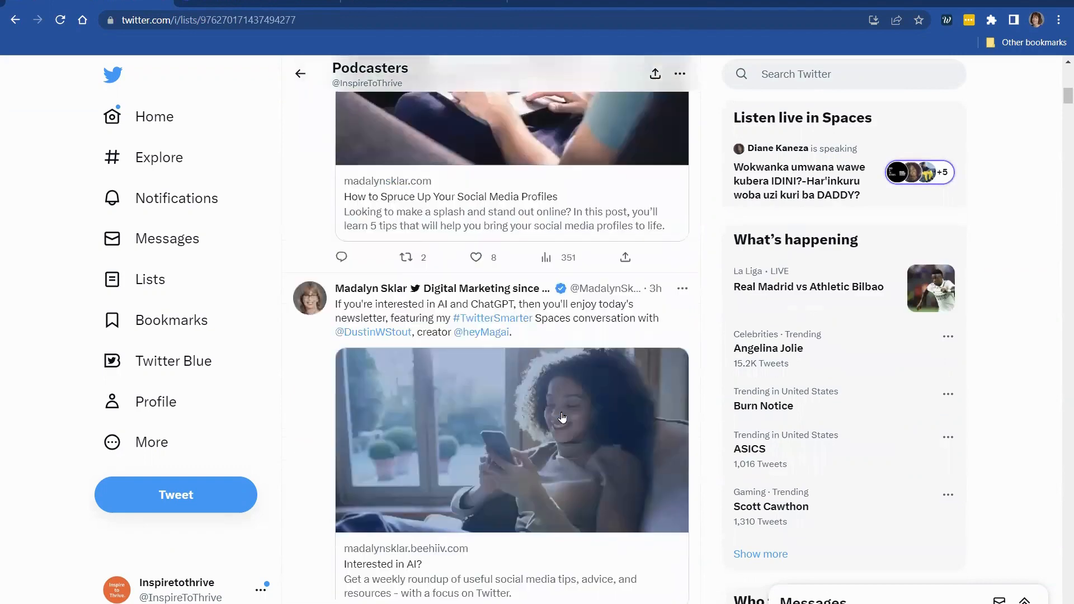
scroll(down, 3)
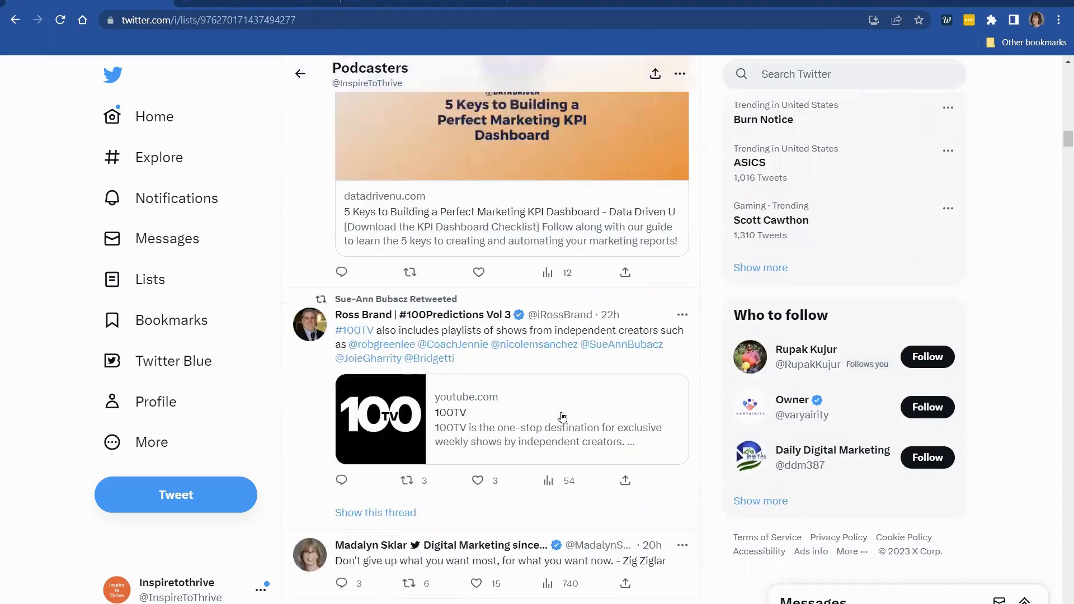
scroll(down, 3)
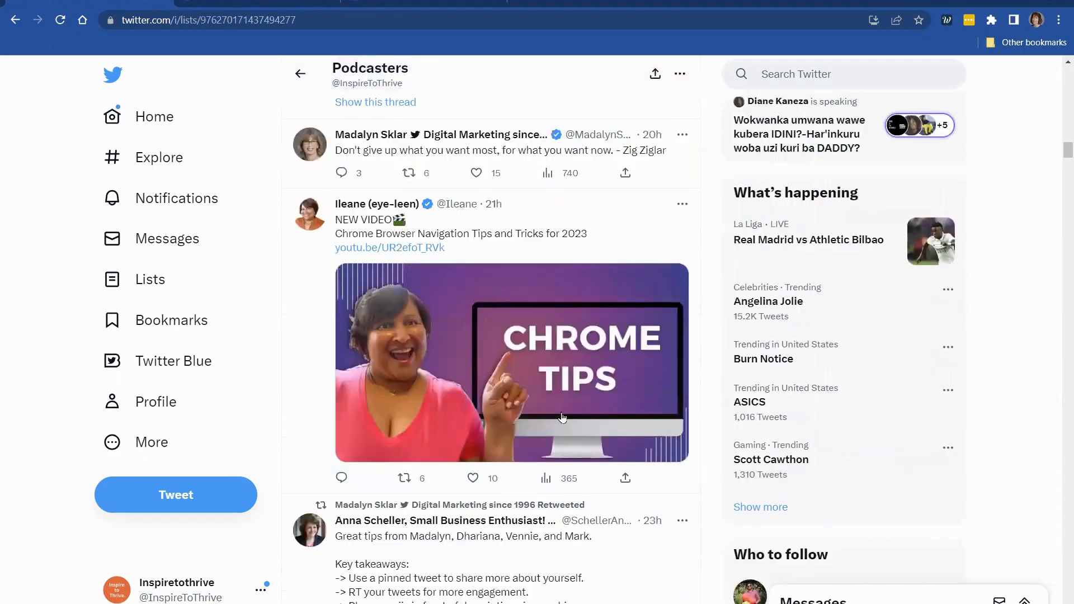
scroll(down, 3)
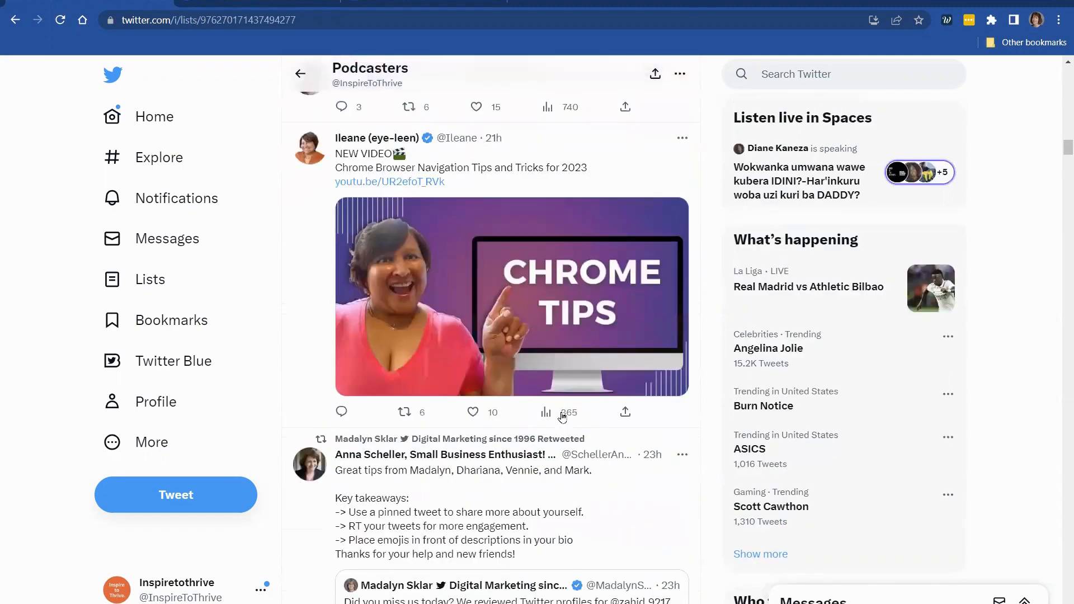
click(823, 74)
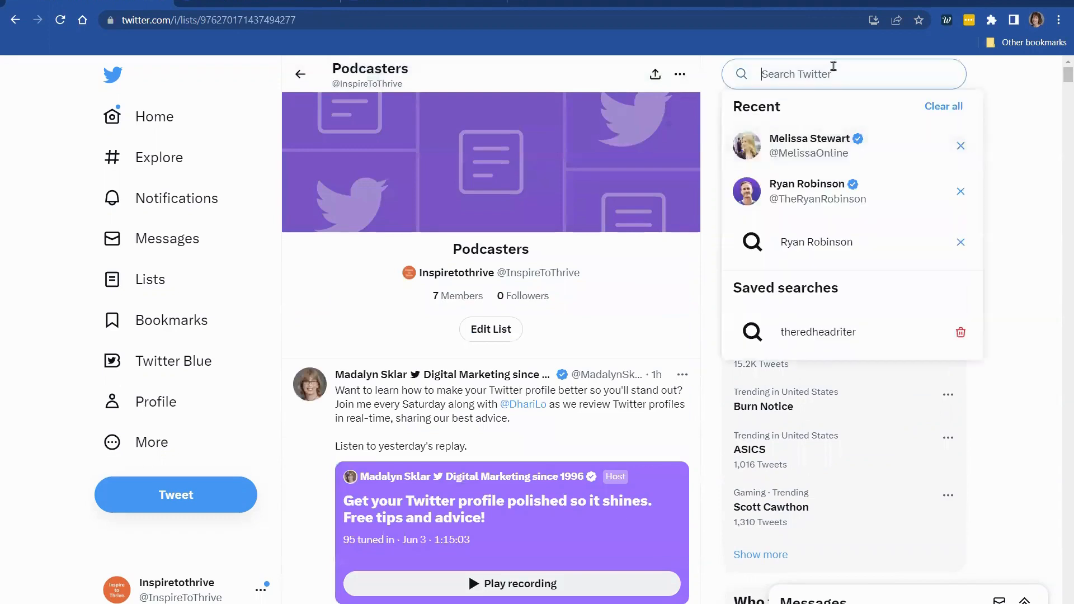
text(@martin)
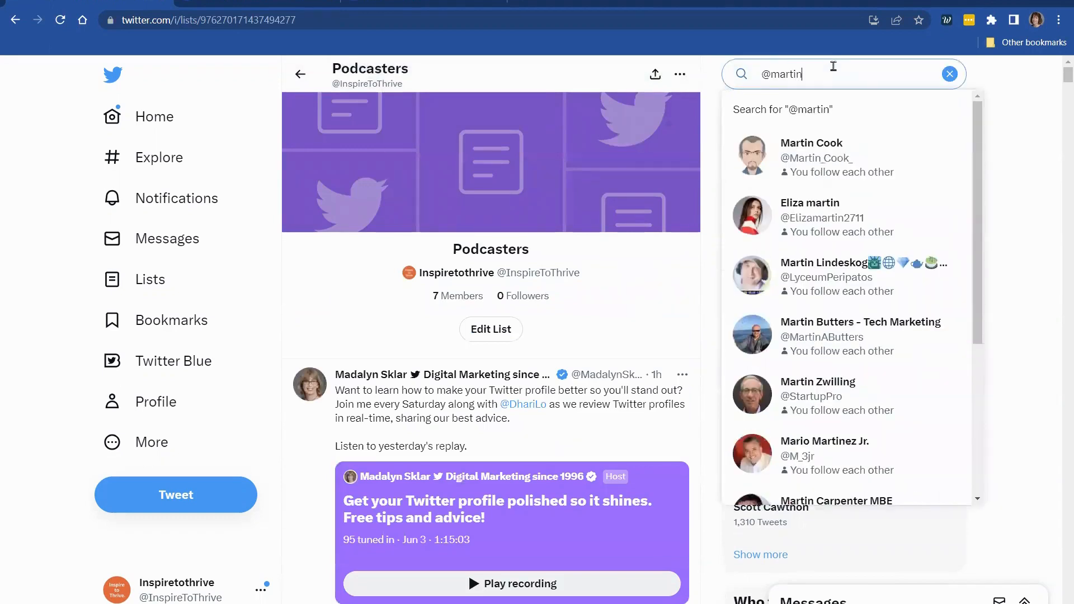
click(825, 277)
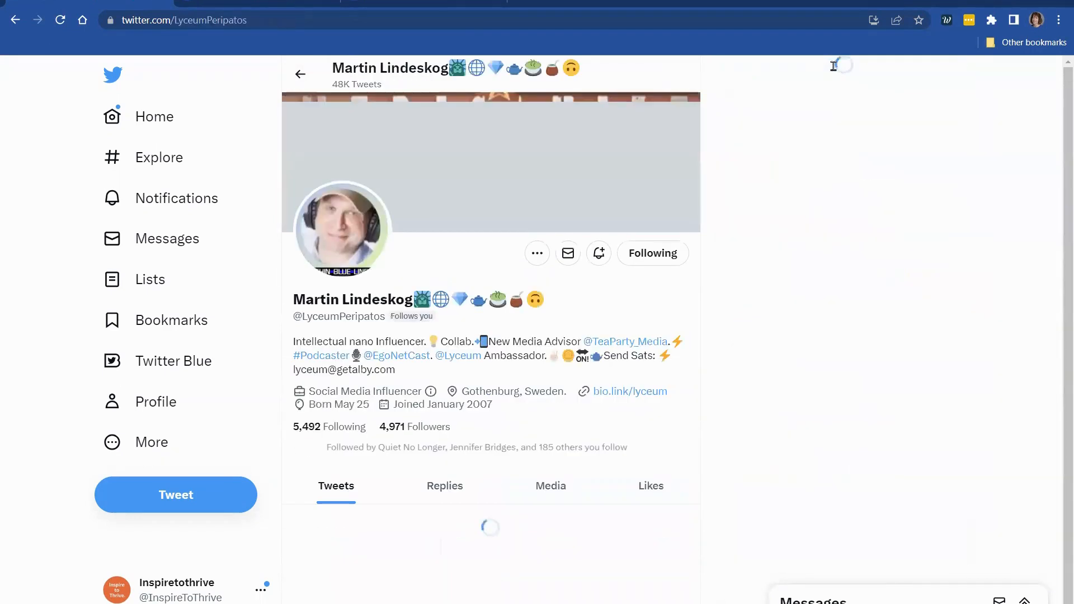
click(536, 253)
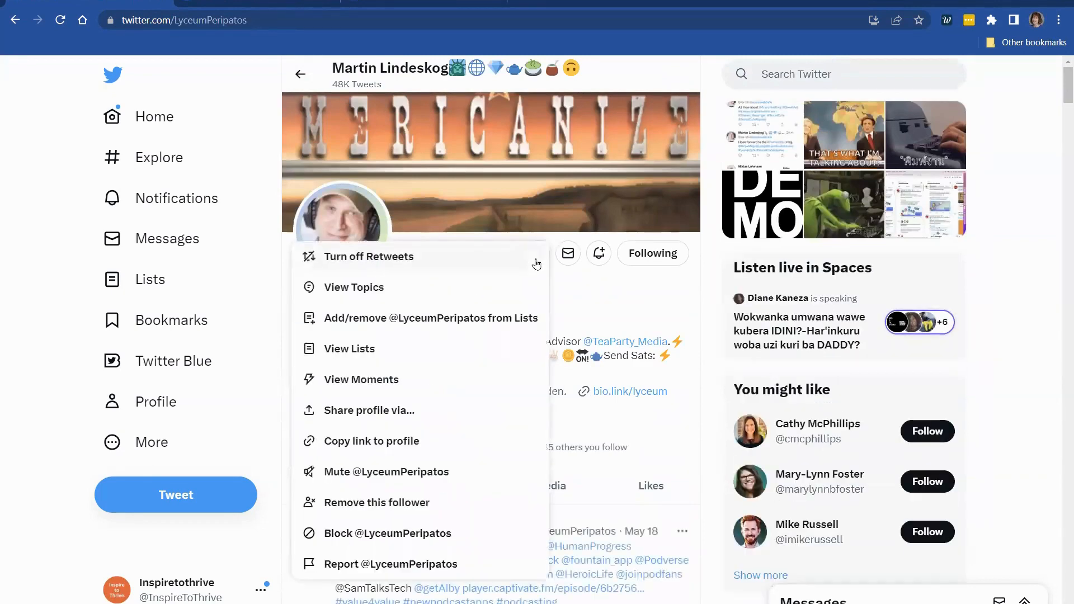
click(429, 318)
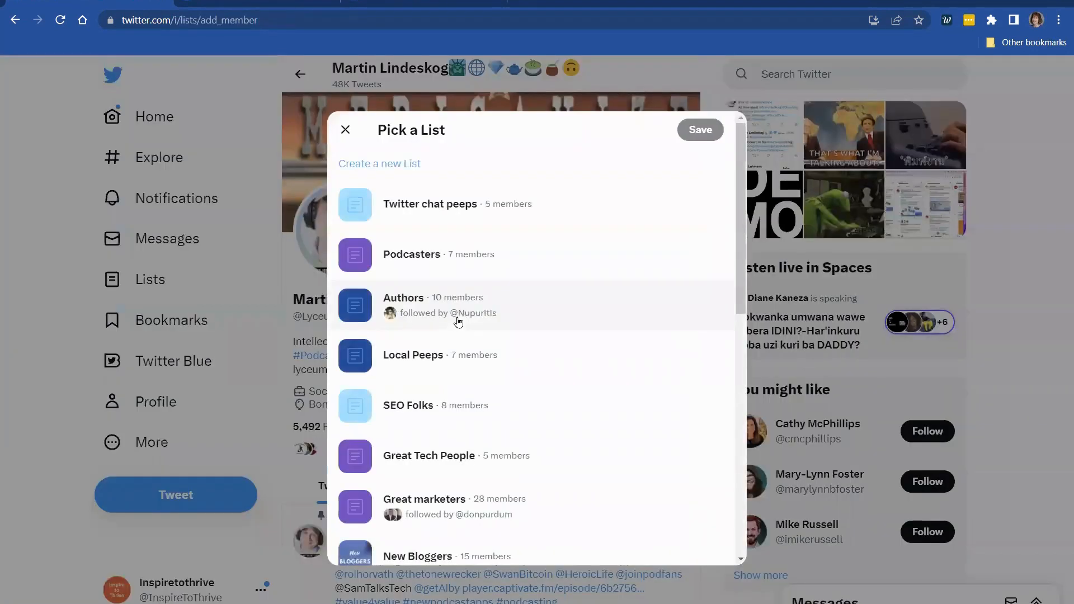
scroll(down, 3)
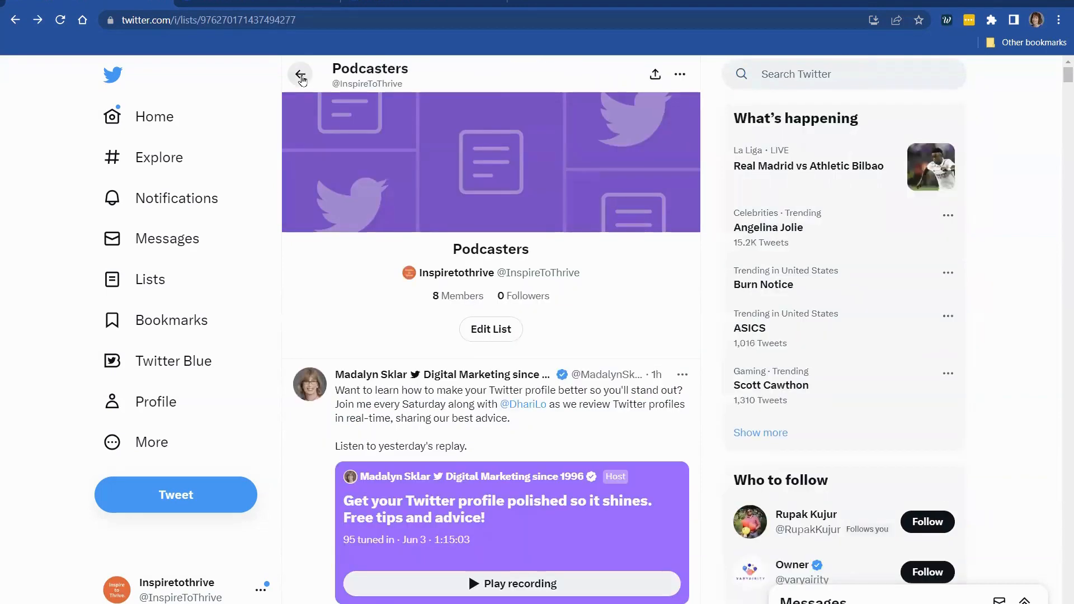
Return to the Lists overview via Home and follow the Social media list under Discover new Lists.
click(300, 74)
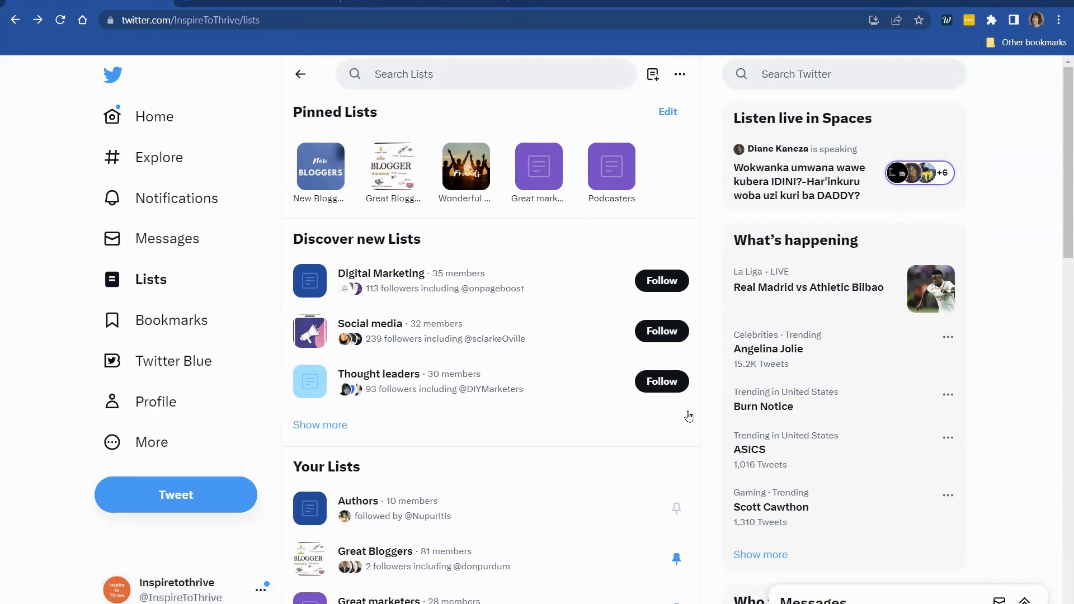
mouse_move(687, 219)
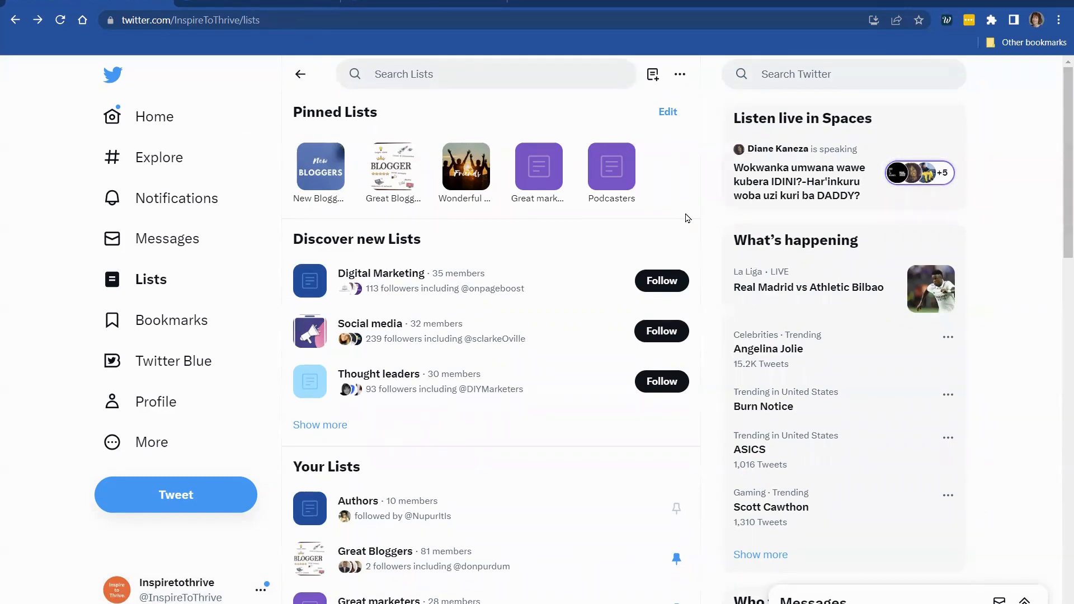
mouse_move(548, 250)
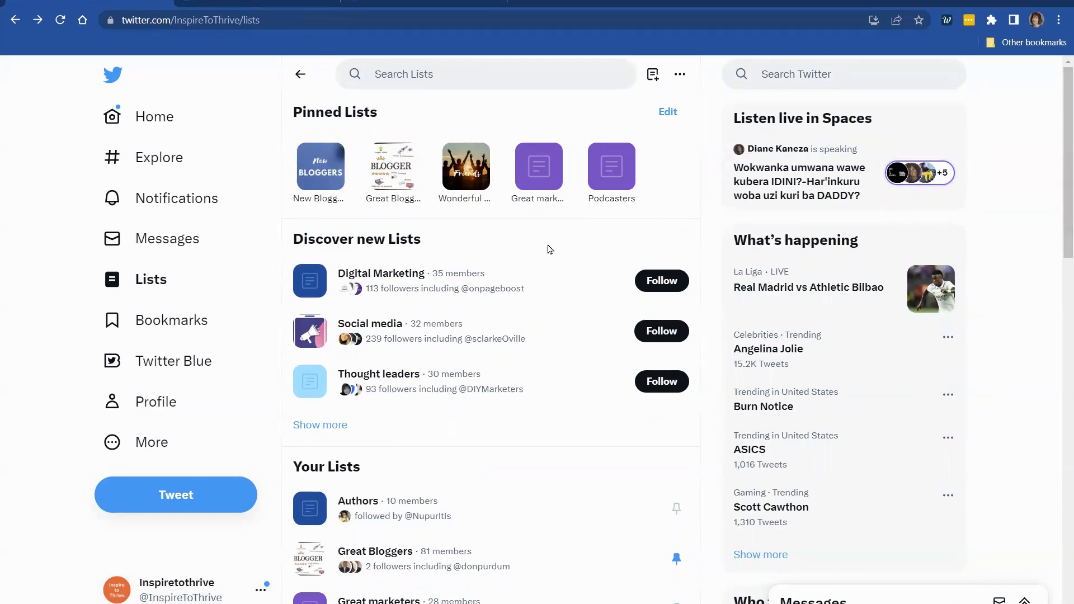
click(155, 116)
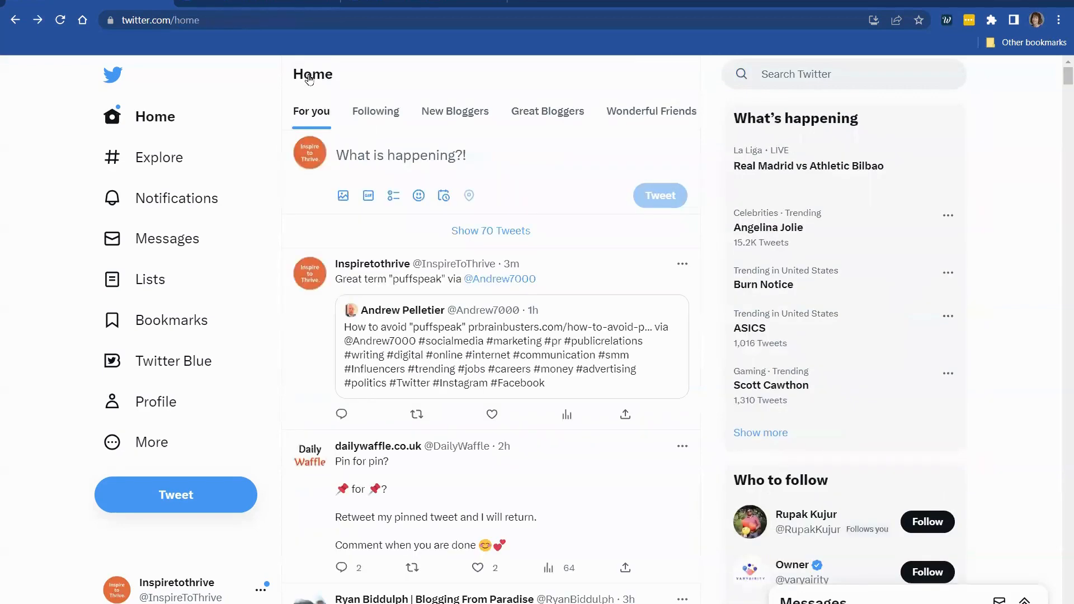
mouse_move(154, 283)
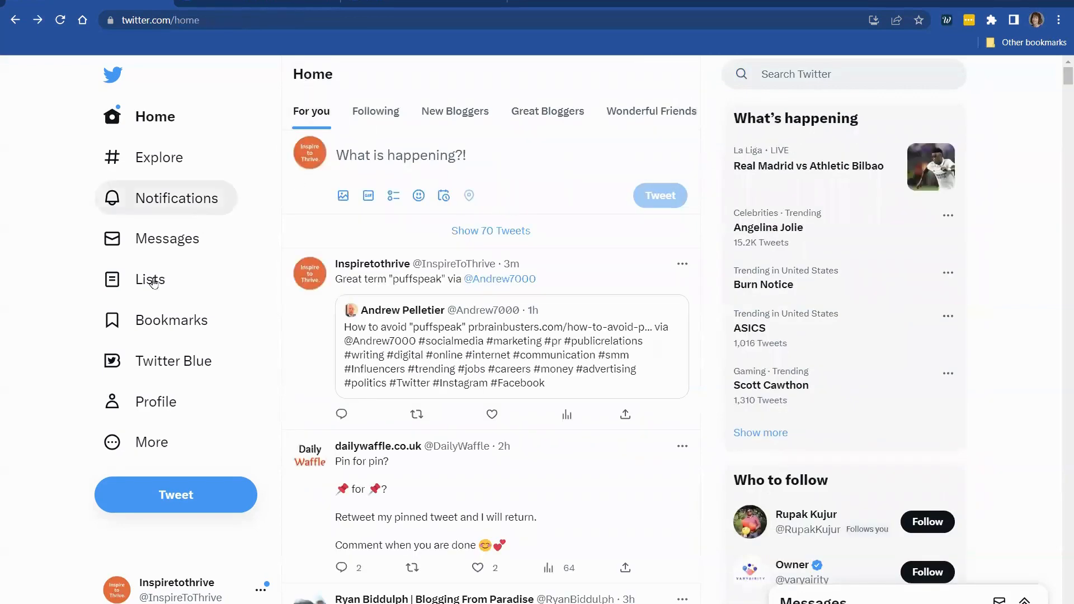
click(149, 280)
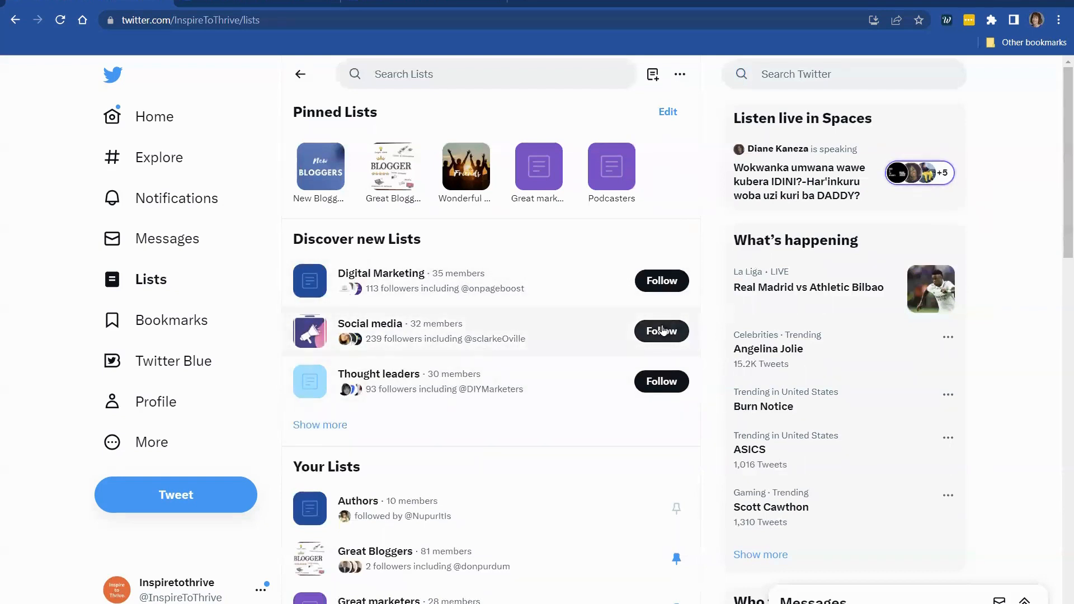
click(660, 331)
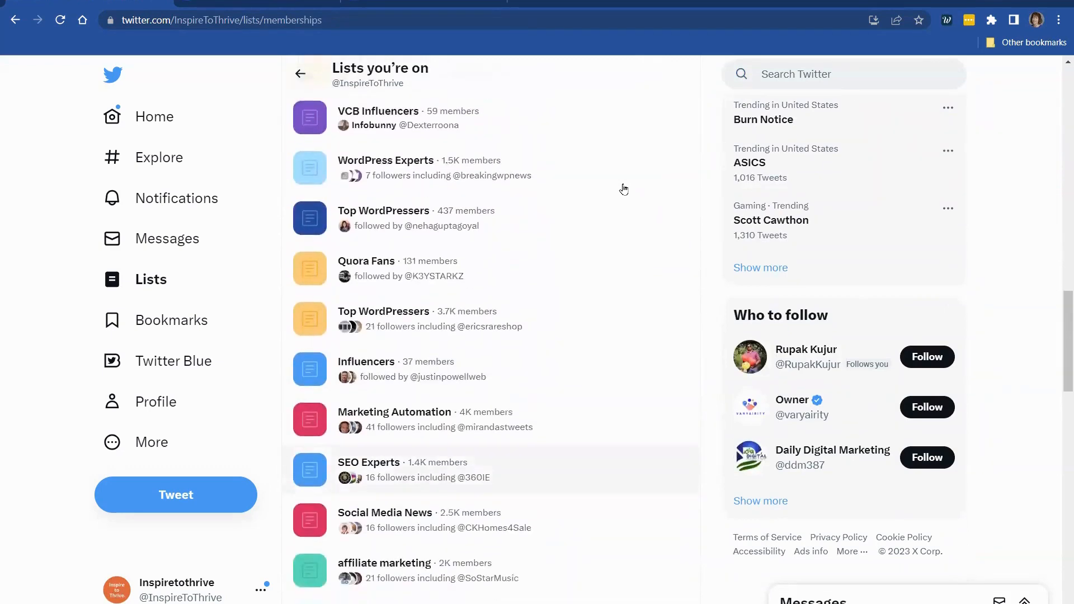
Scroll the 'Lists you're on' memberships to reveal growthhacking, Blogging convo and Email-Marketing-Experts.
scroll(down, 3)
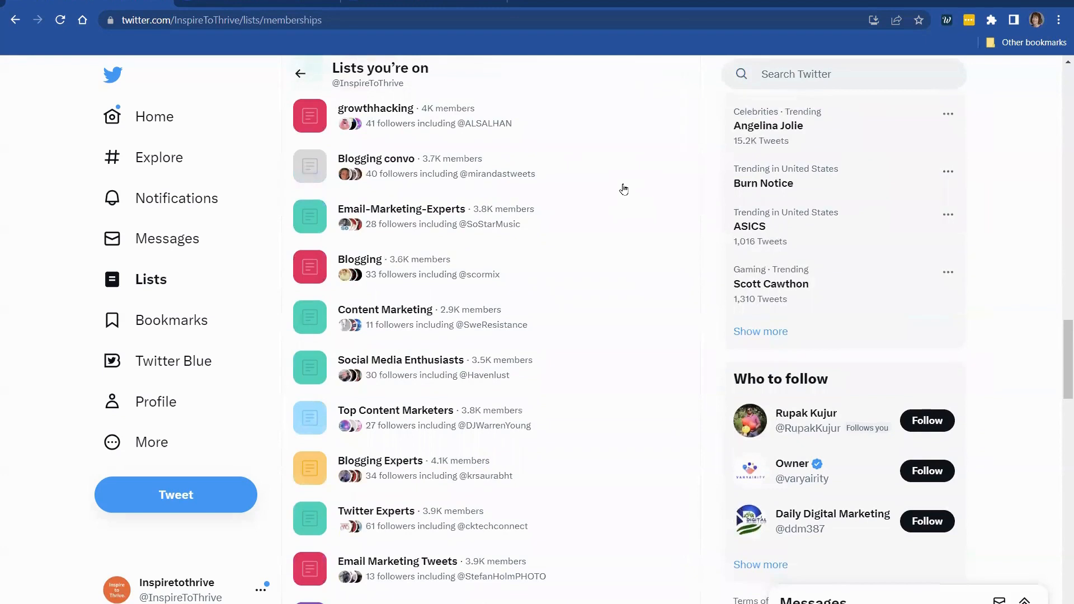
Follow the Blogging convo list and browse down through its tweets.
click(376, 158)
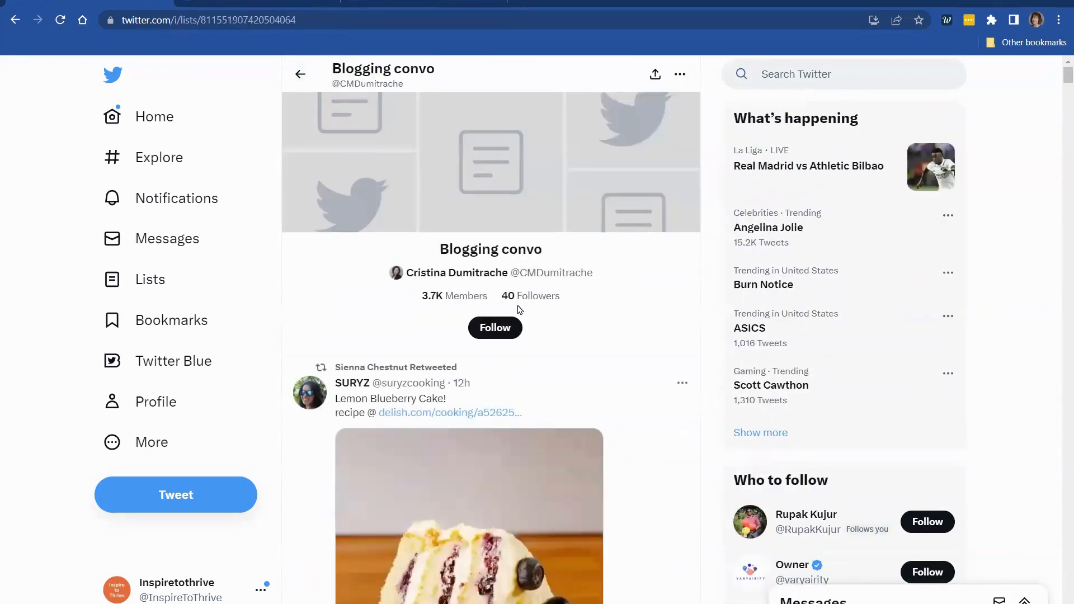
click(494, 328)
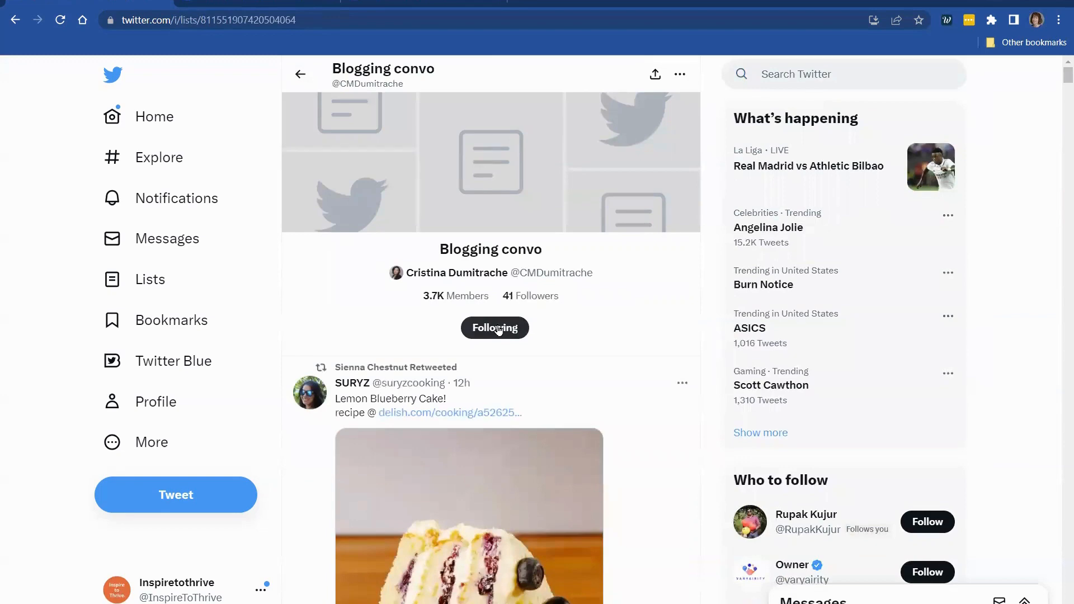
scroll(down, 3)
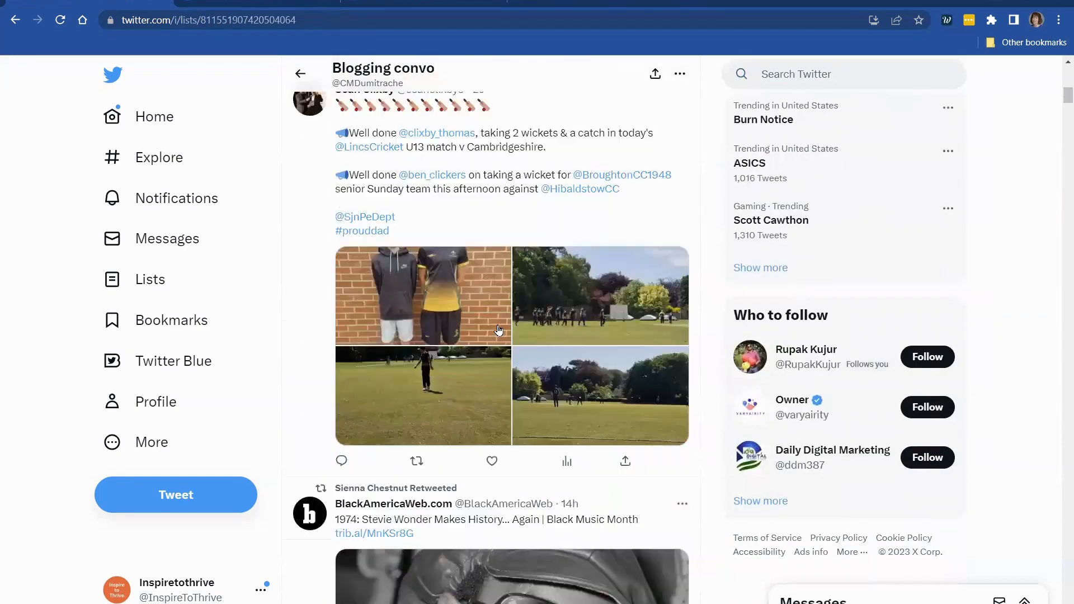
scroll(down, 3)
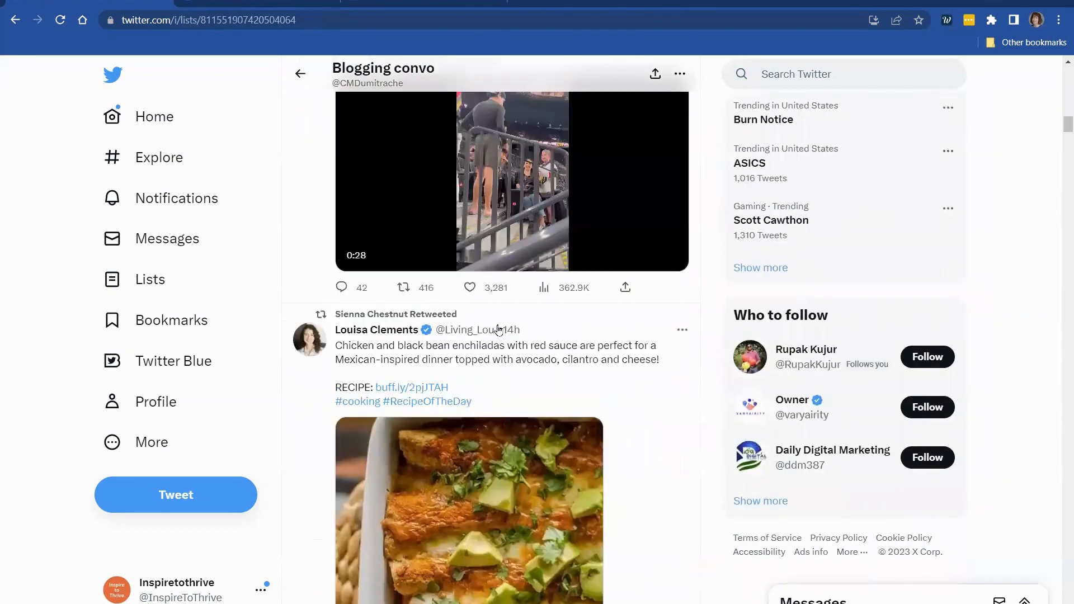
scroll(down, 3)
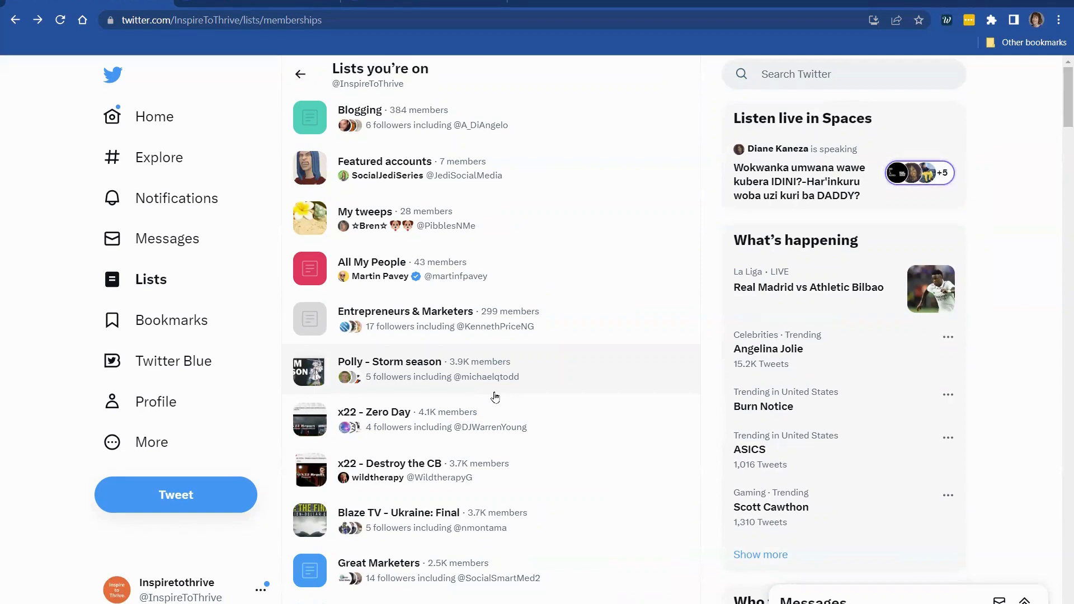
mouse_move(563, 313)
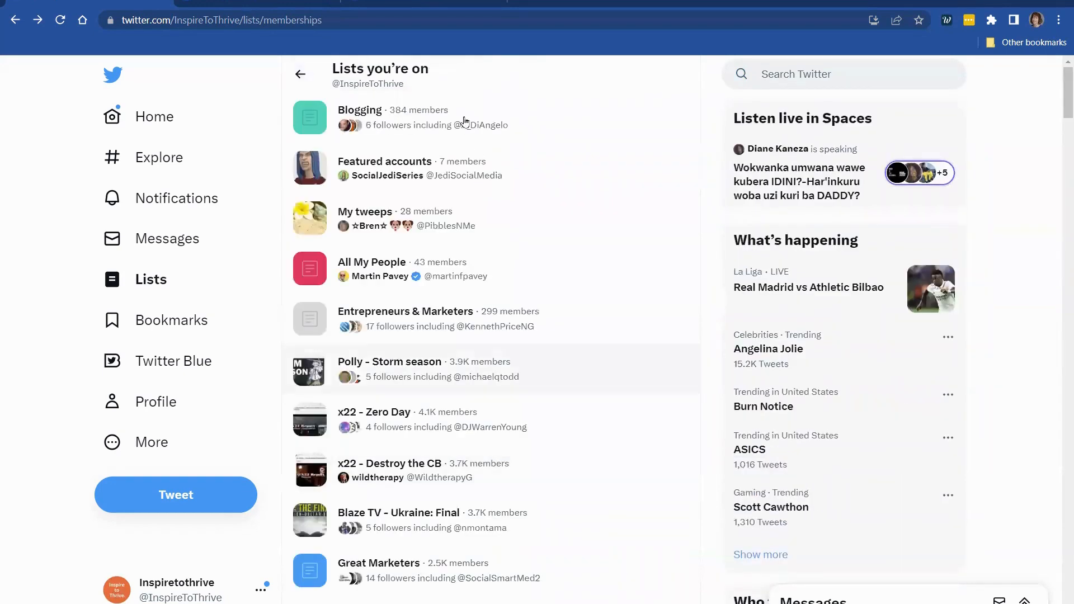
Return to the main Lists overview, where Blogging convo now appears under Your Lists.
click(300, 74)
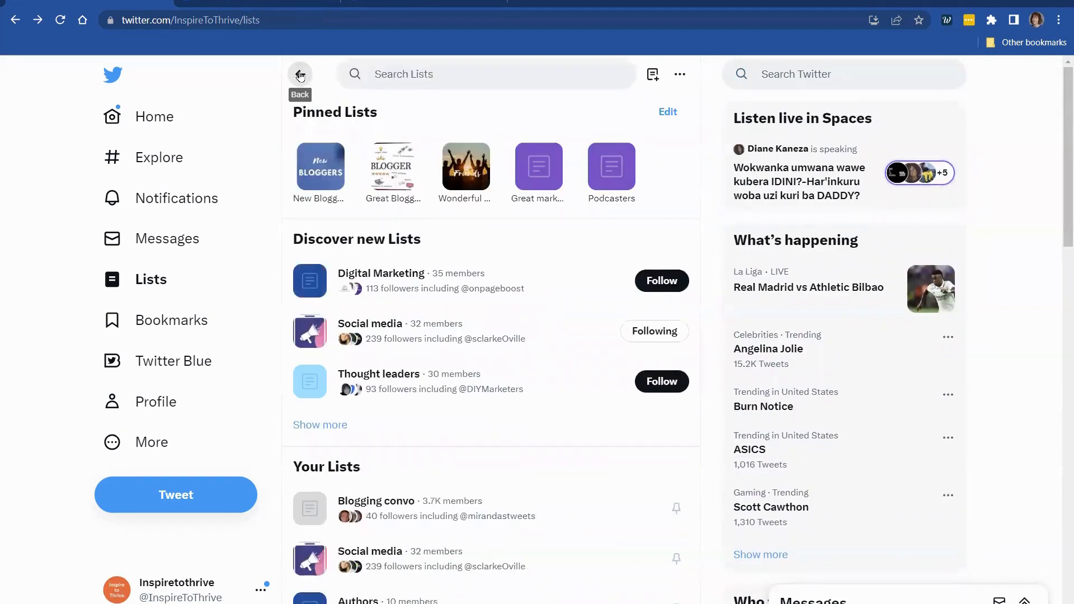
mouse_move(538, 169)
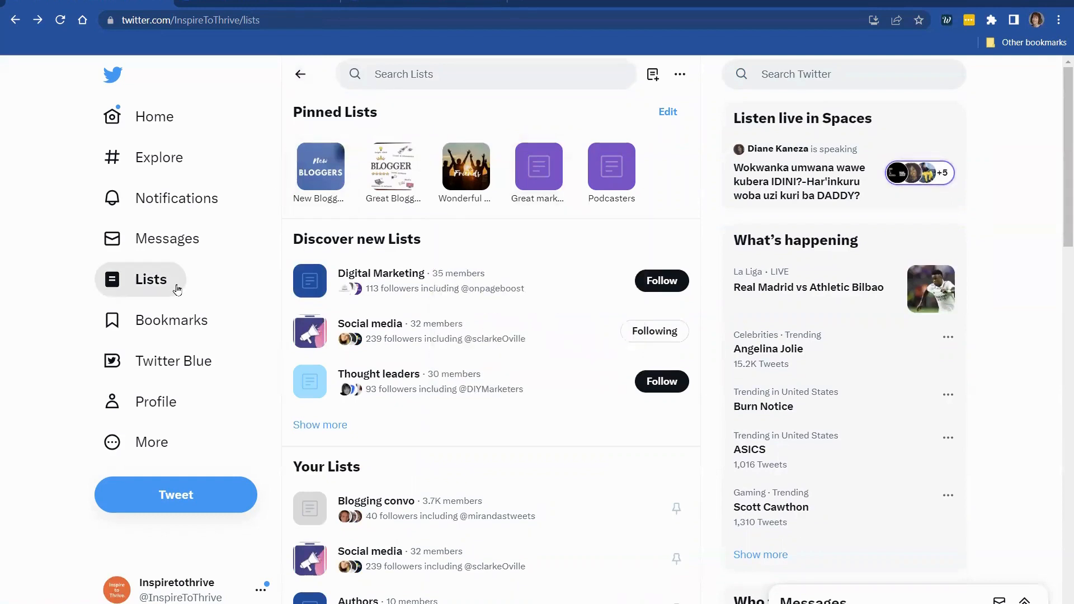
Go to the Home timeline and browse the For you feed down to Ryan Biddulph's guest blogging tweet.
click(154, 116)
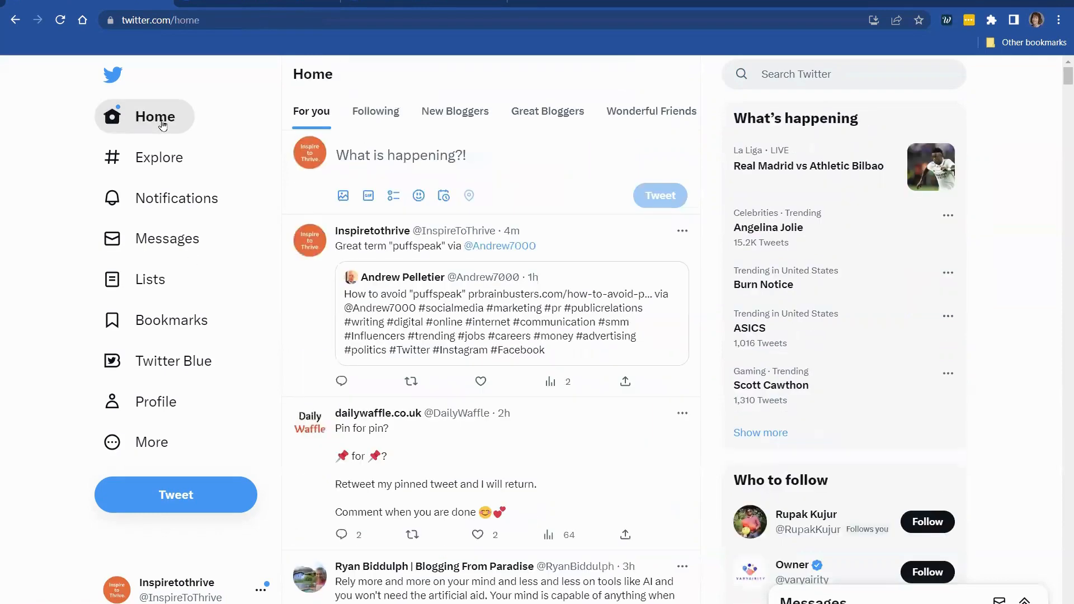
scroll(down, 3)
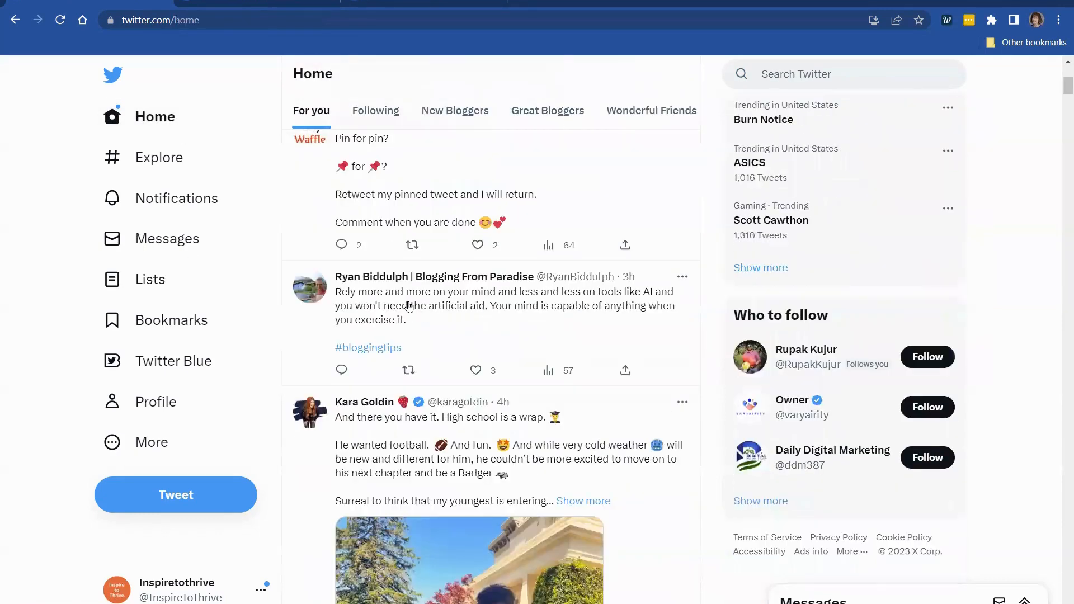
scroll(down, 3)
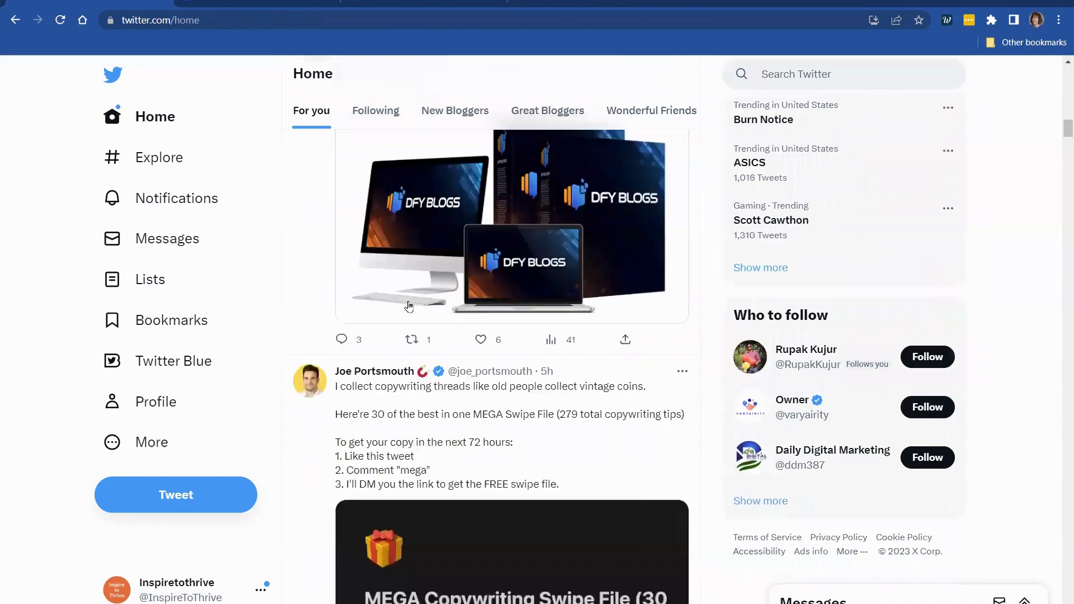
scroll(down, 3)
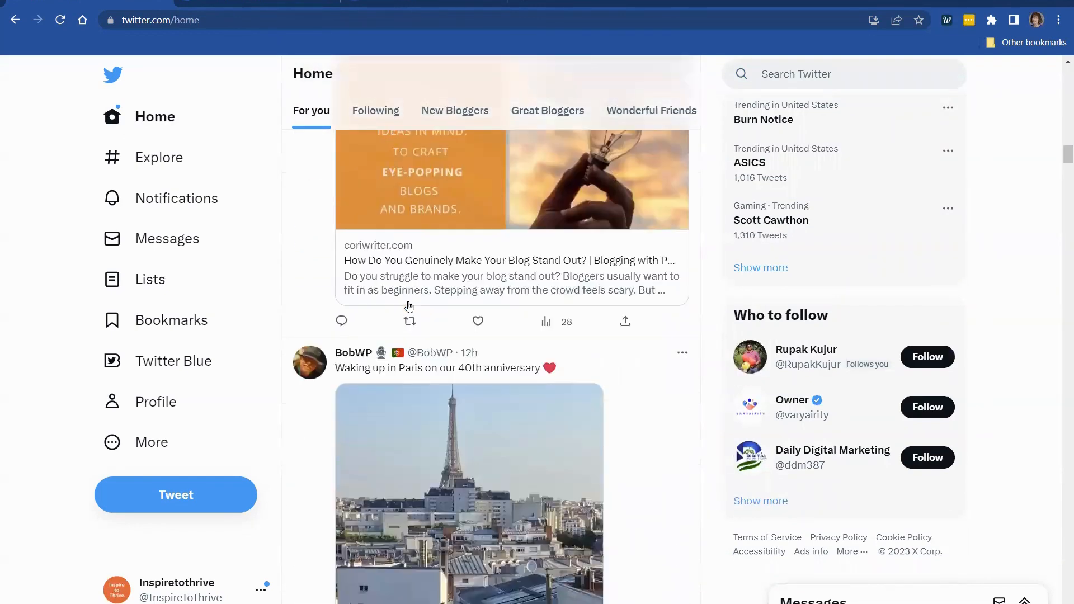
scroll(down, 3)
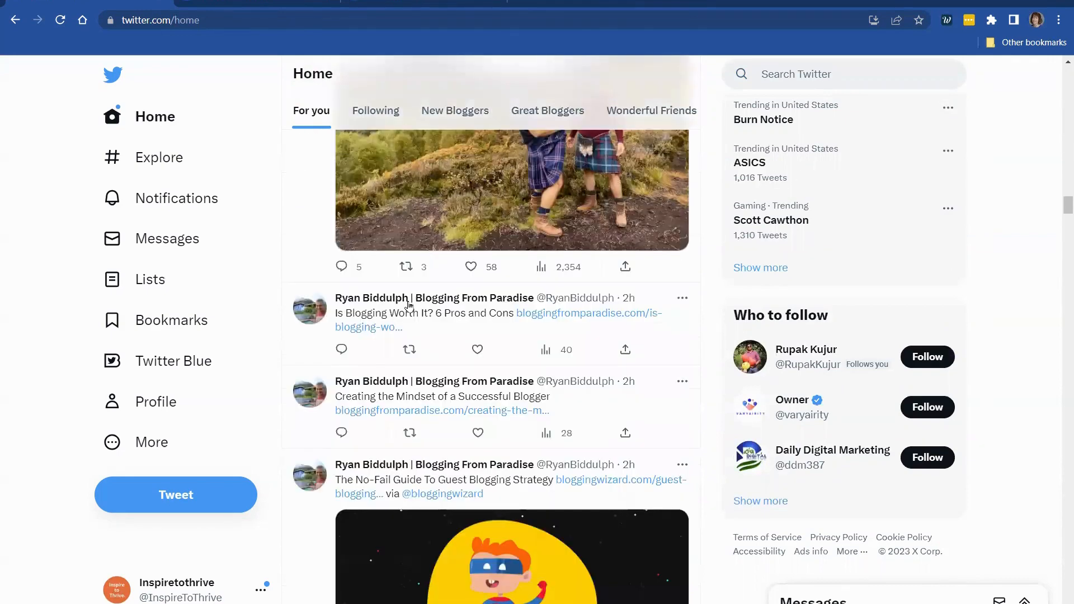
scroll(down, 3)
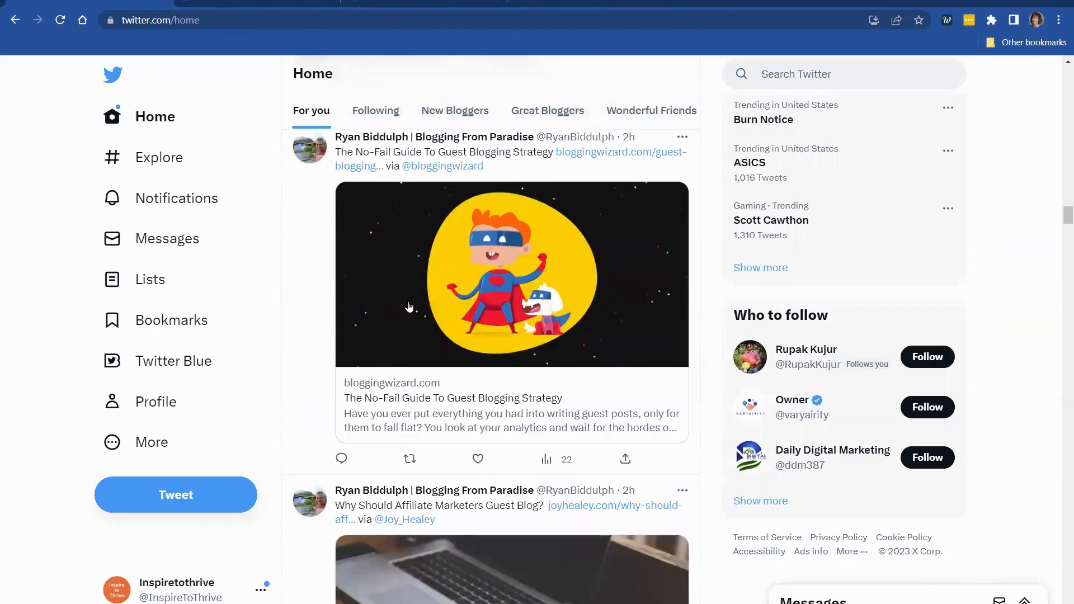
Browse the Great Bloggers list timeline, then the Wonderful Friends list timeline.
click(547, 111)
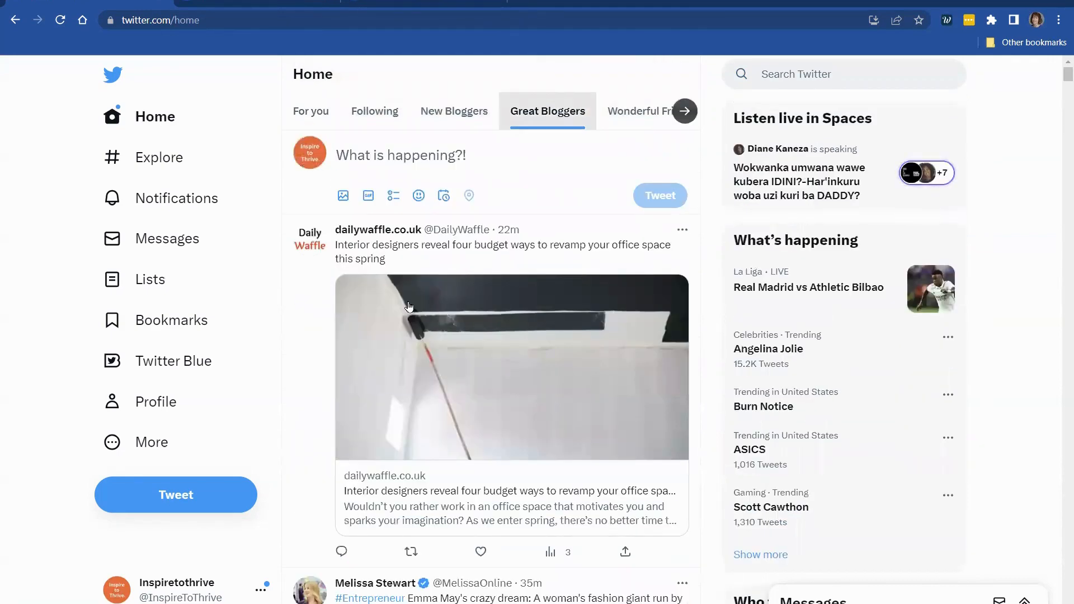
scroll(down, 3)
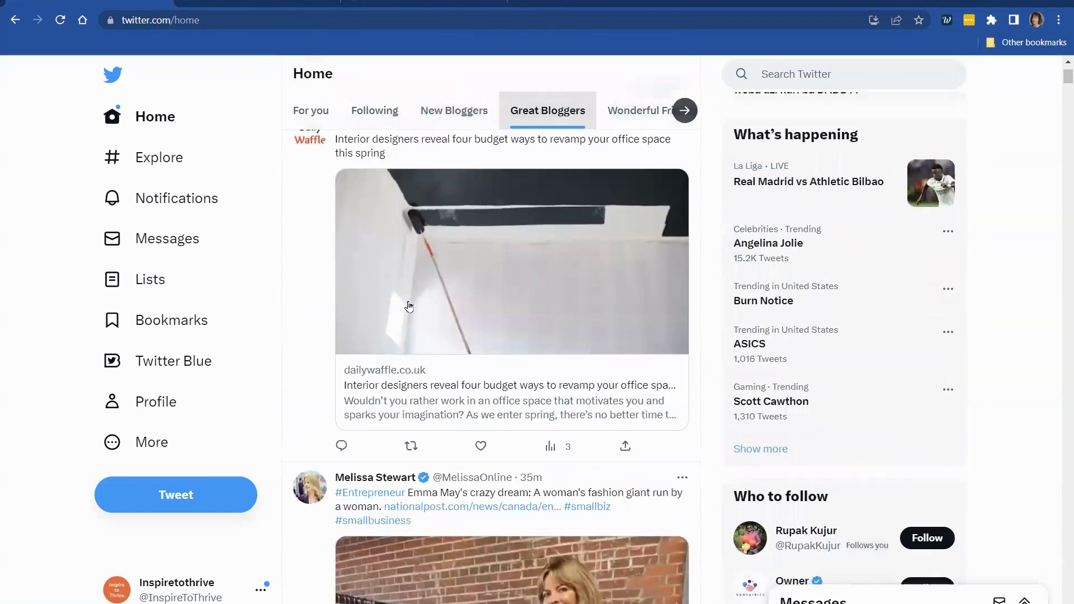
click(640, 111)
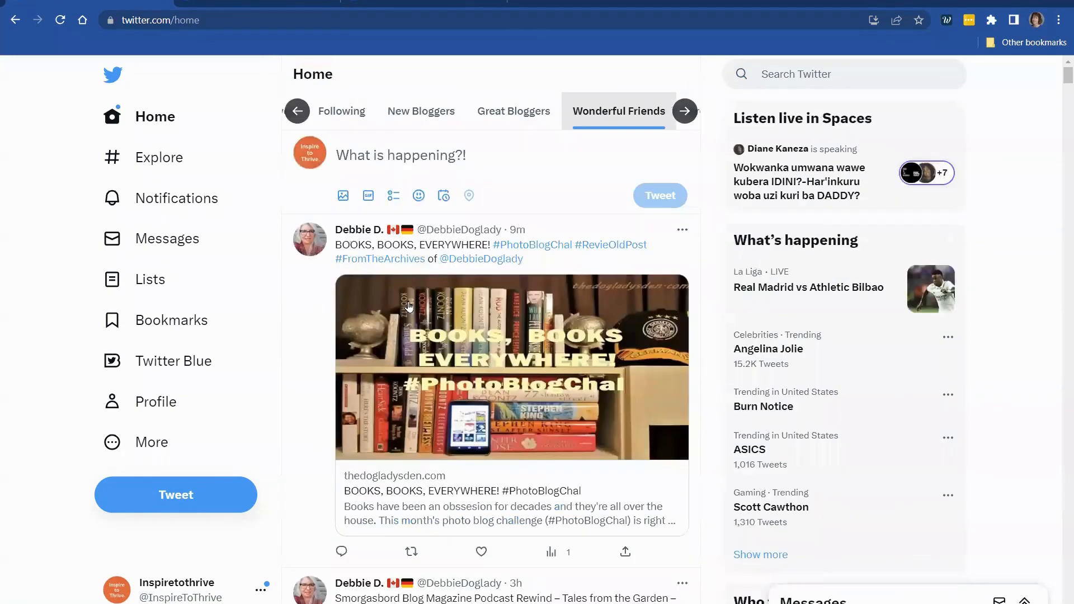
scroll(down, 3)
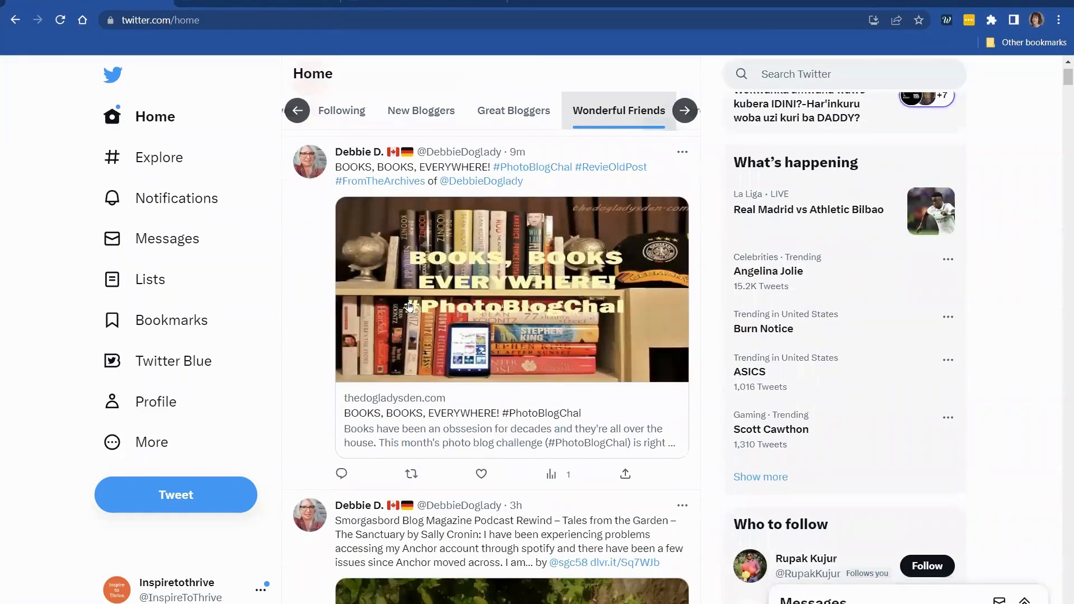
scroll(down, 3)
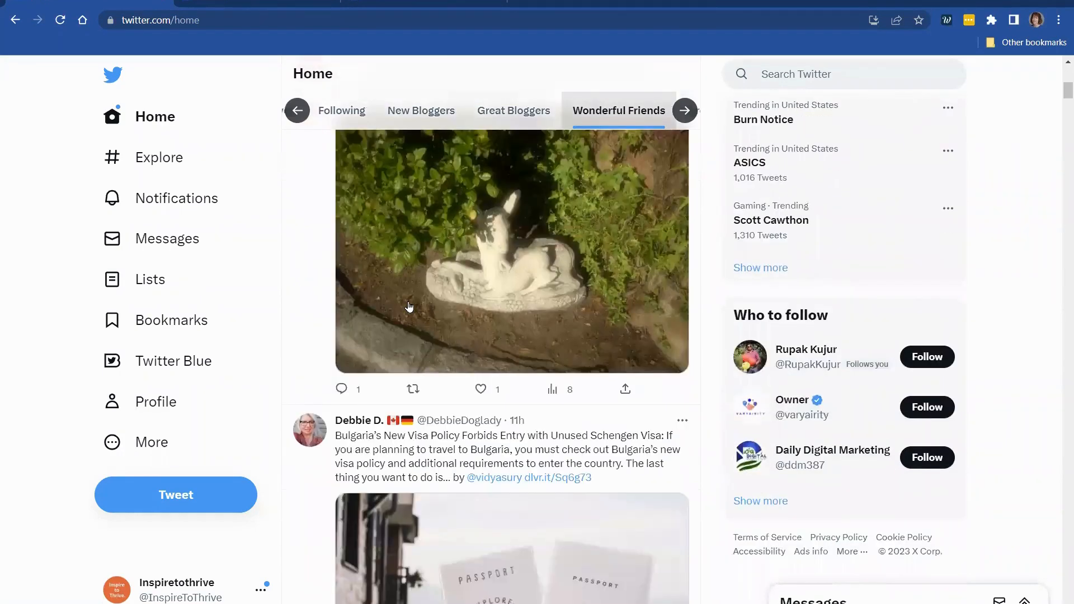
Like the garden statue photo tweet, then return to the Lists page.
click(480, 389)
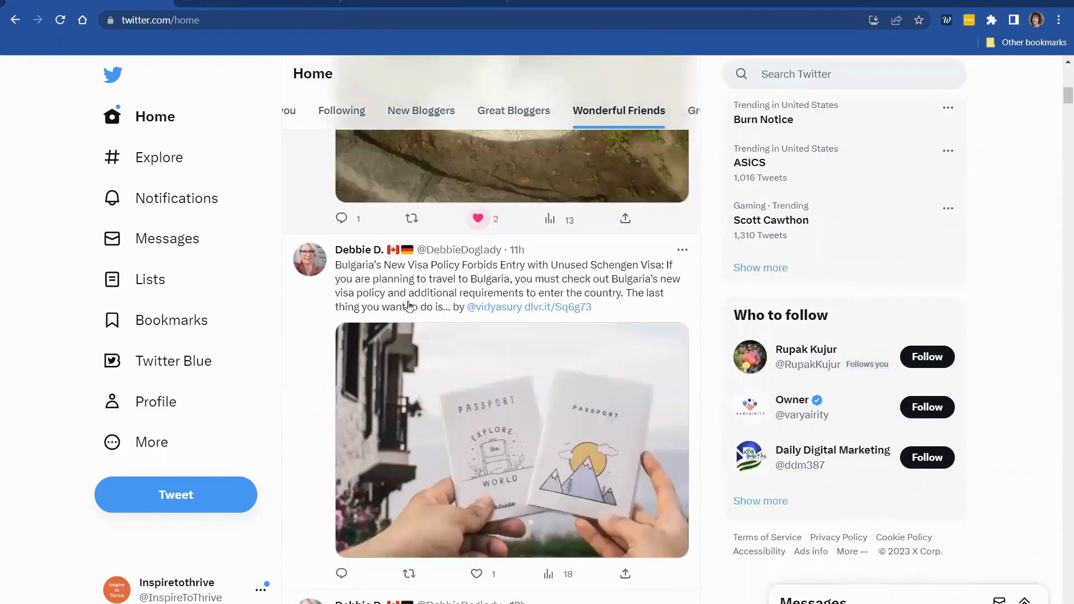
scroll(down, 3)
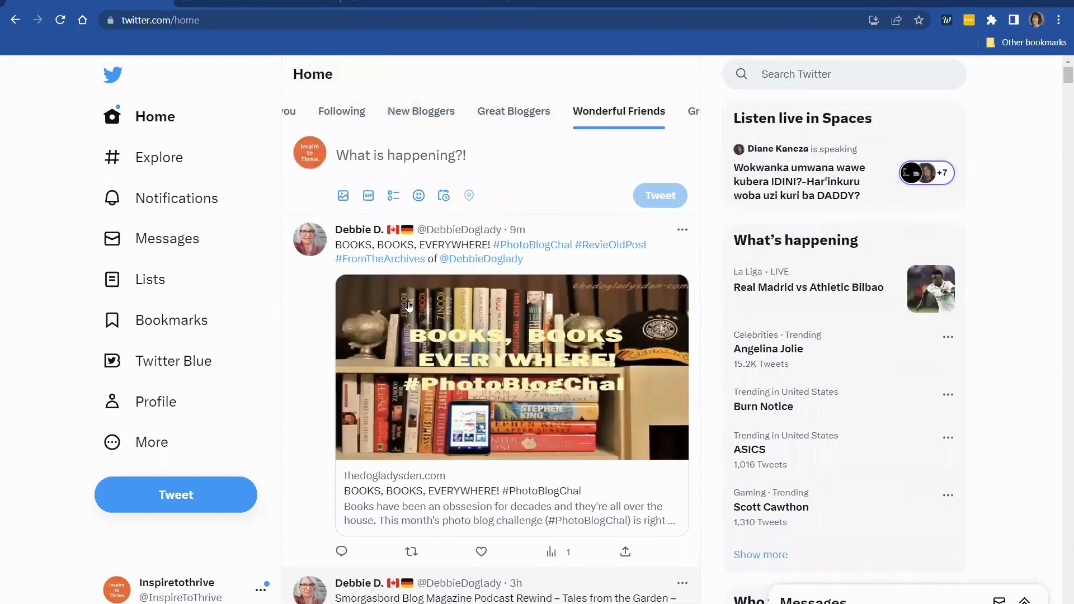
click(150, 279)
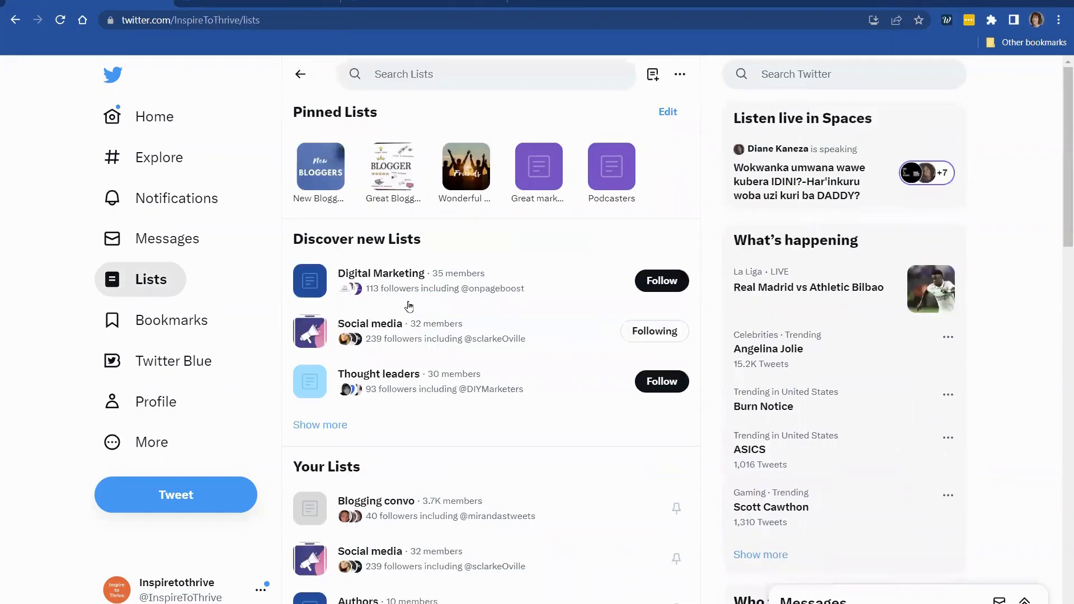
Read through the pinned Podcasters list timeline, then go back to the Lists overview.
click(611, 167)
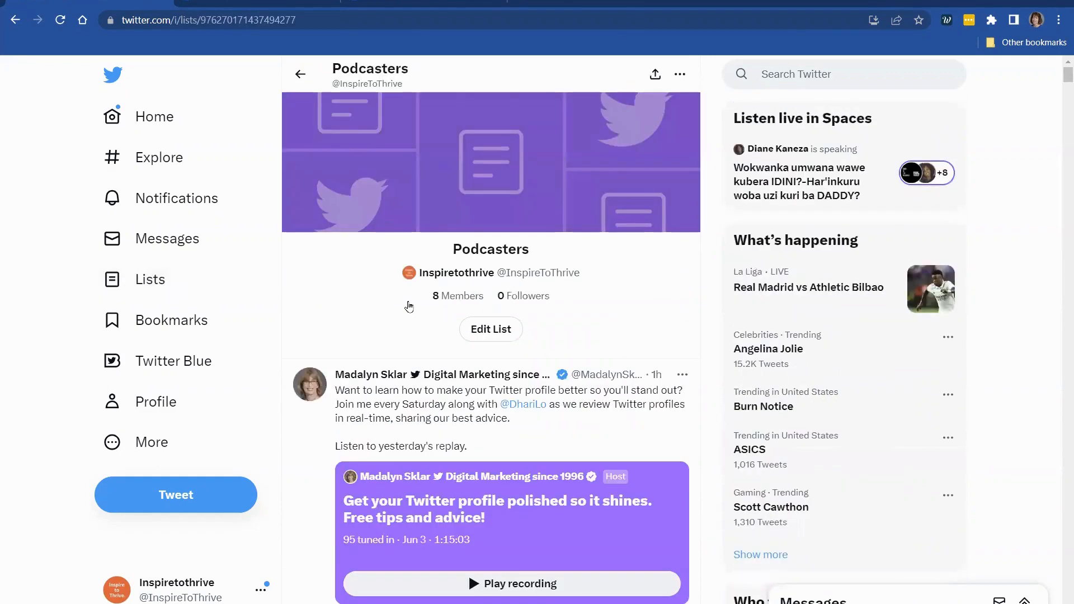
scroll(down, 3)
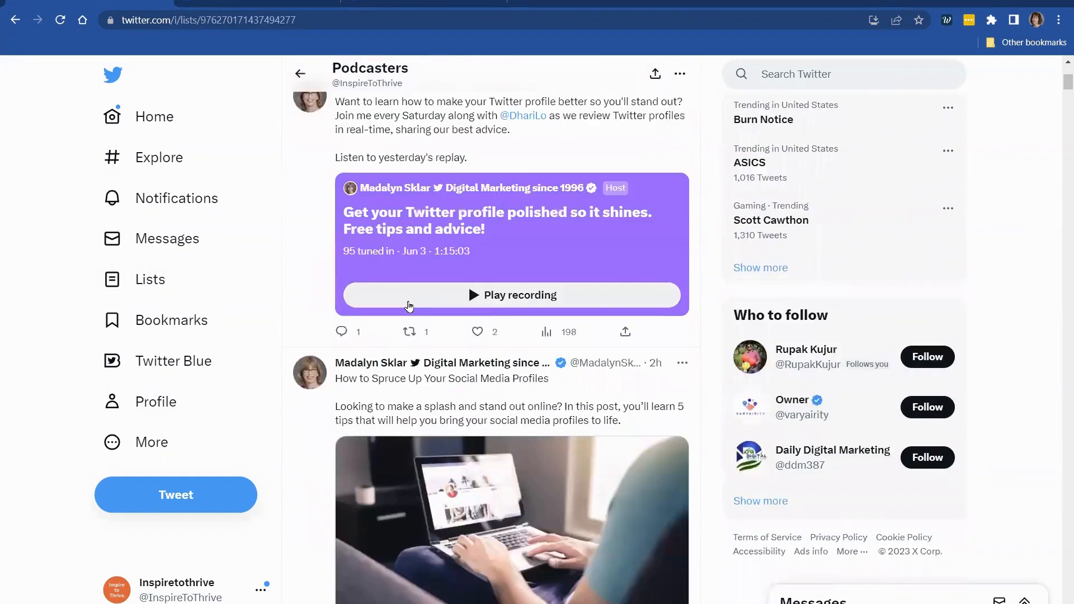
scroll(down, 3)
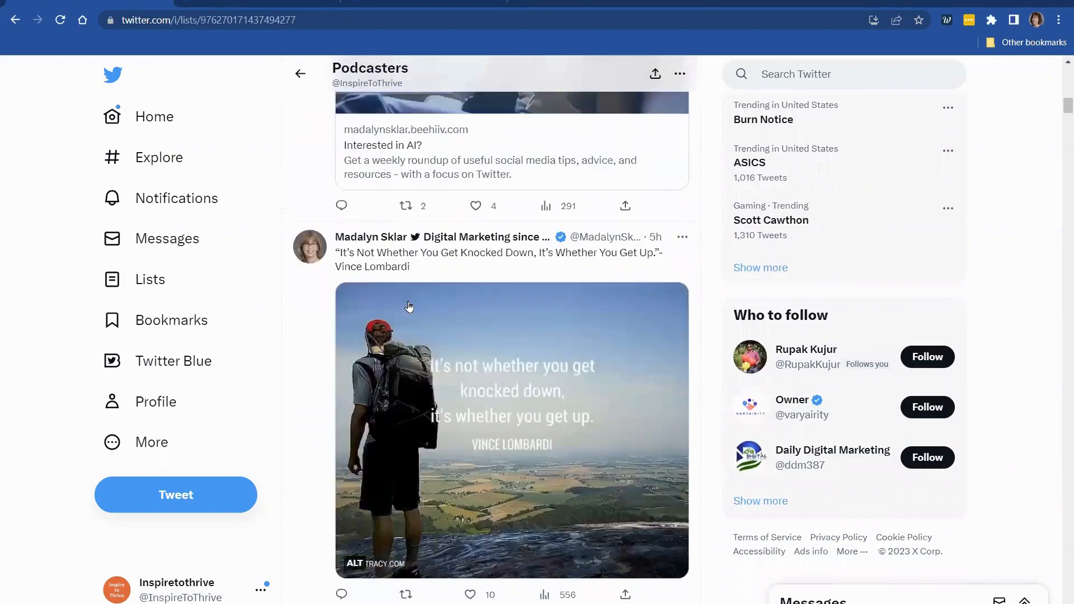
scroll(down, 3)
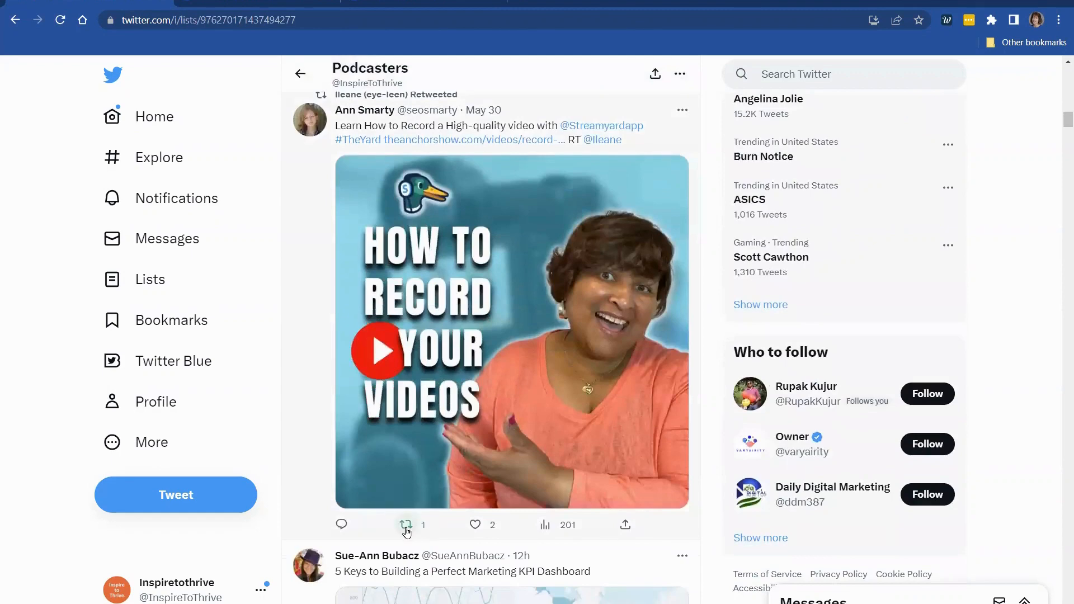
scroll(down, 3)
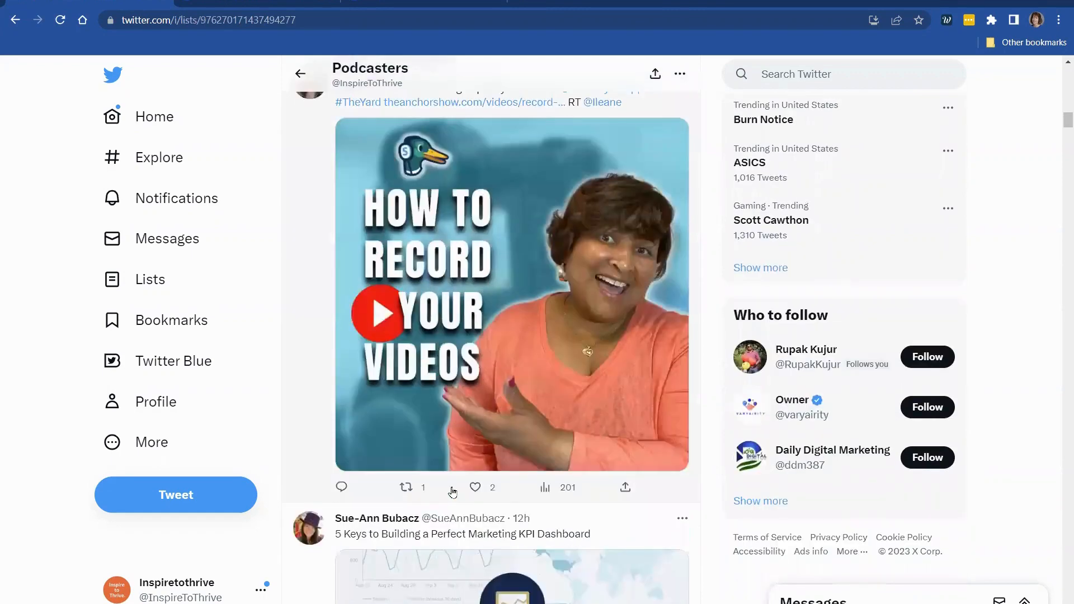
scroll(down, 3)
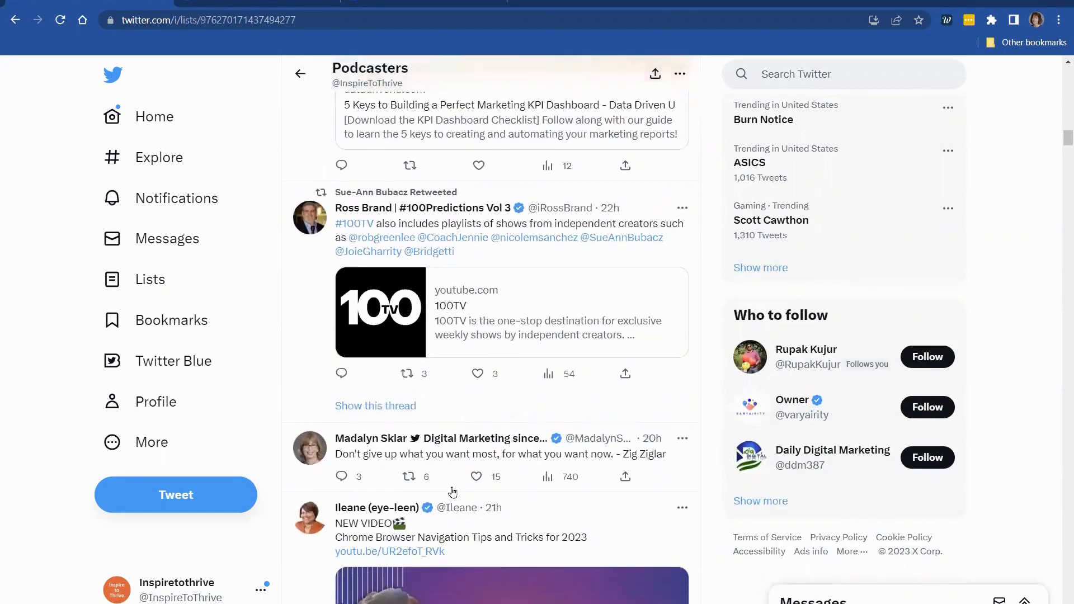
scroll(down, 3)
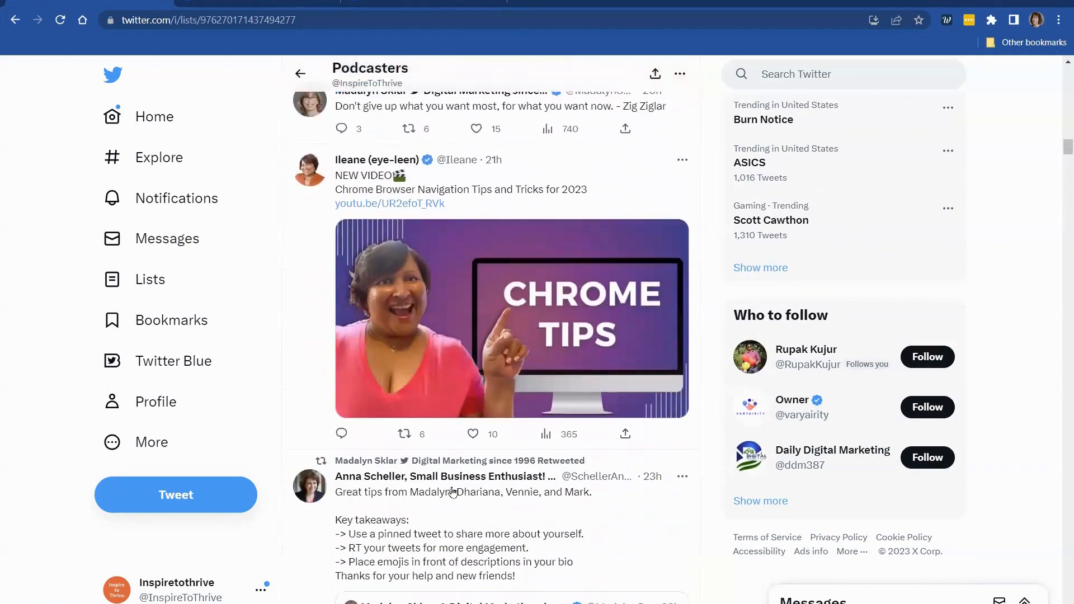
scroll(down, 3)
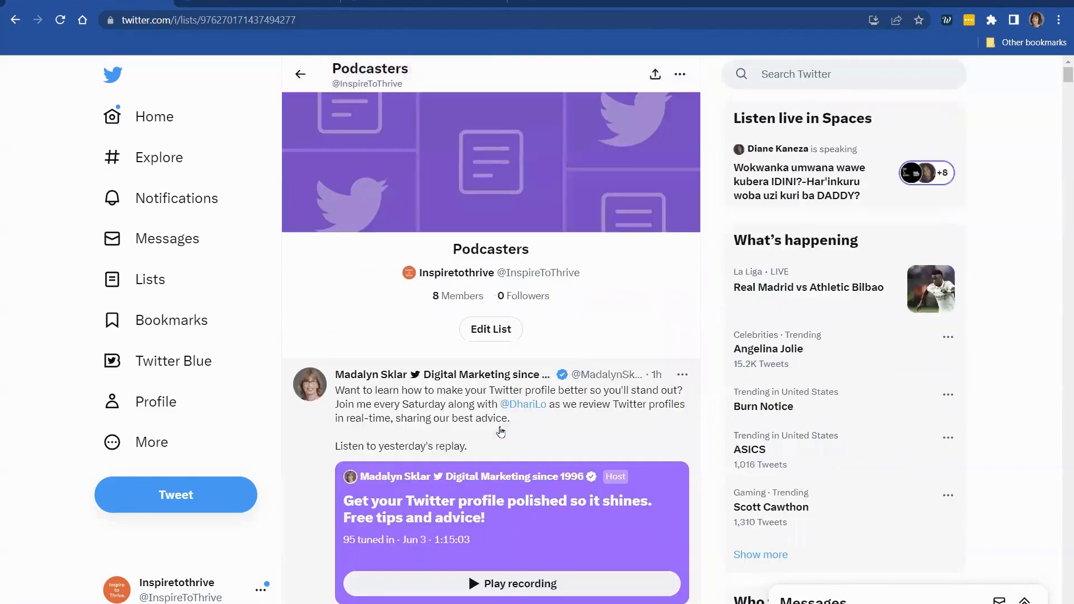
click(300, 74)
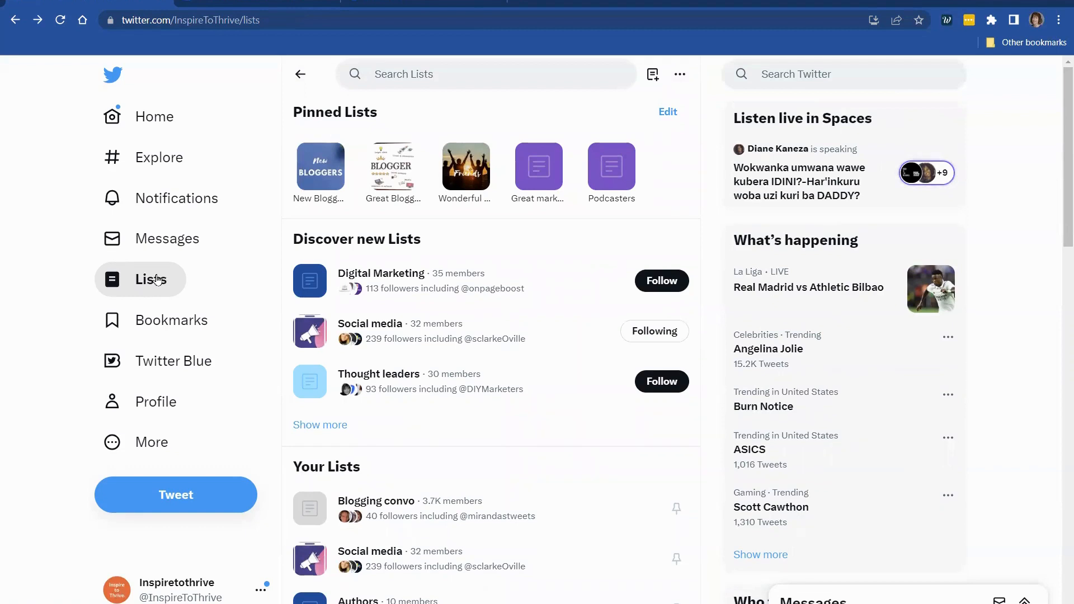
mouse_move(197, 281)
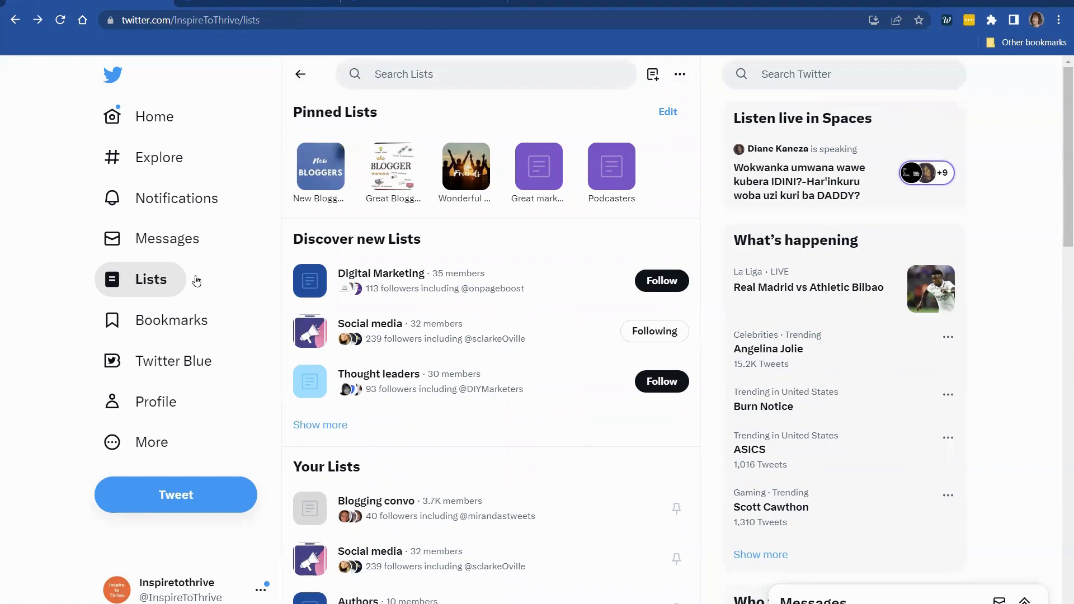
mouse_move(896, 552)
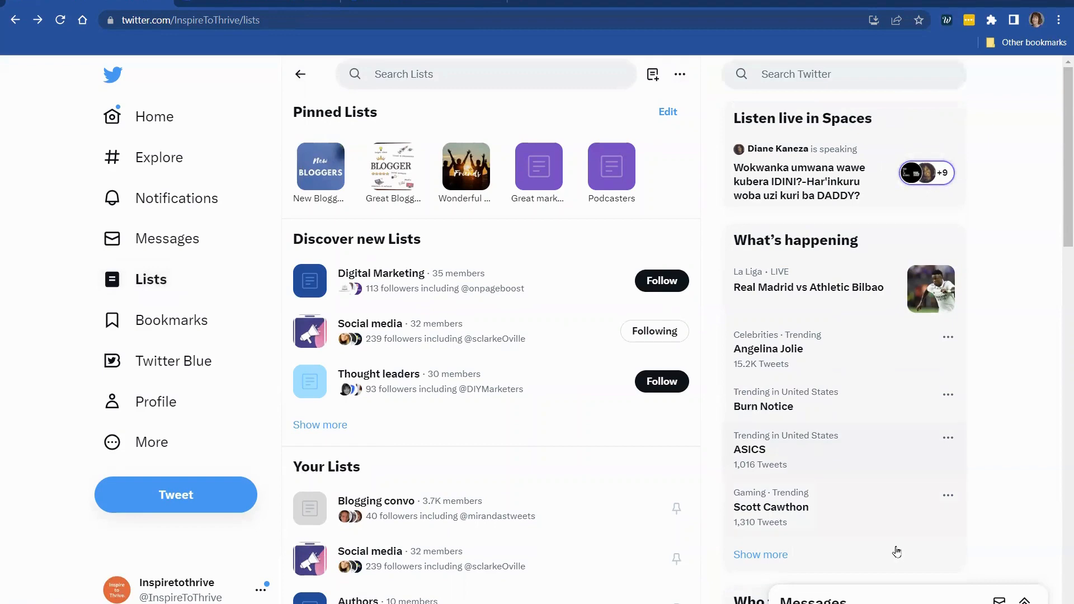